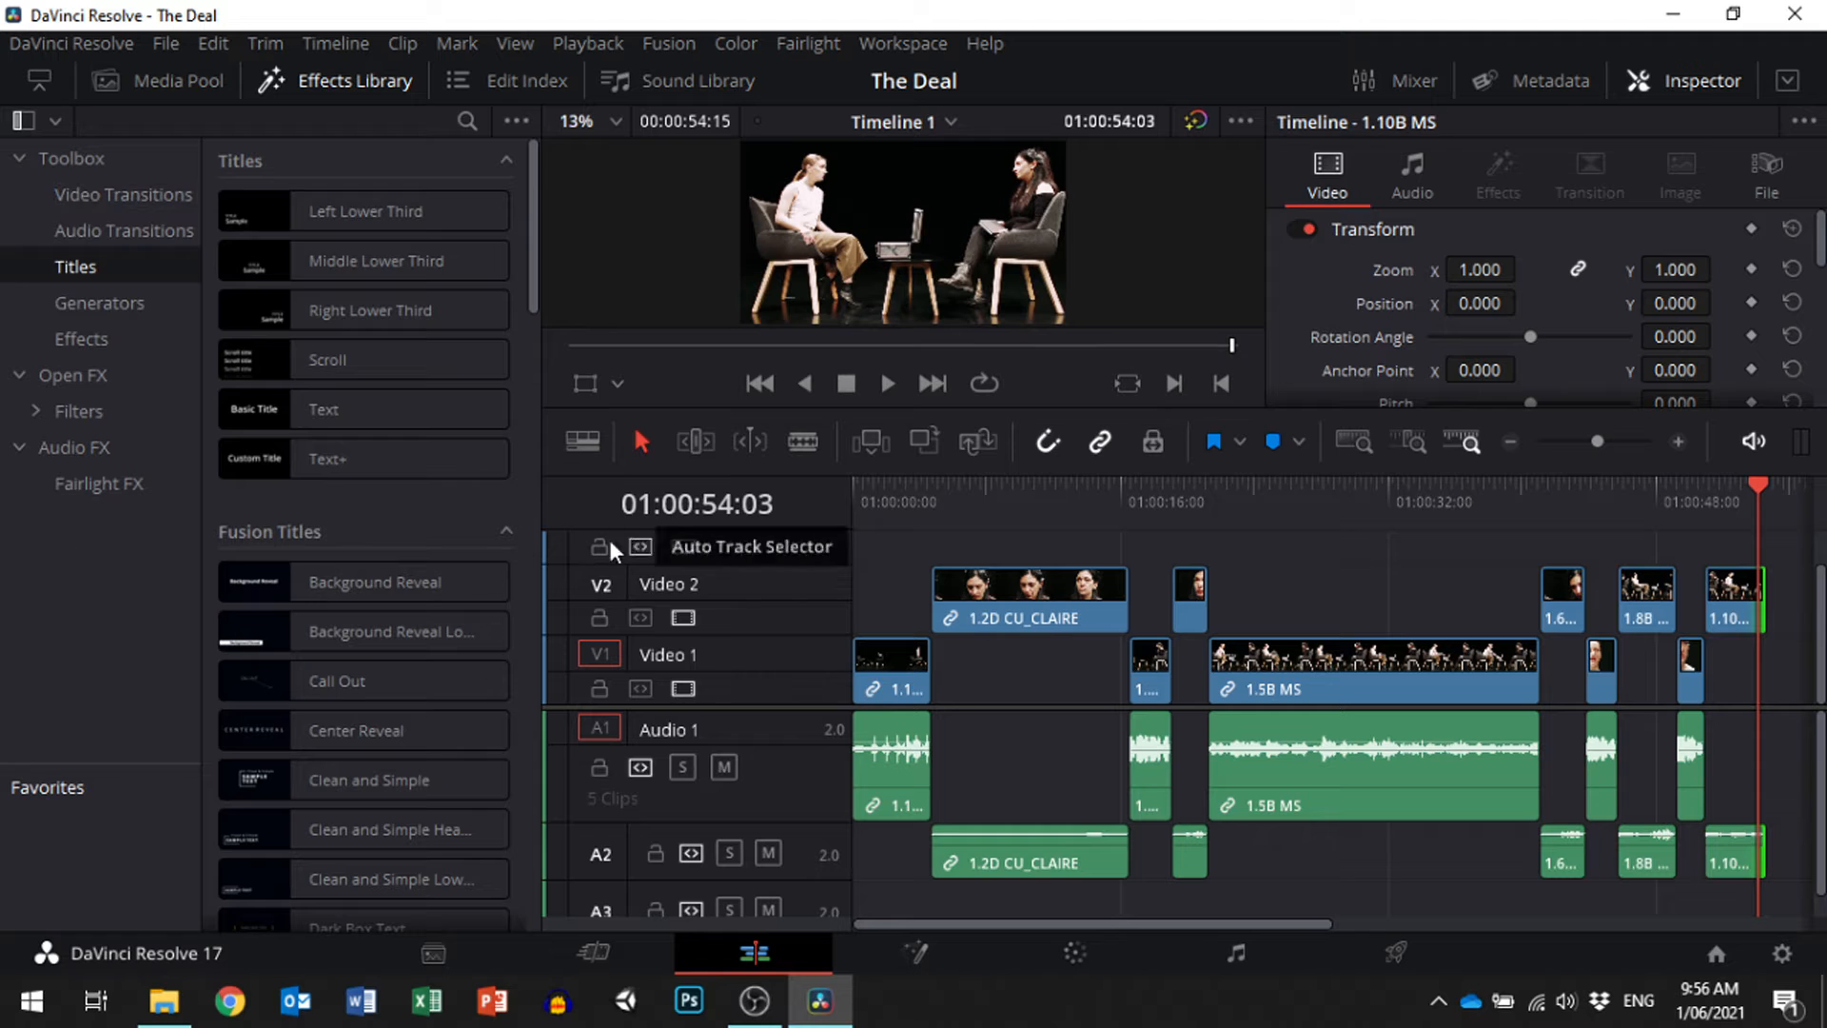
# Restore the effects browser and clip properties panels, and show the Video Transitions list.
pyautogui.click(354, 80)
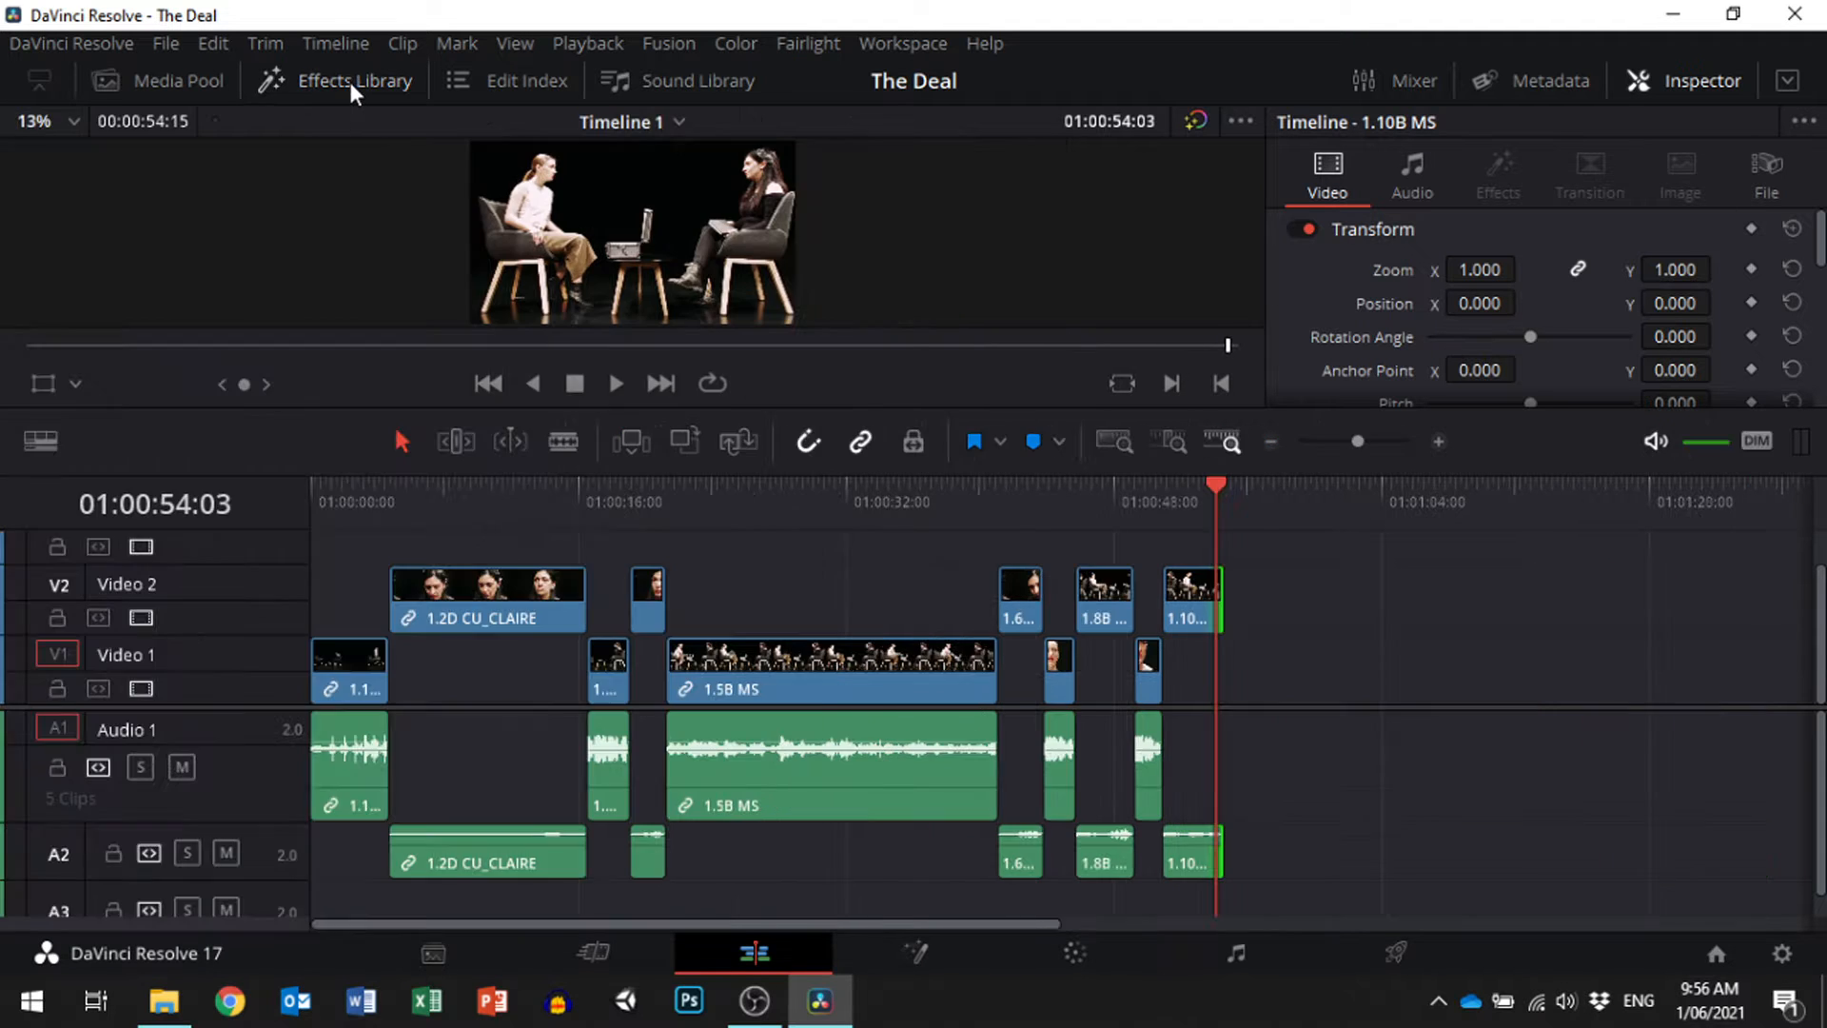
pyautogui.click(354, 80)
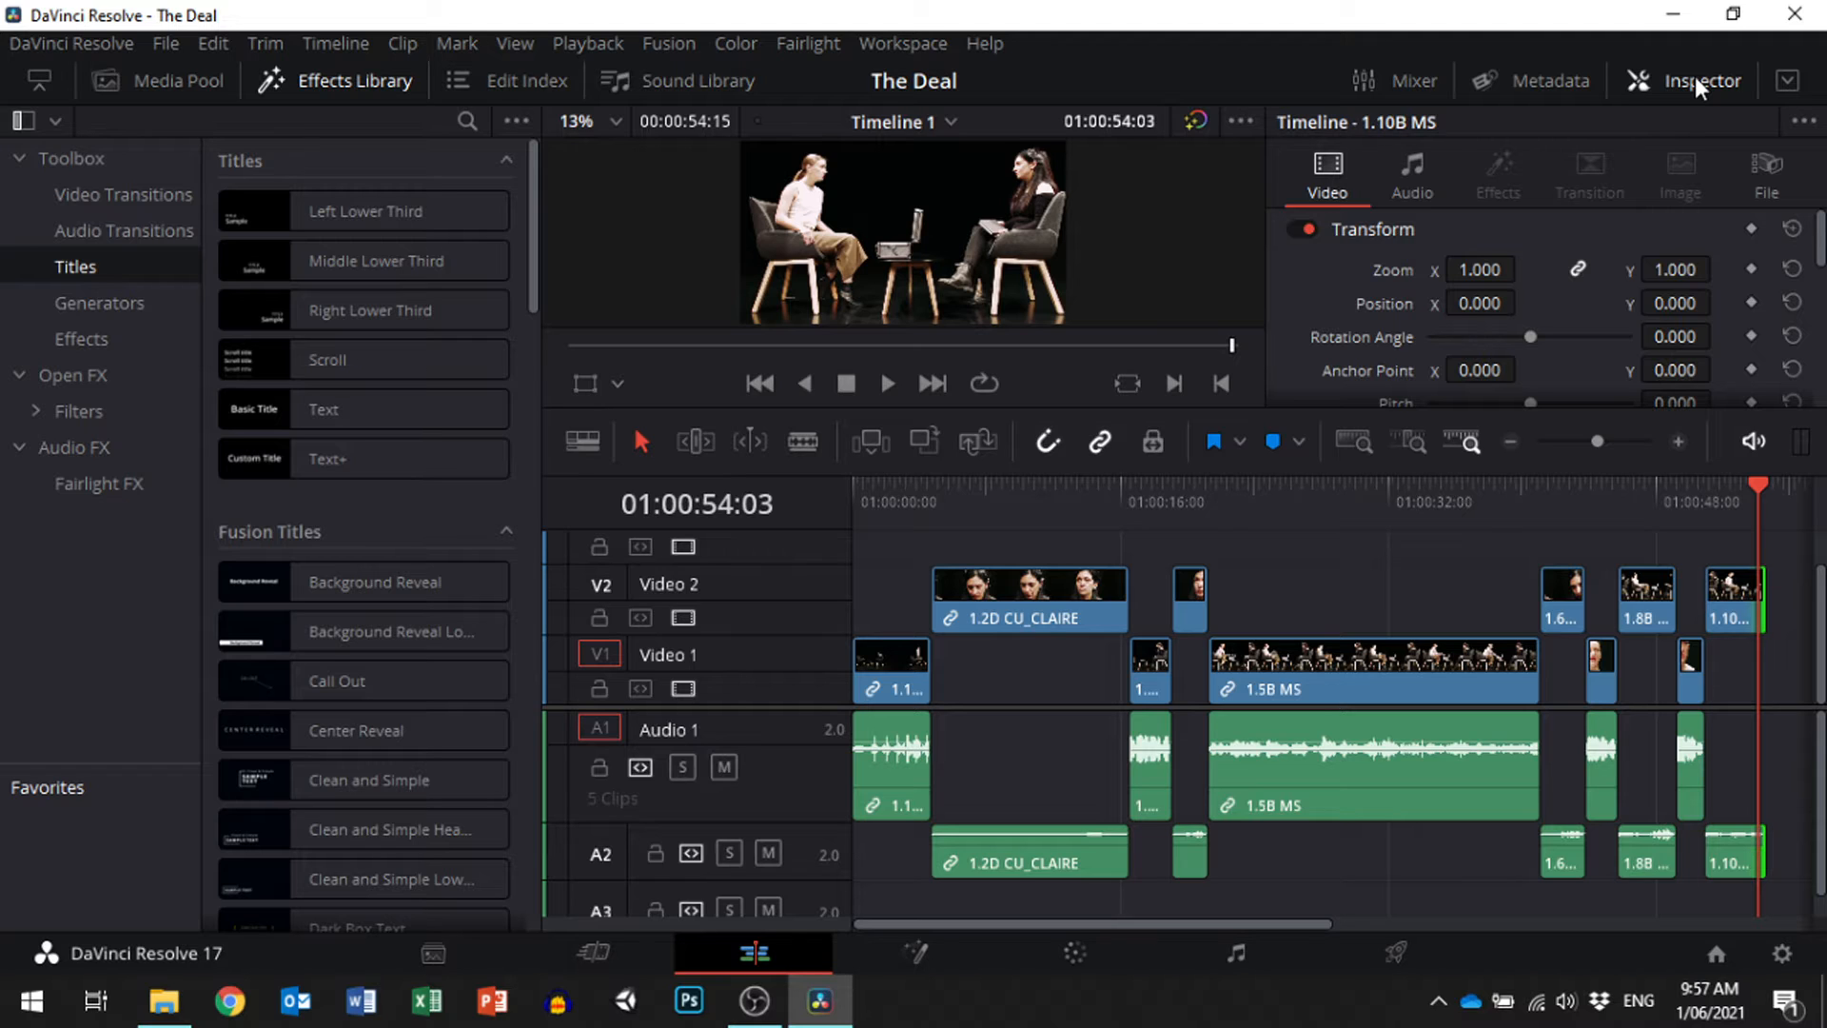
pyautogui.click(1696, 80)
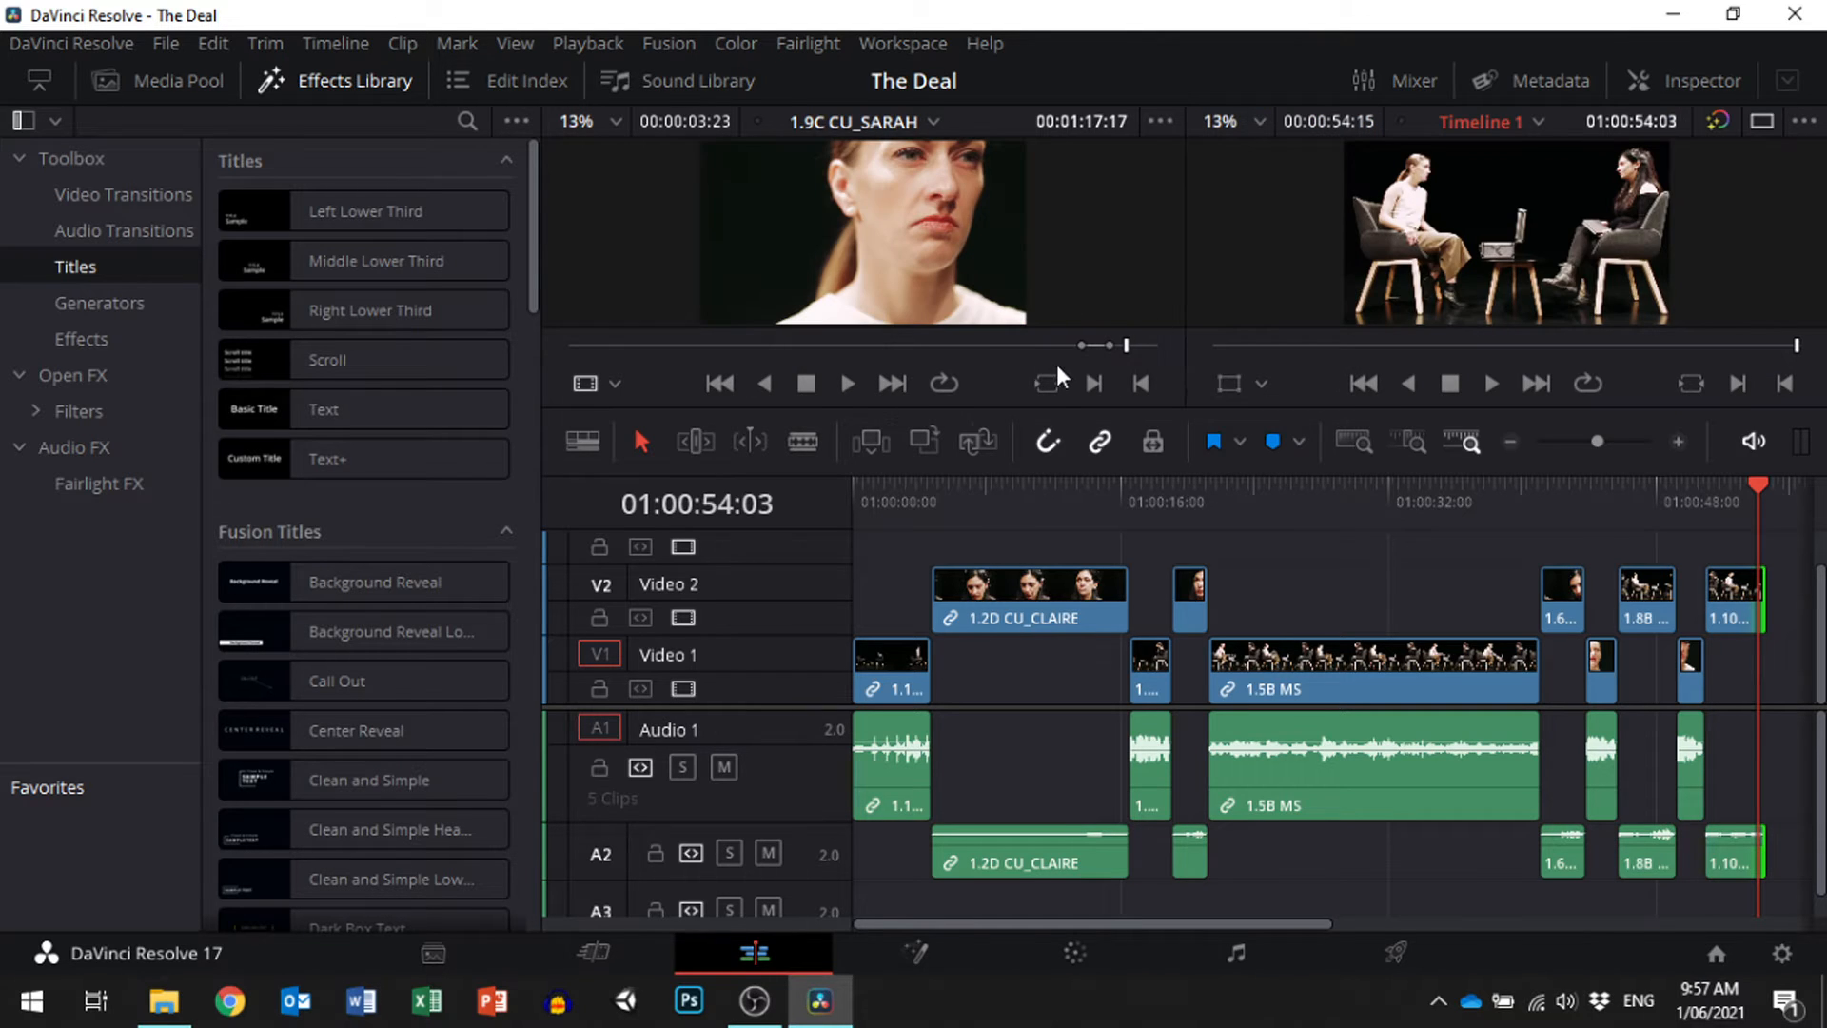
pyautogui.click(1692, 80)
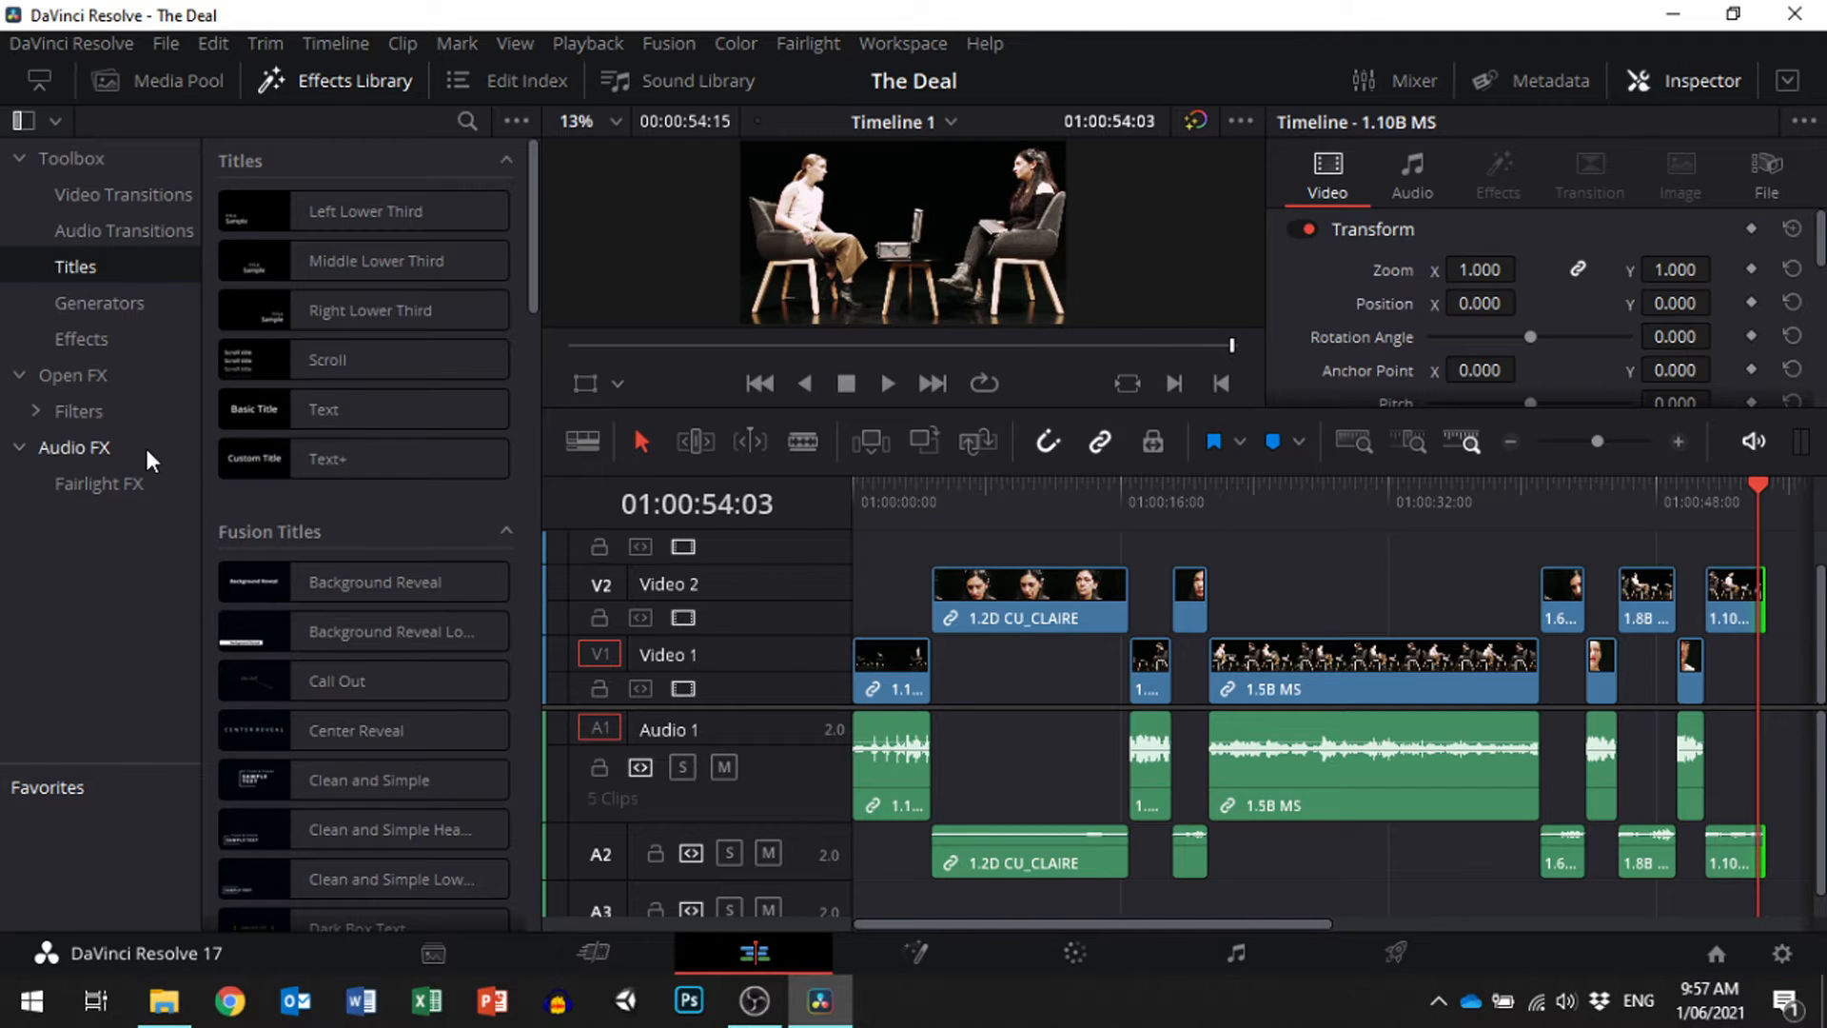
pyautogui.click(122, 194)
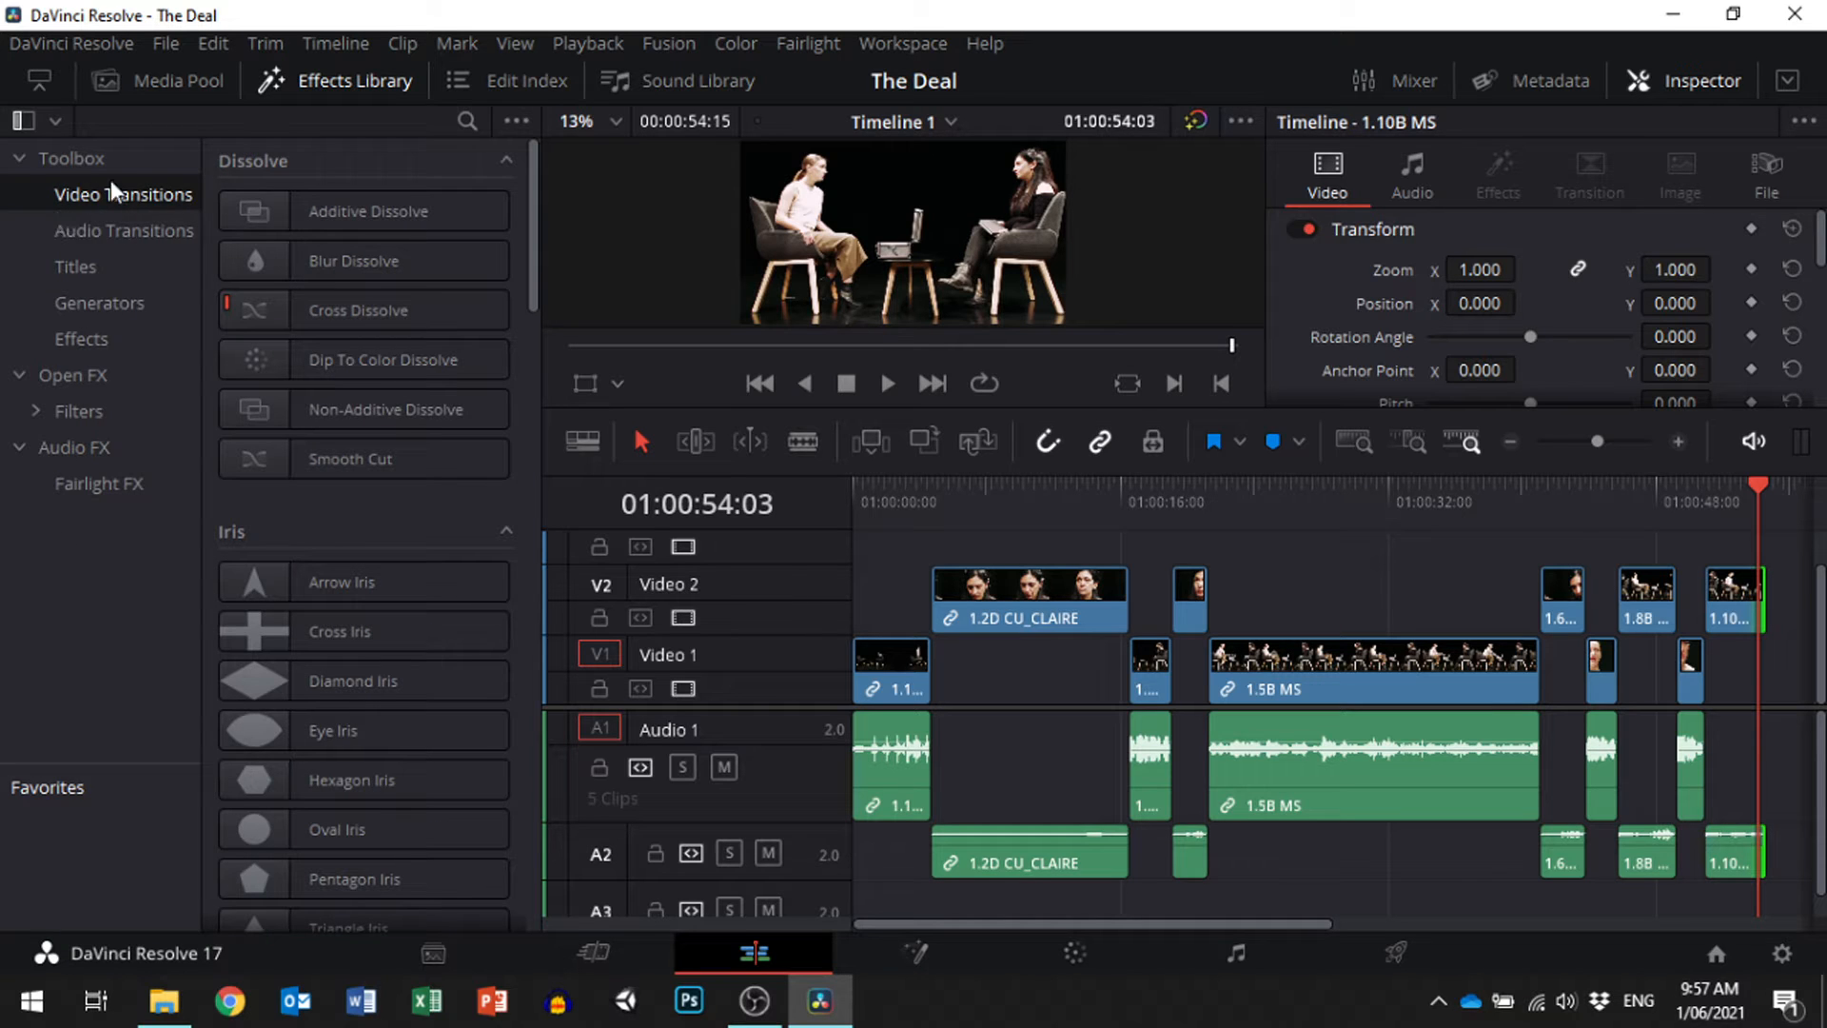
pyautogui.moveTo(128, 460)
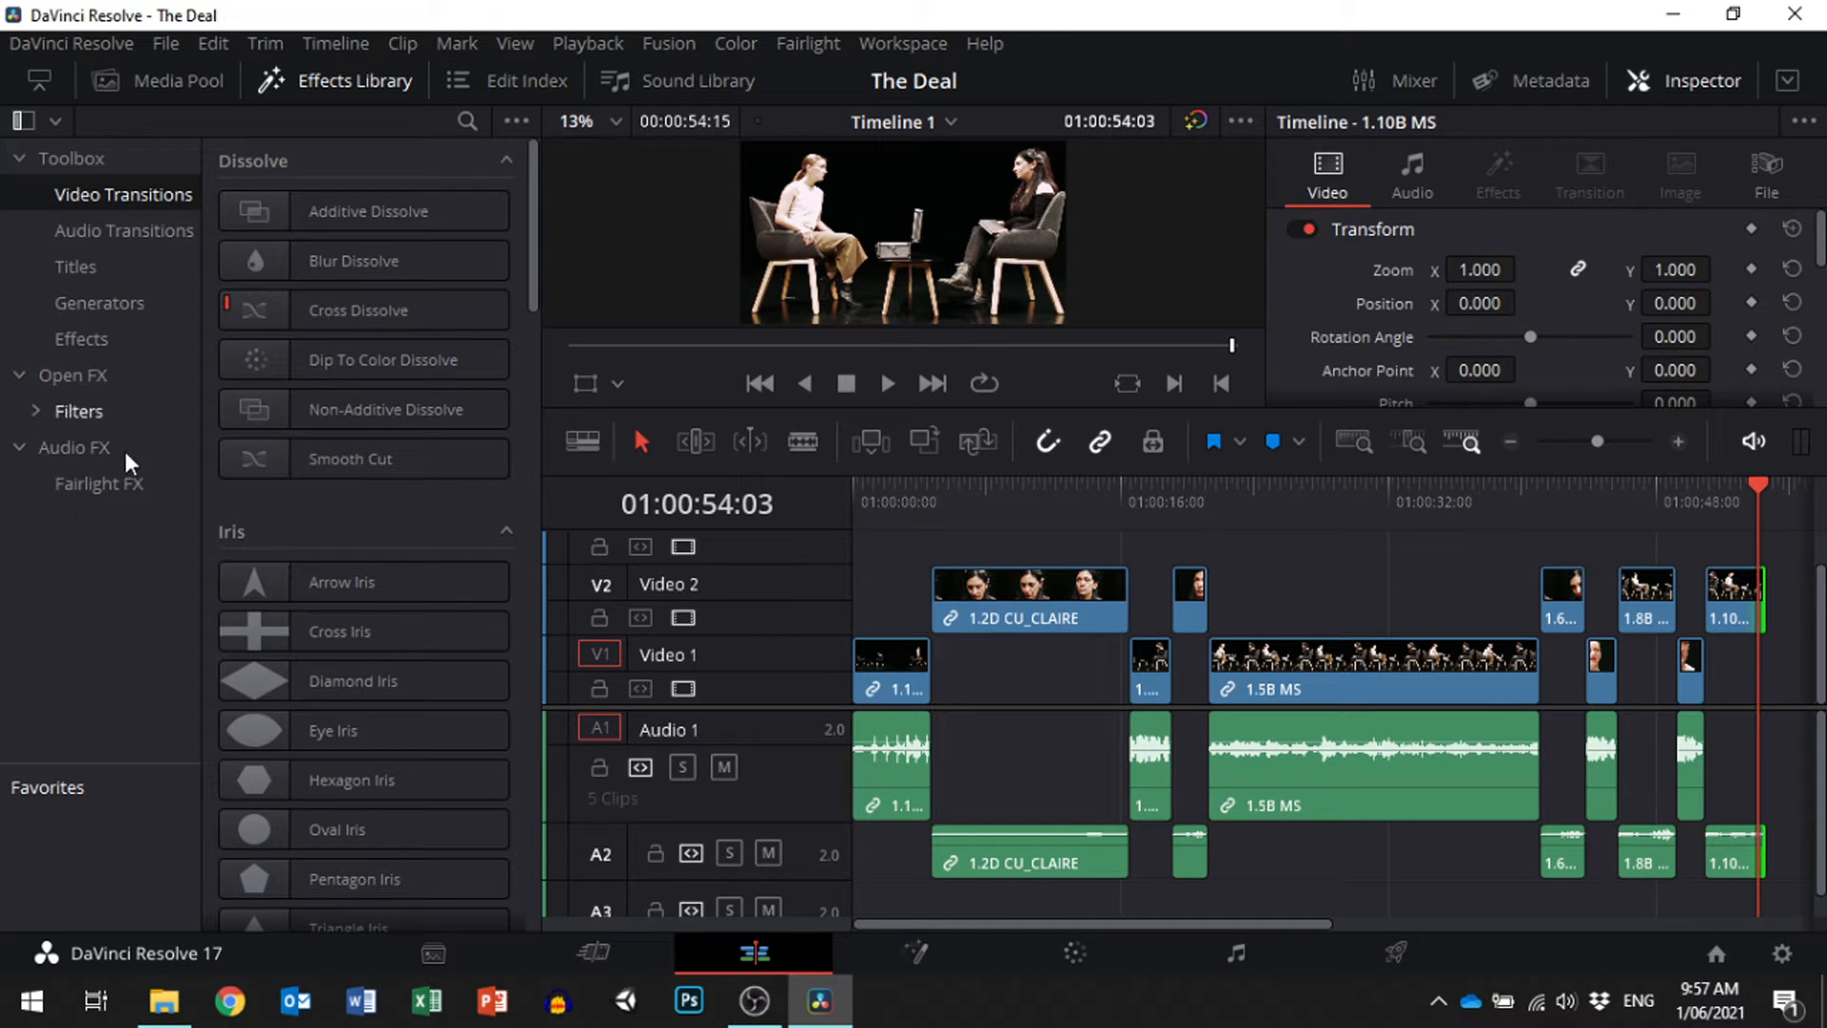
pyautogui.moveTo(350, 581)
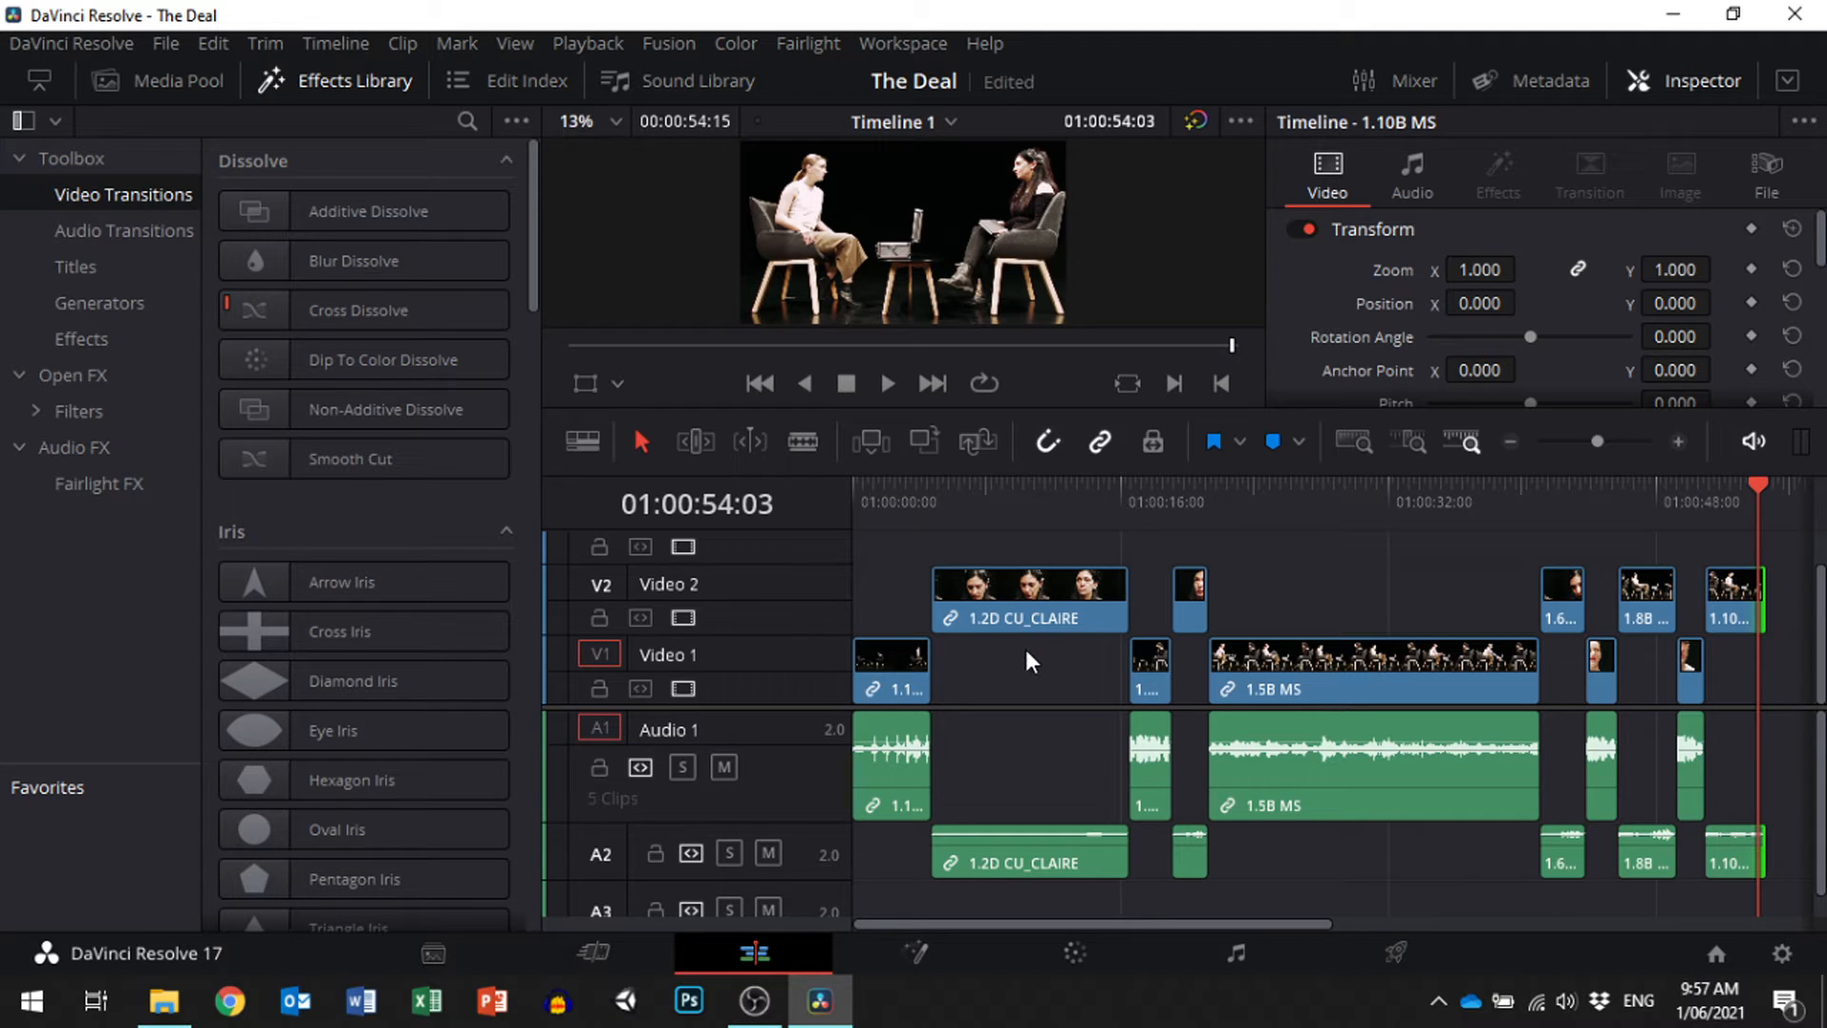
# Play the edit from near the timeline start into Claire's close-up.
pyautogui.click(903, 501)
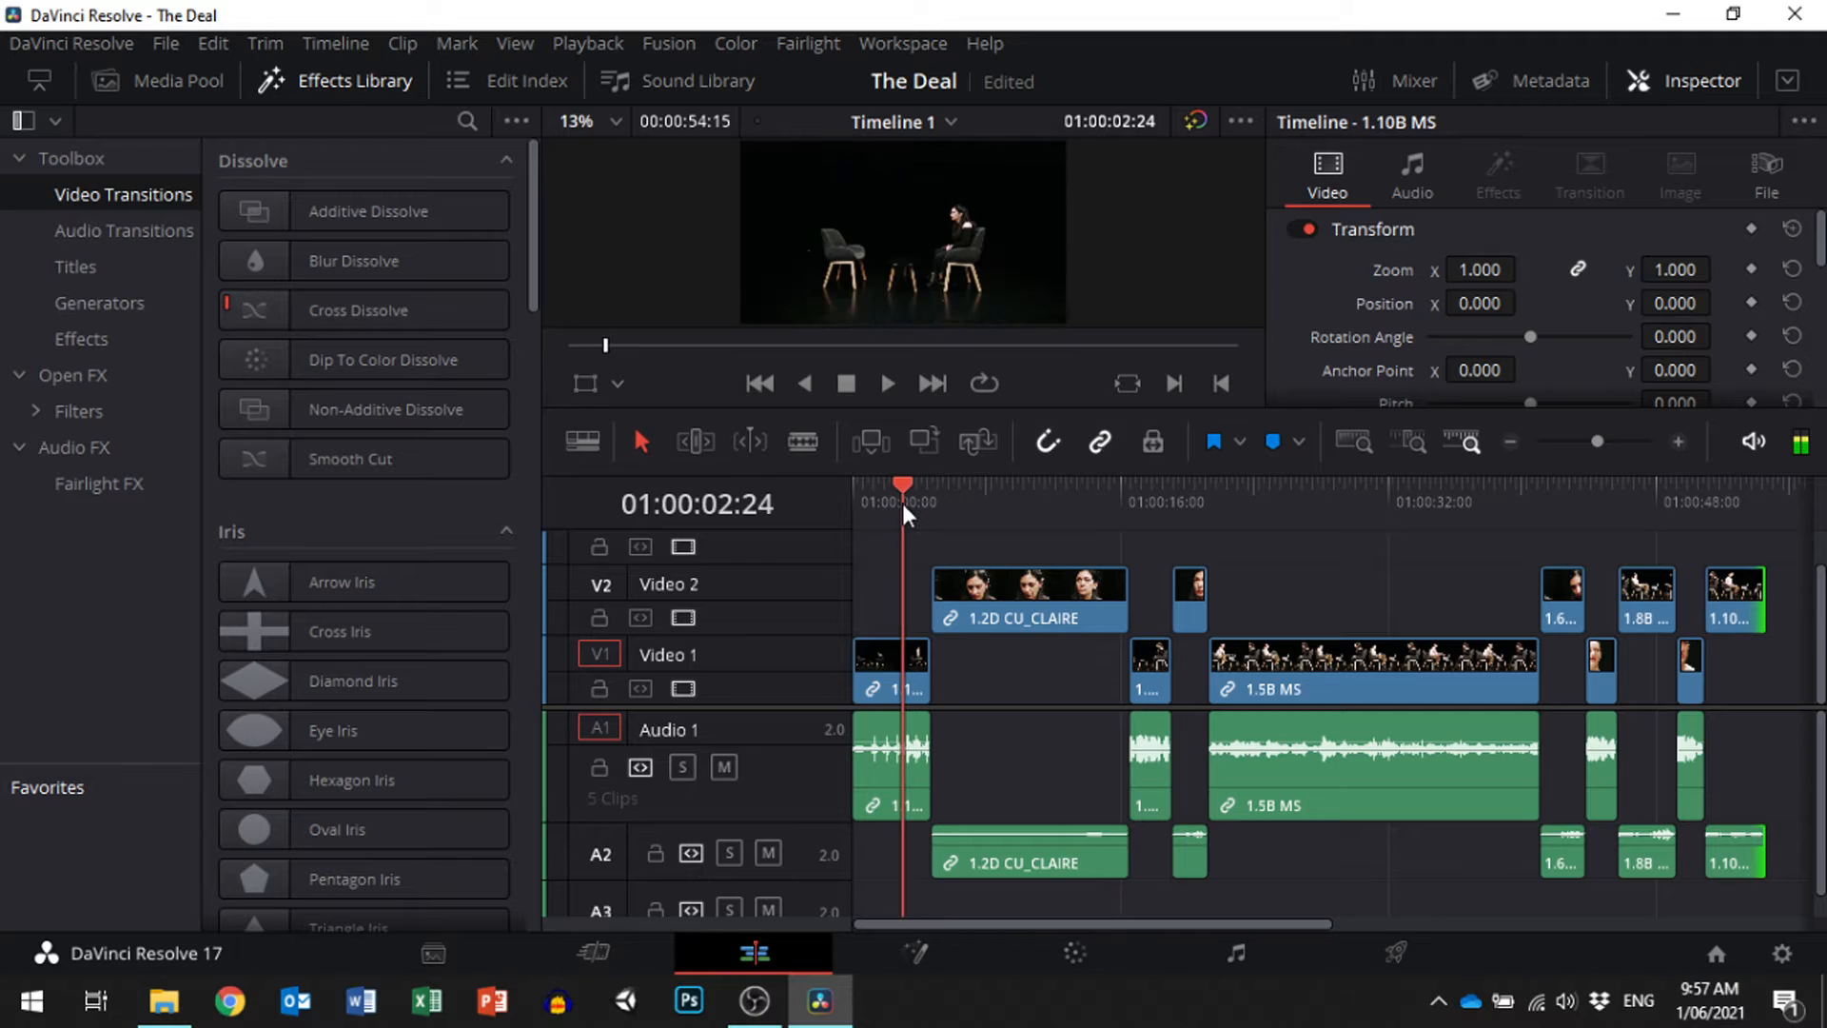
pyautogui.click(887, 384)
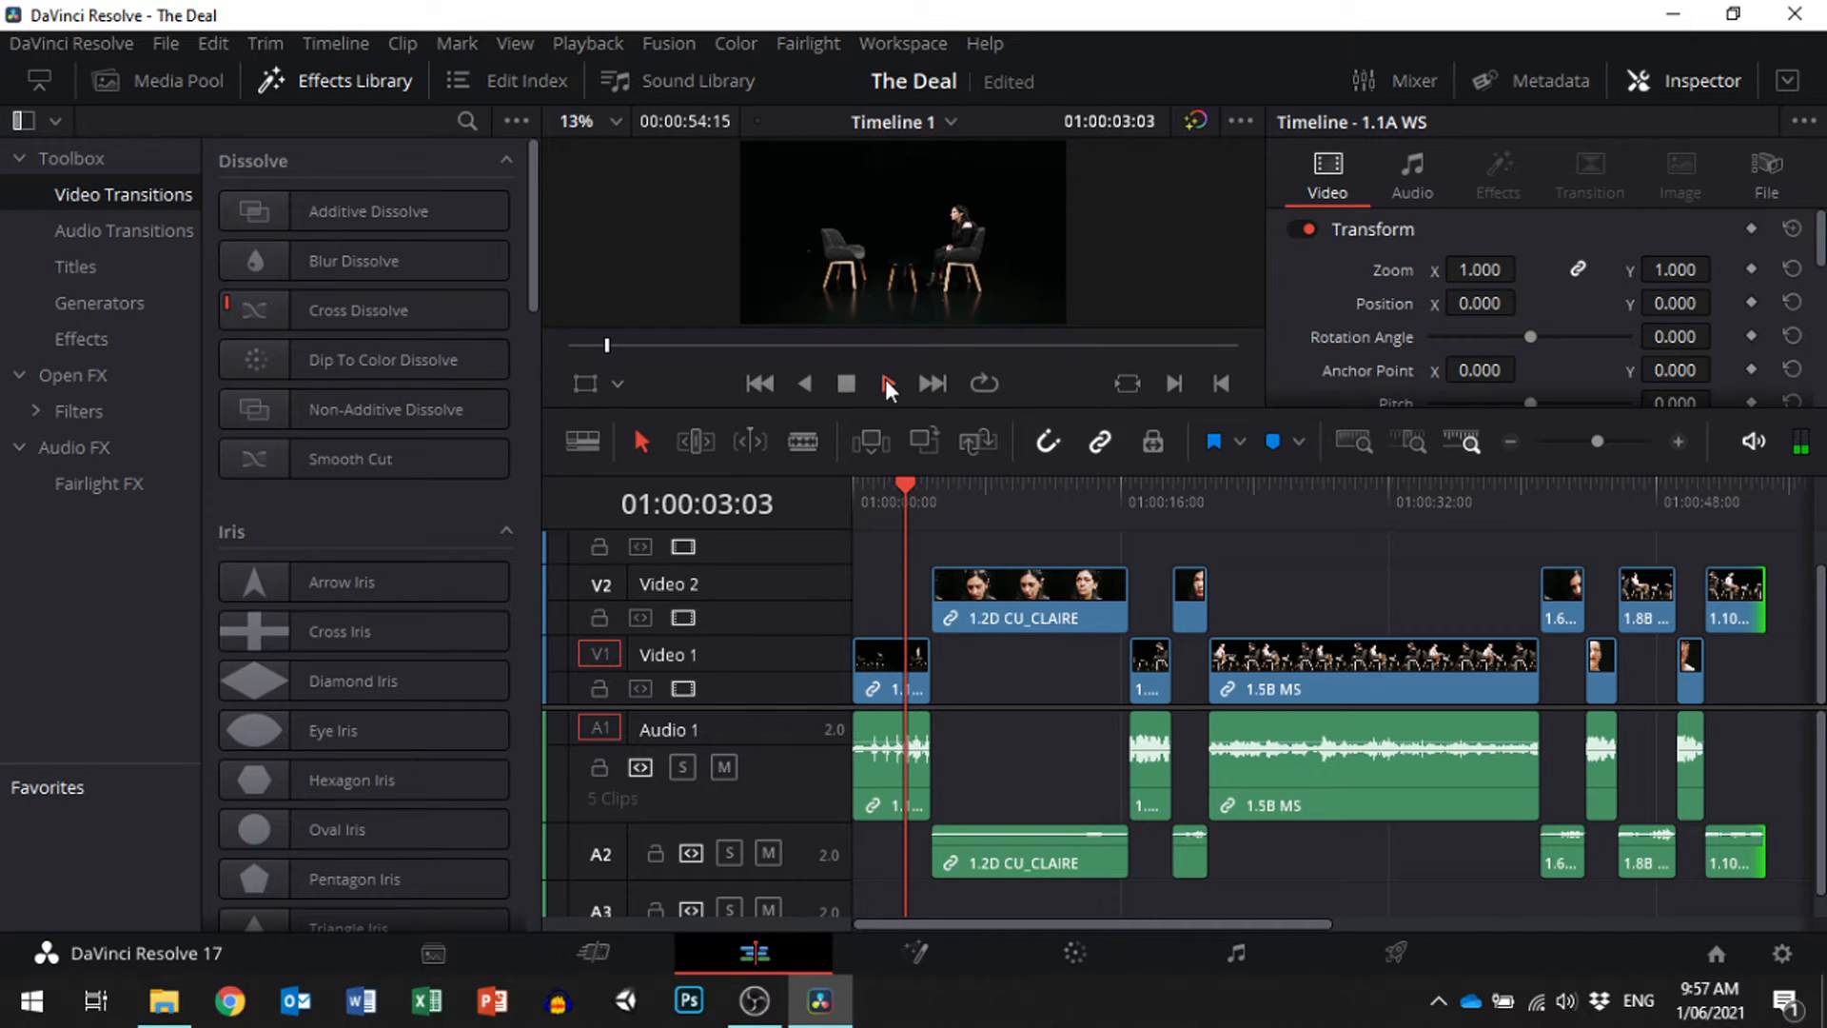
pyautogui.click(886, 387)
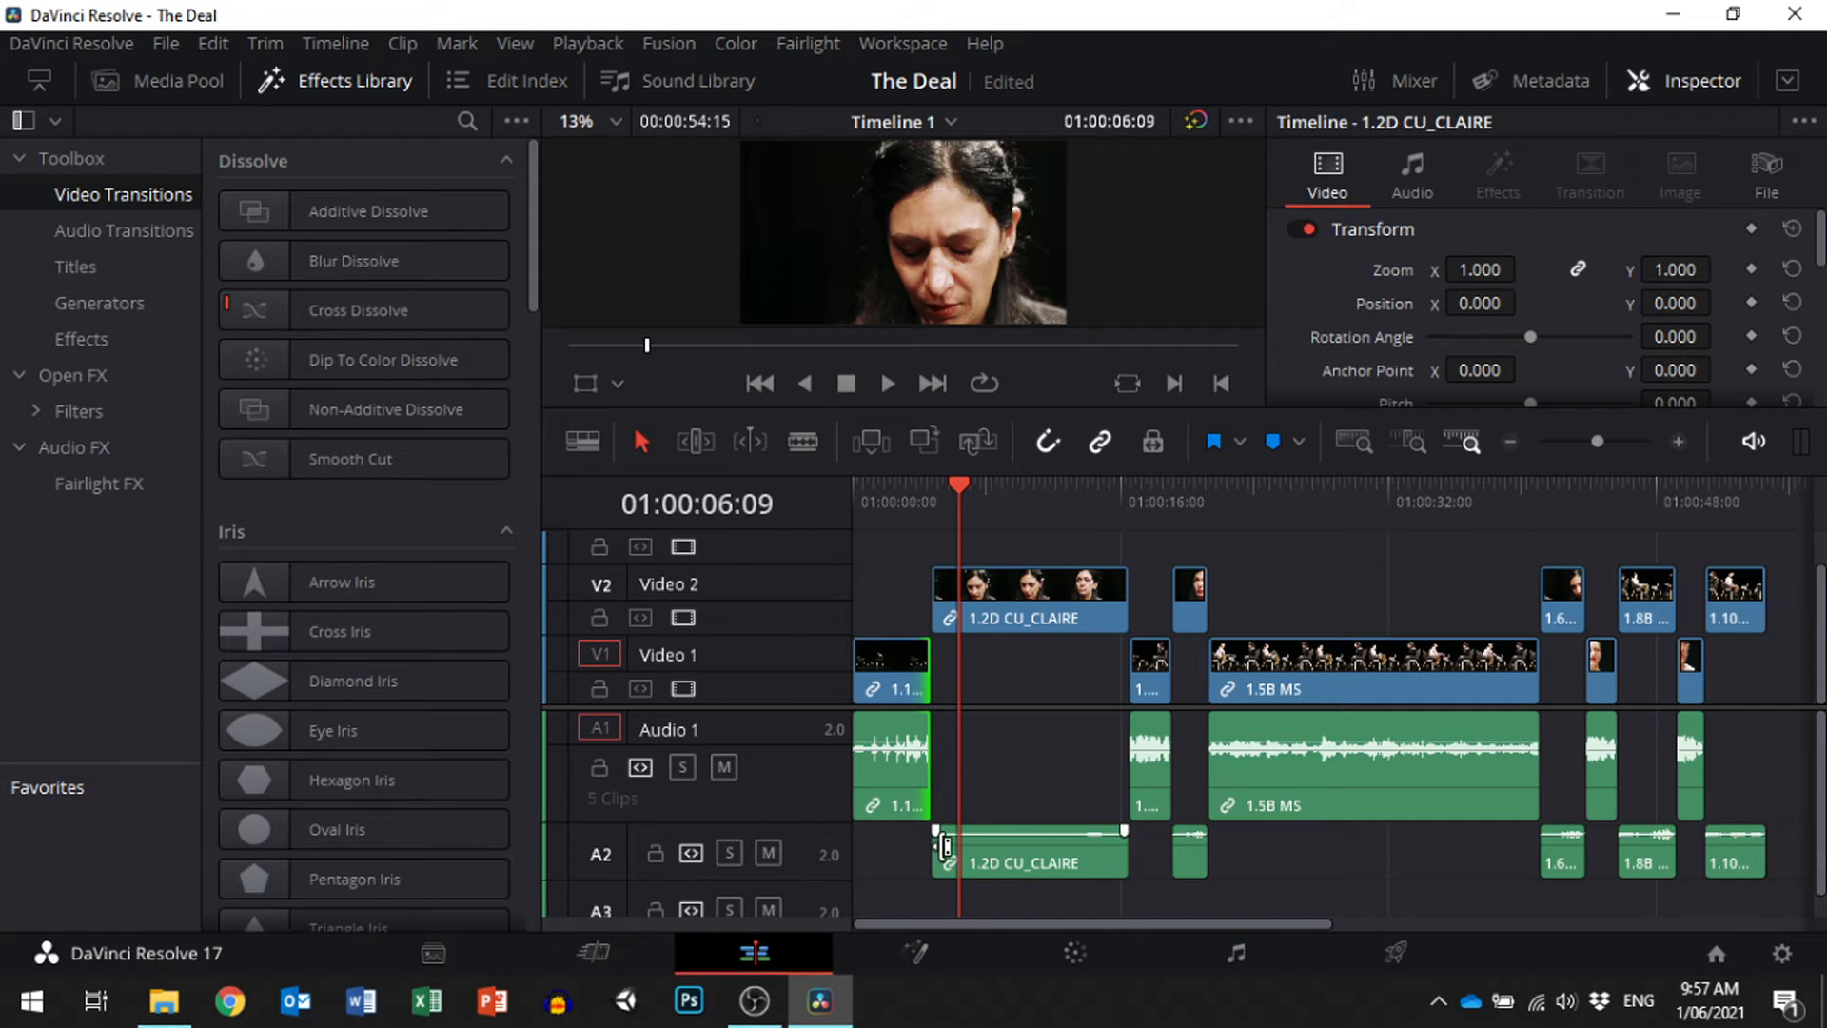
# Add a Cross Dissolve at the head of 1.2D CU_CLAIRE and play the transition back.
pyautogui.rightClick(938, 606)
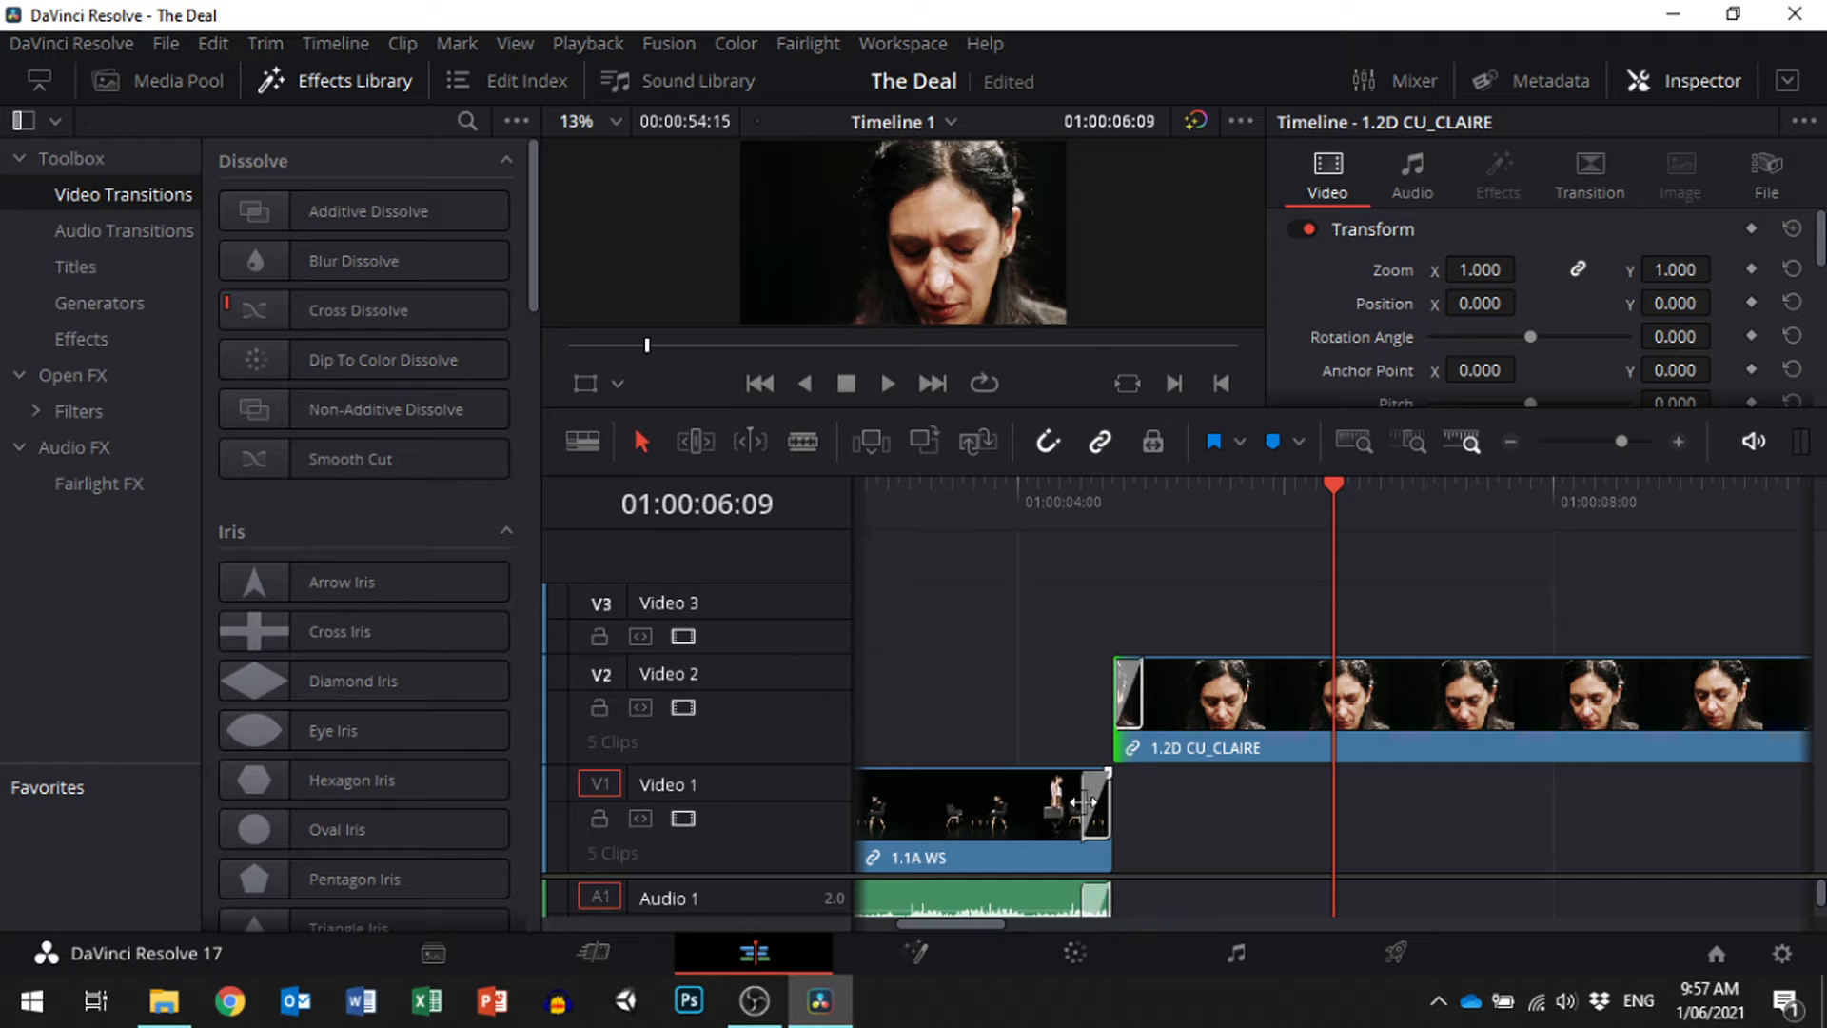
pyautogui.moveTo(1211, 840)
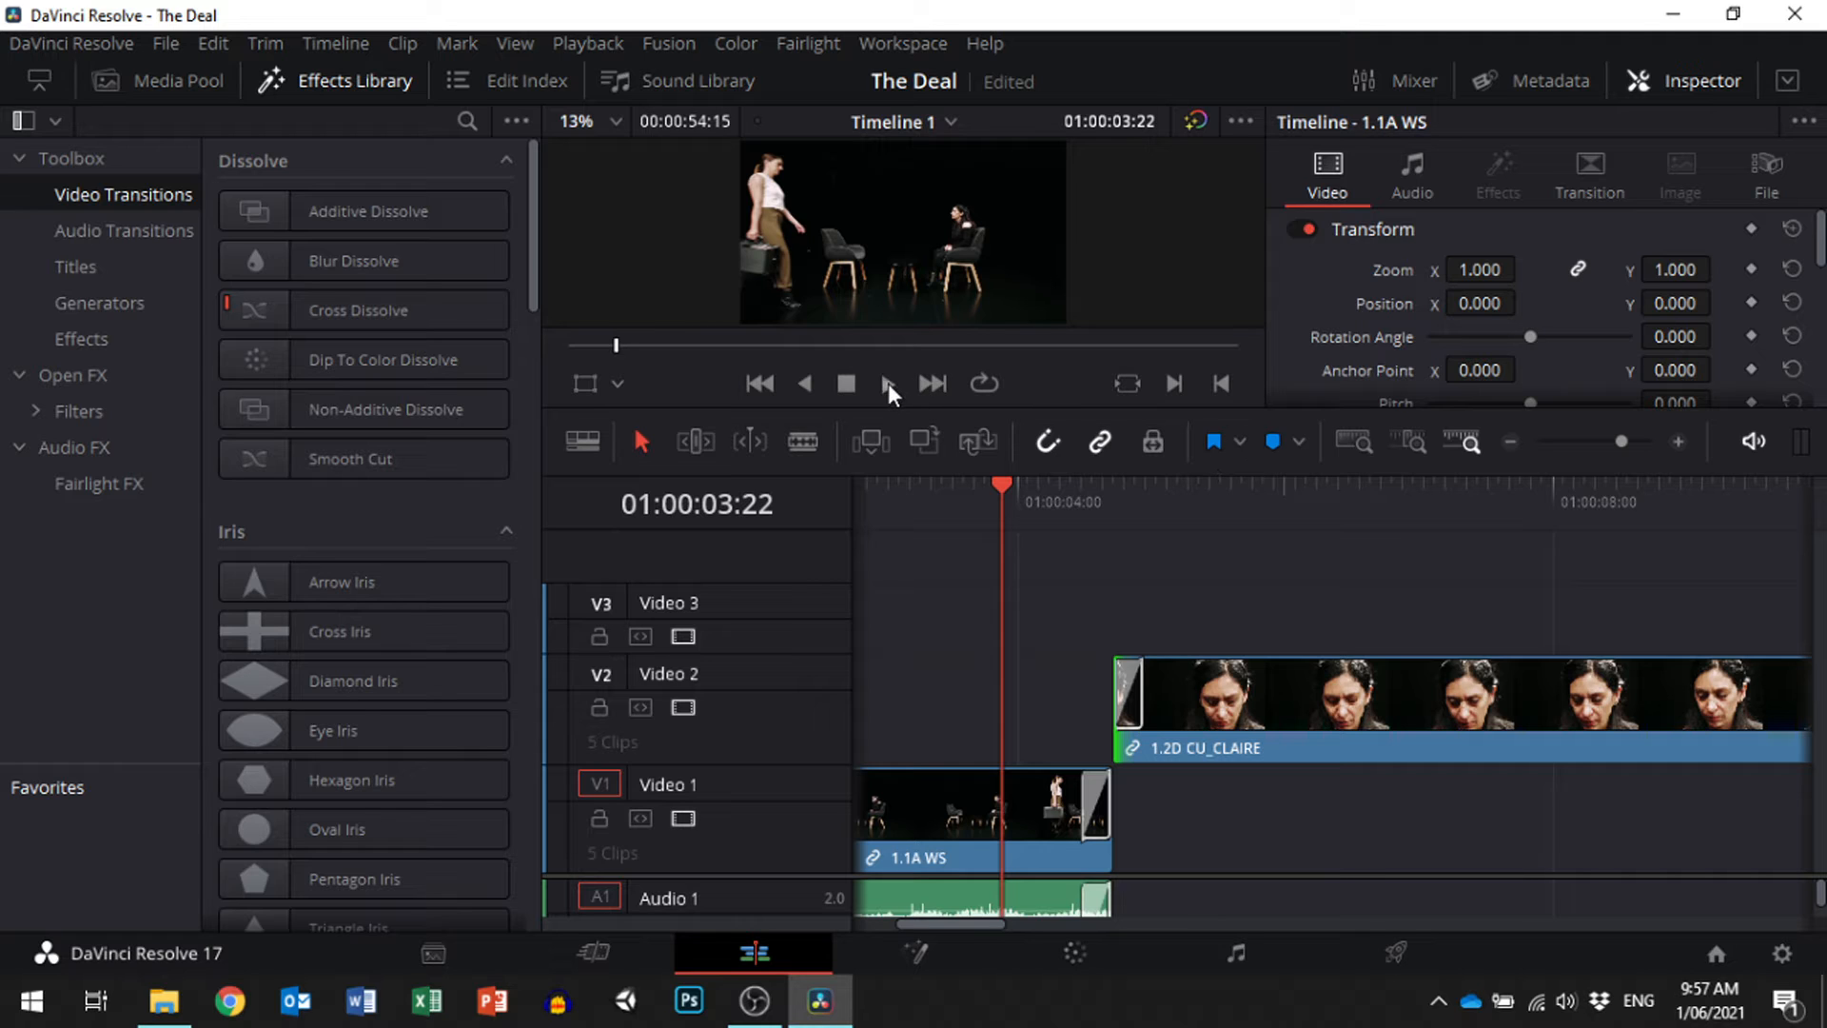
pyautogui.click(888, 384)
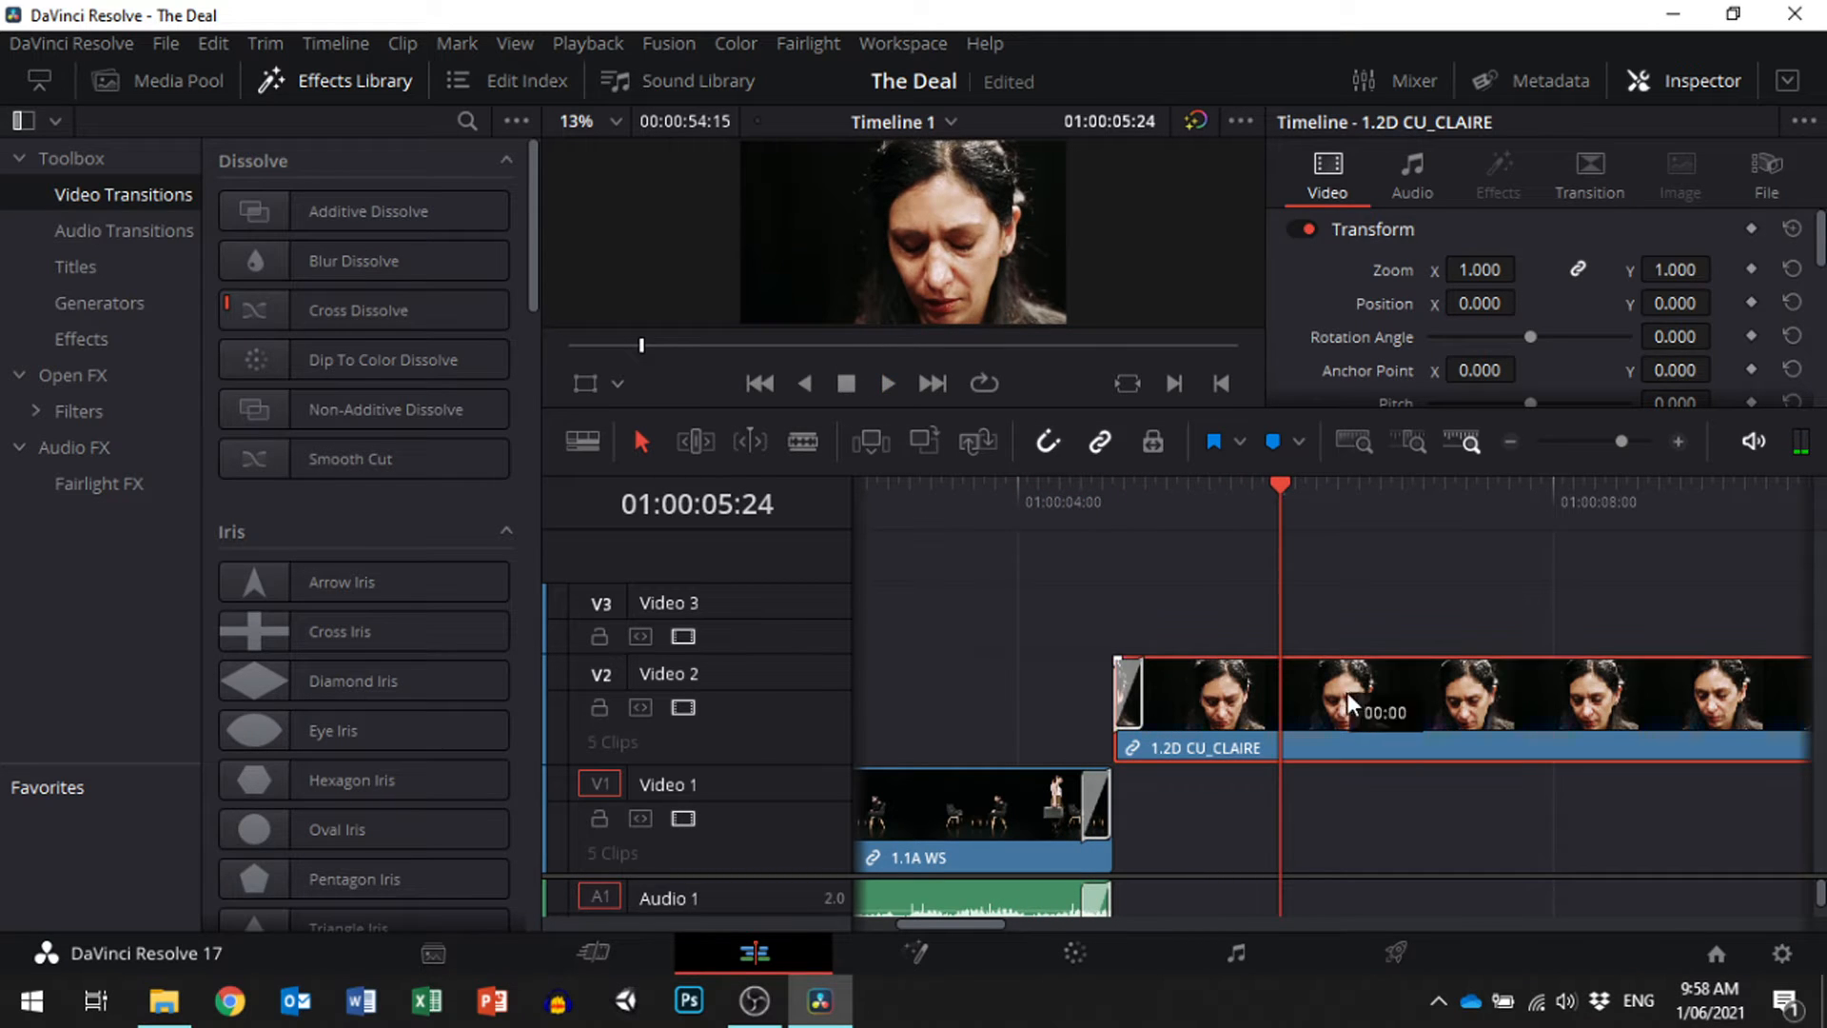
pyautogui.click(1043, 502)
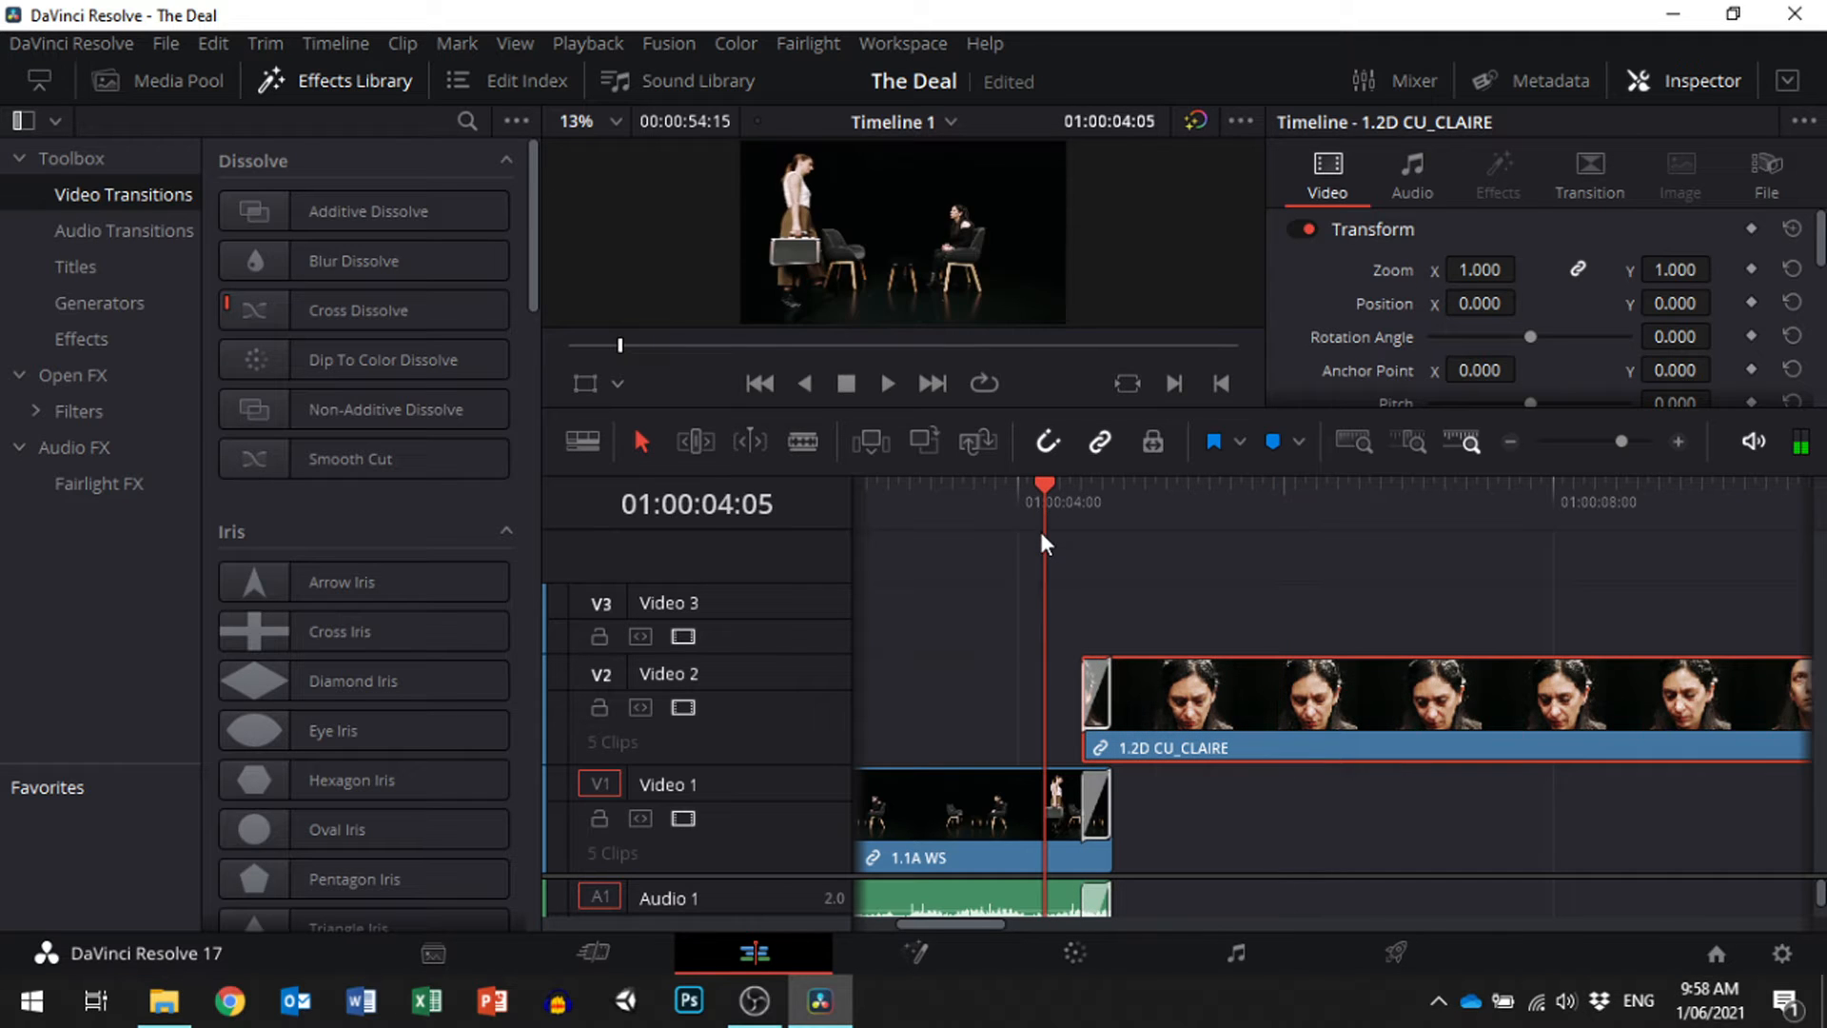
pyautogui.click(887, 382)
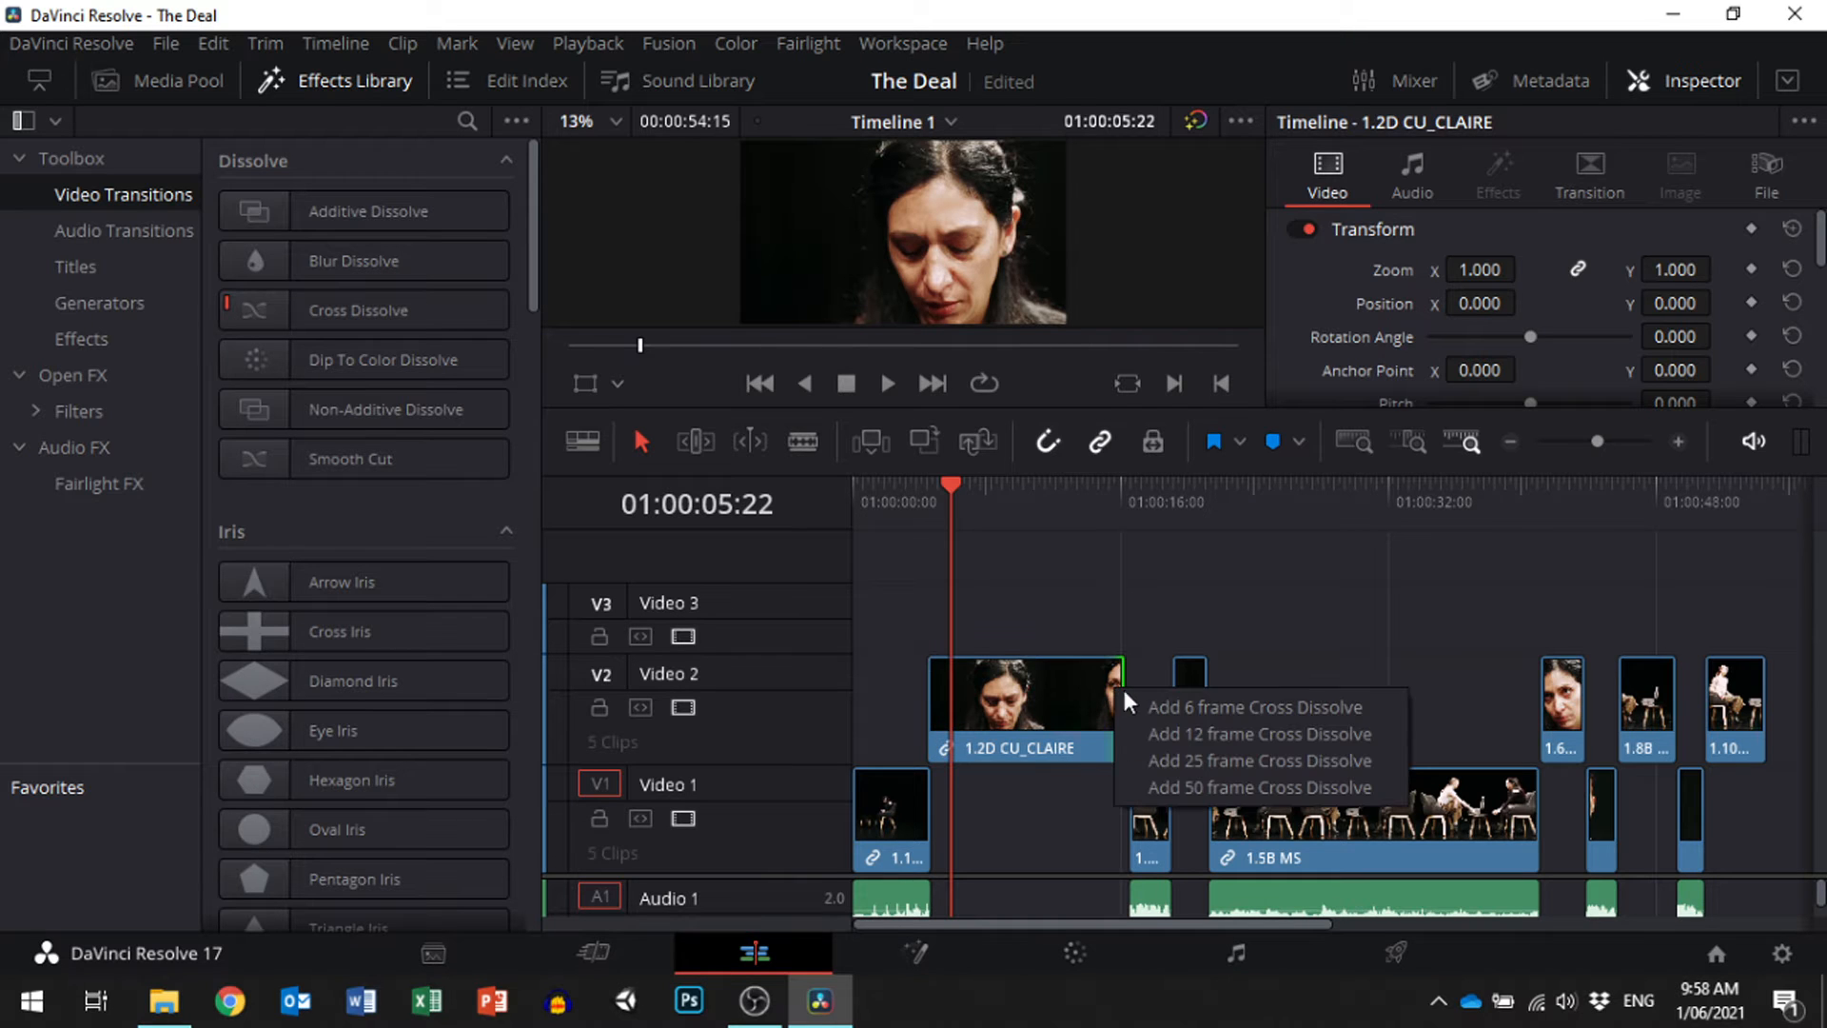
pyautogui.moveTo(1206, 735)
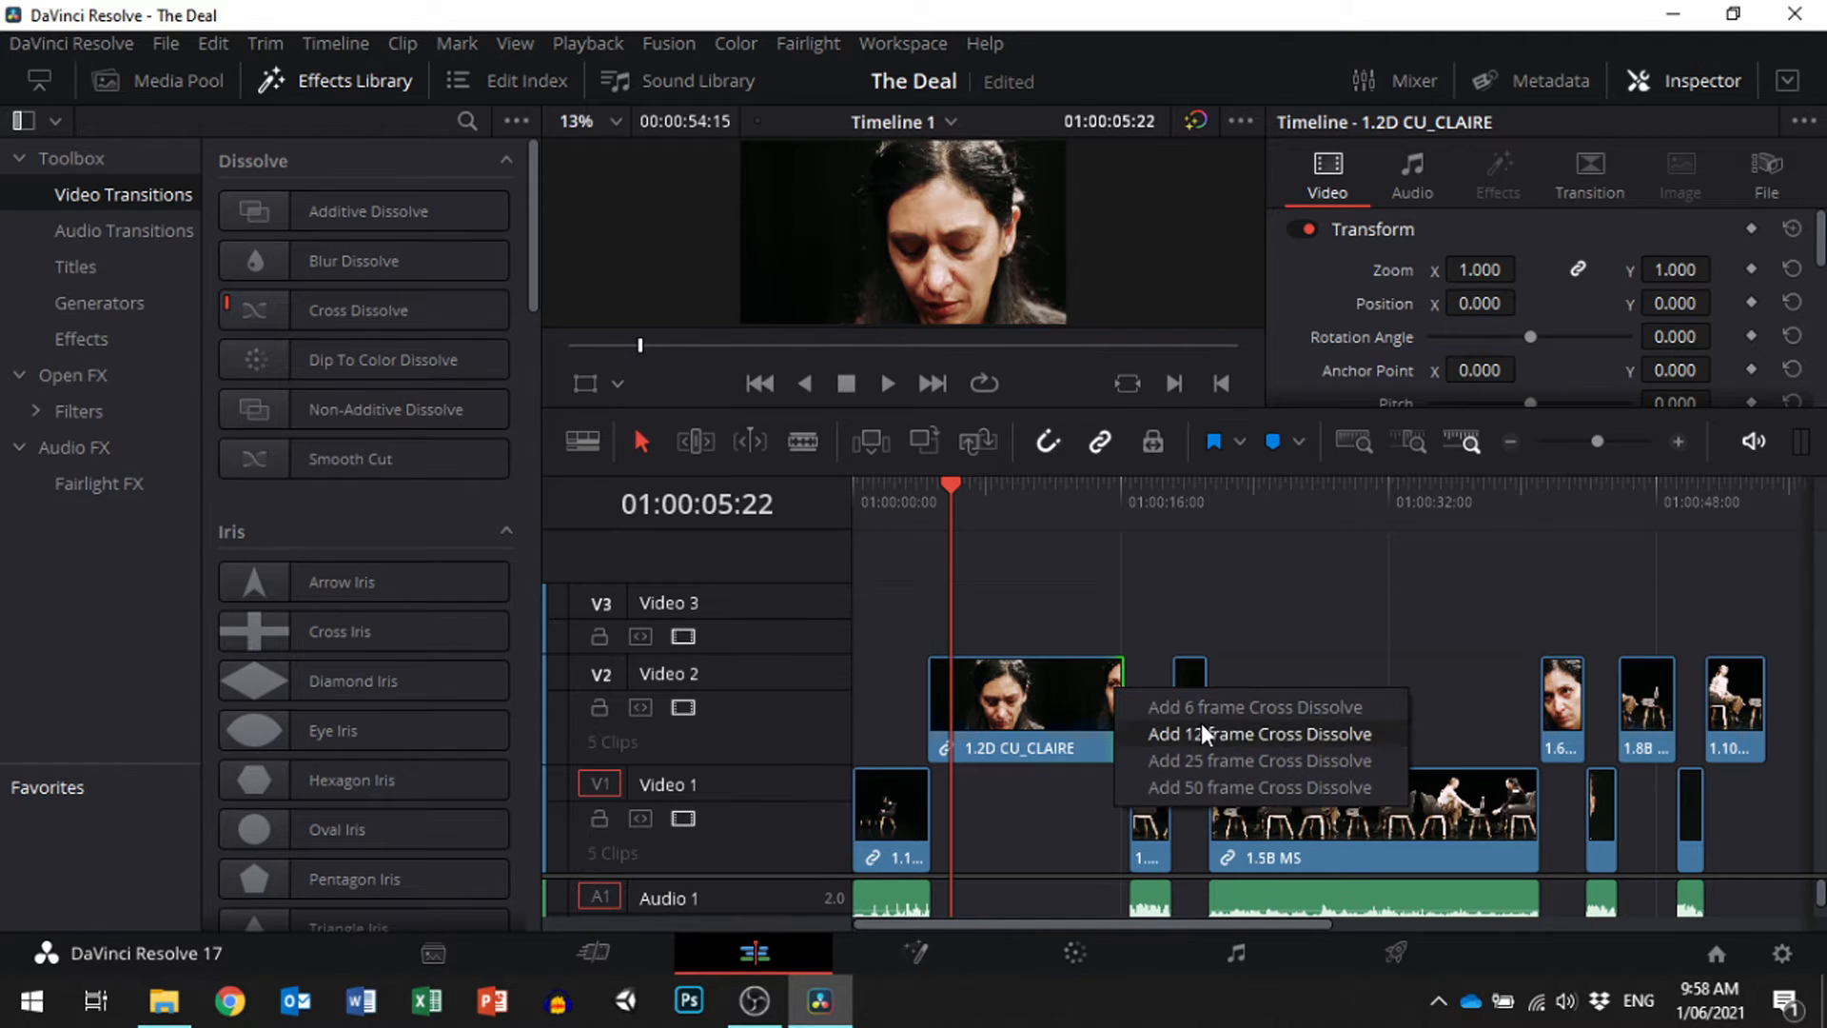
pyautogui.click(1258, 732)
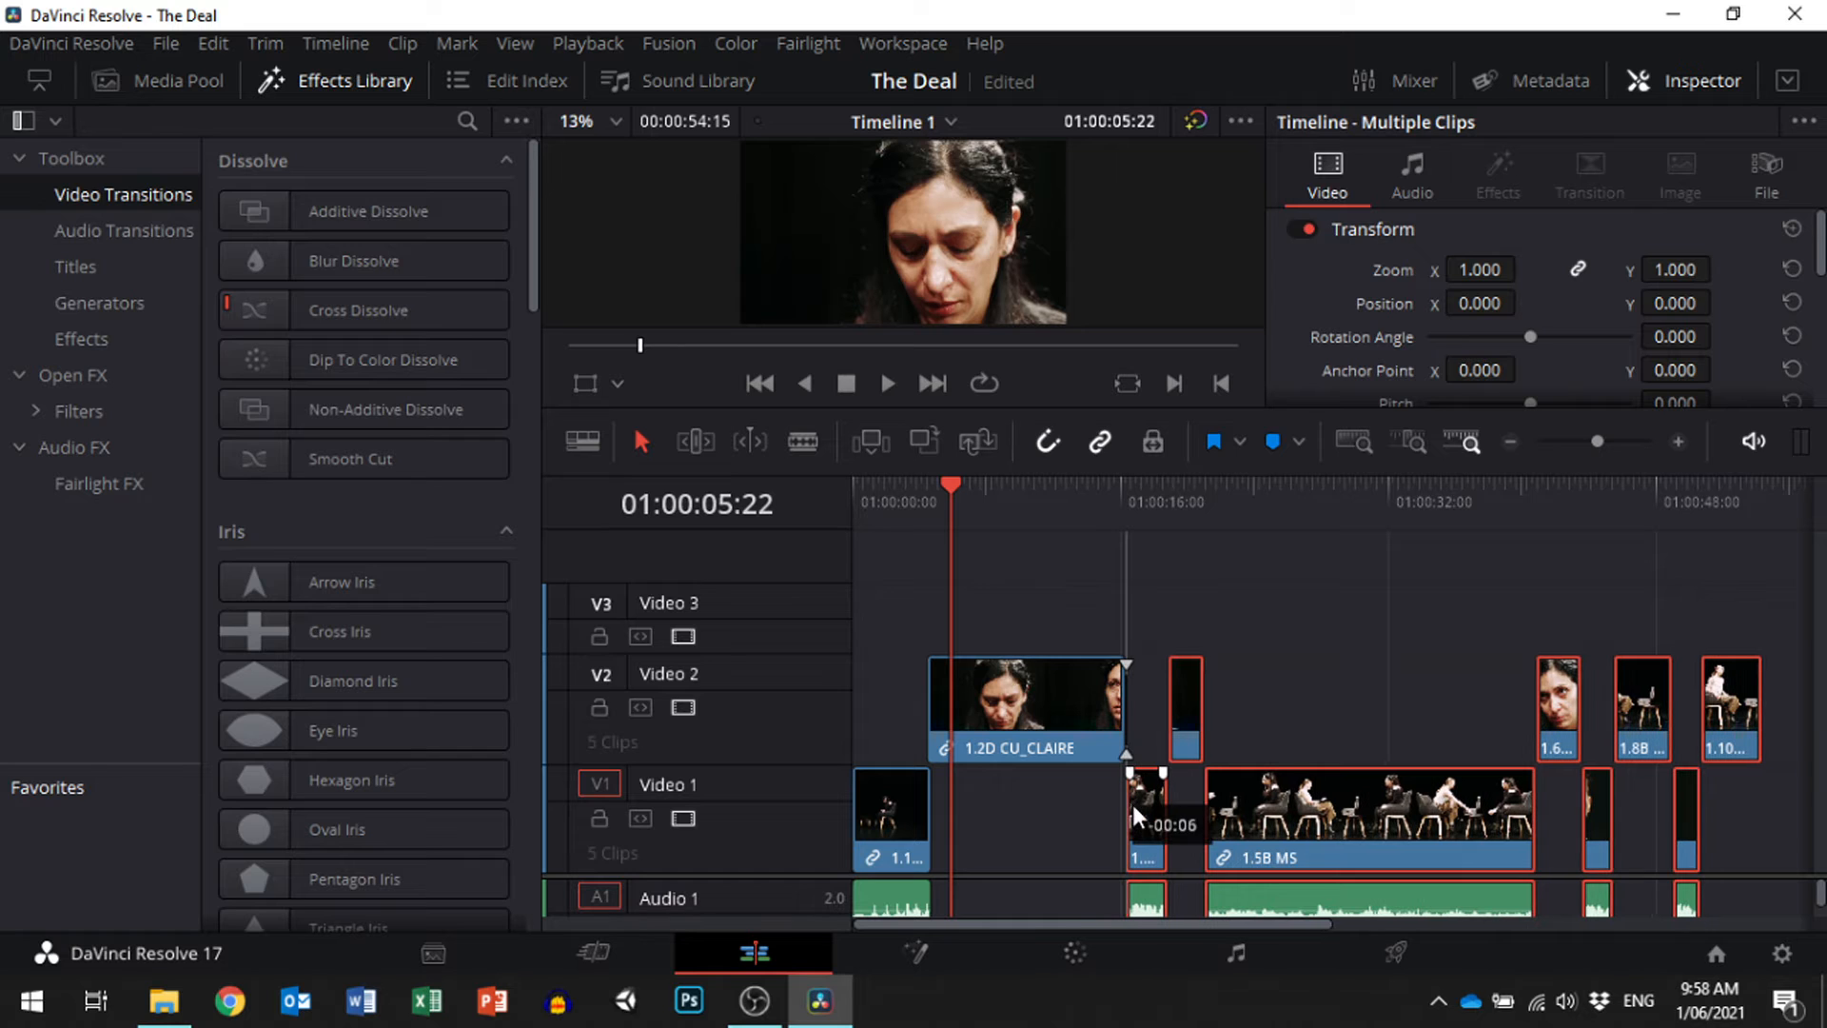
pyautogui.click(363, 260)
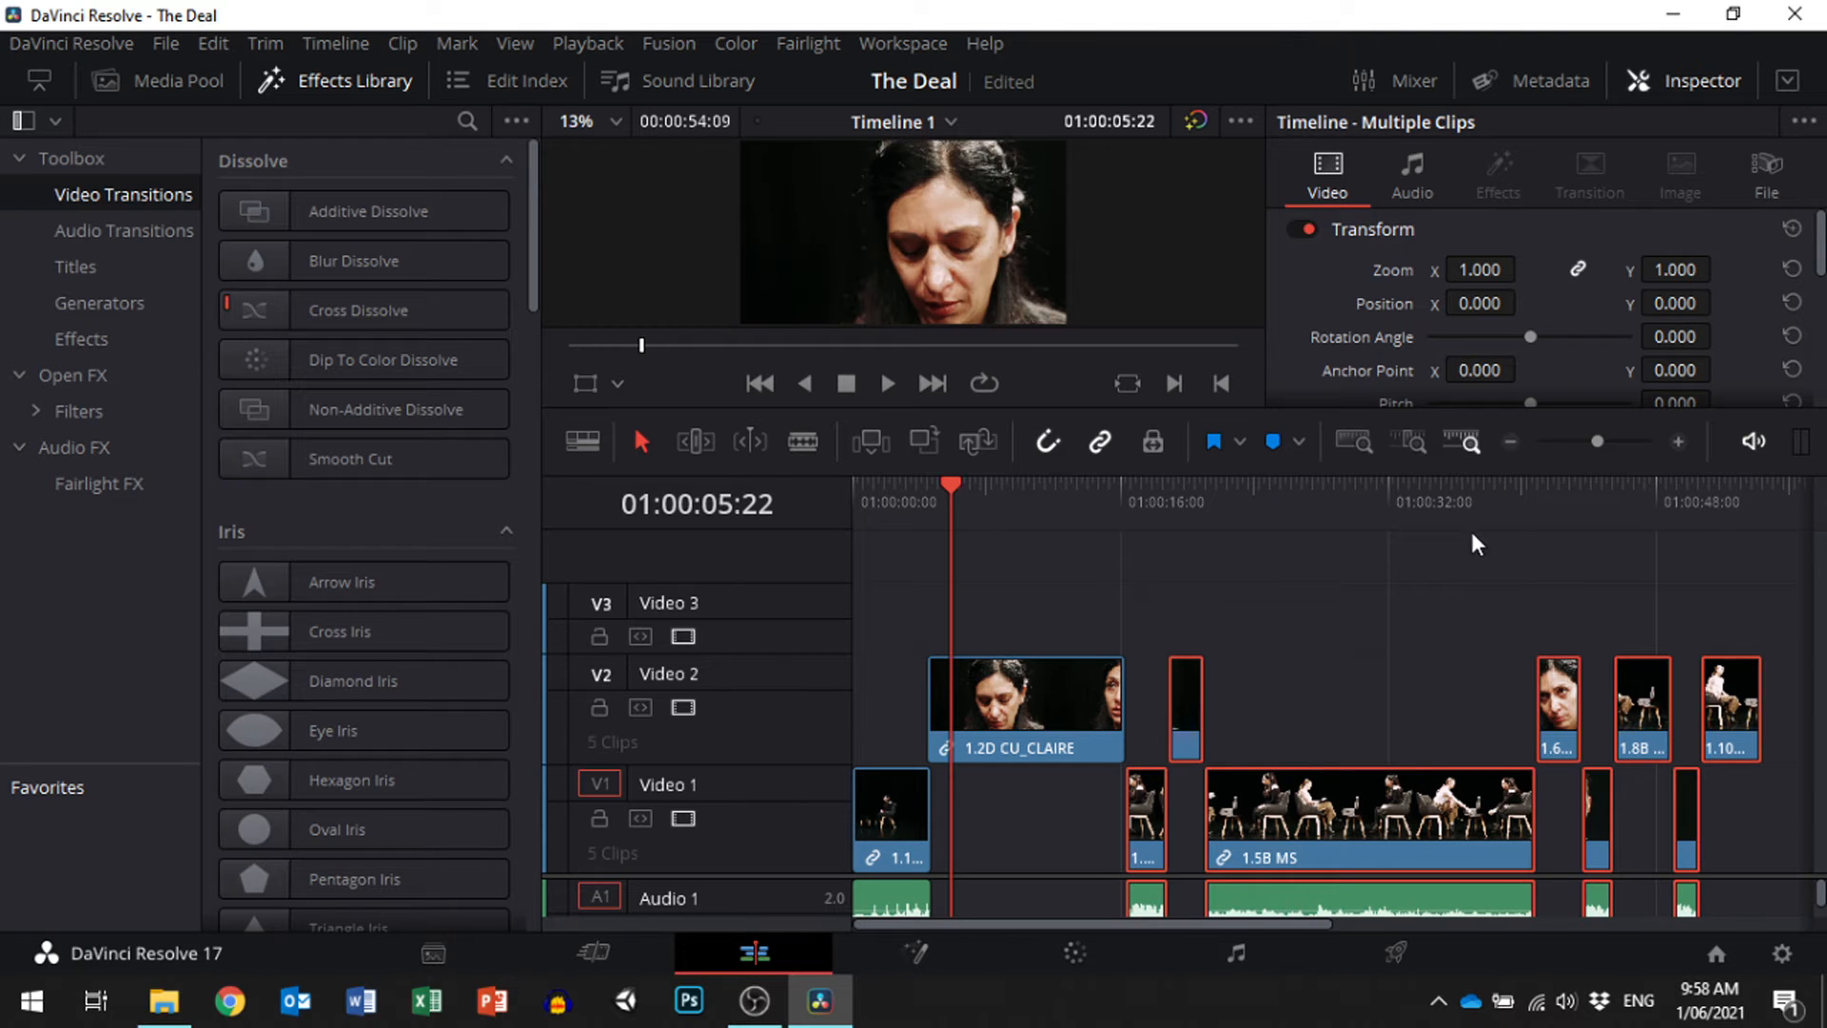
pyautogui.click(1583, 503)
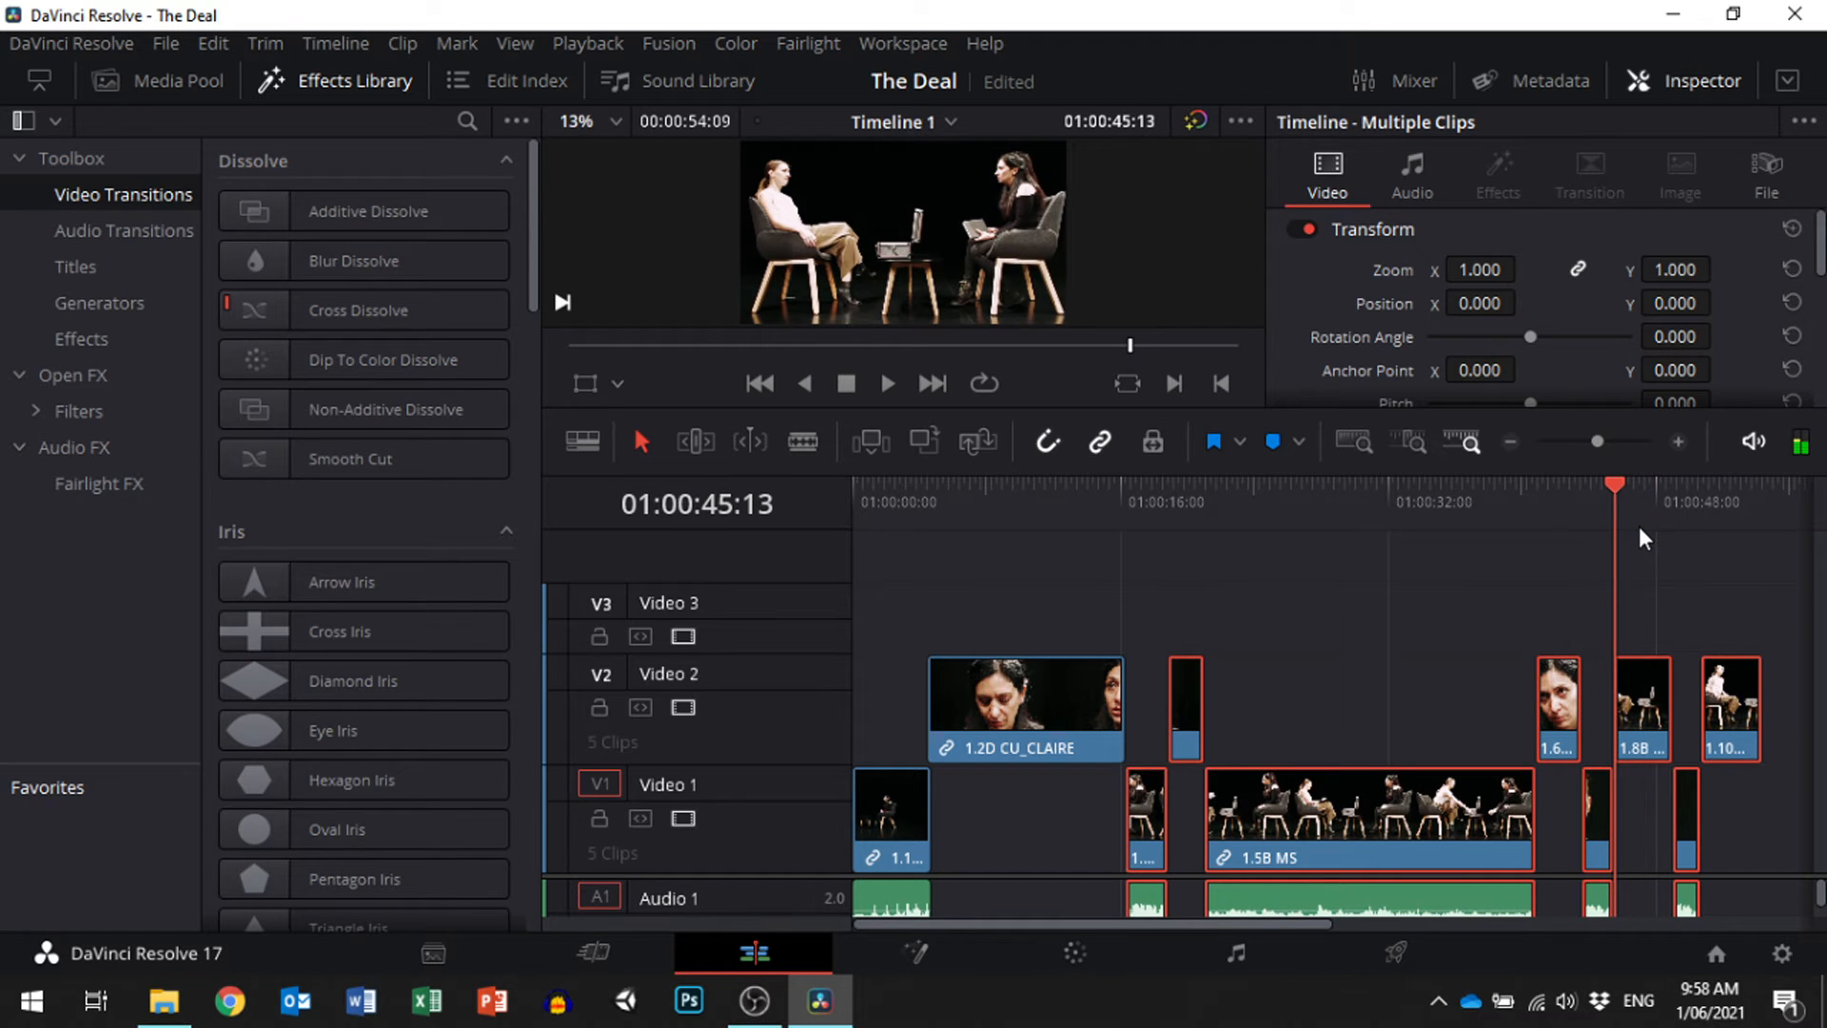
pyautogui.moveTo(894, 385)
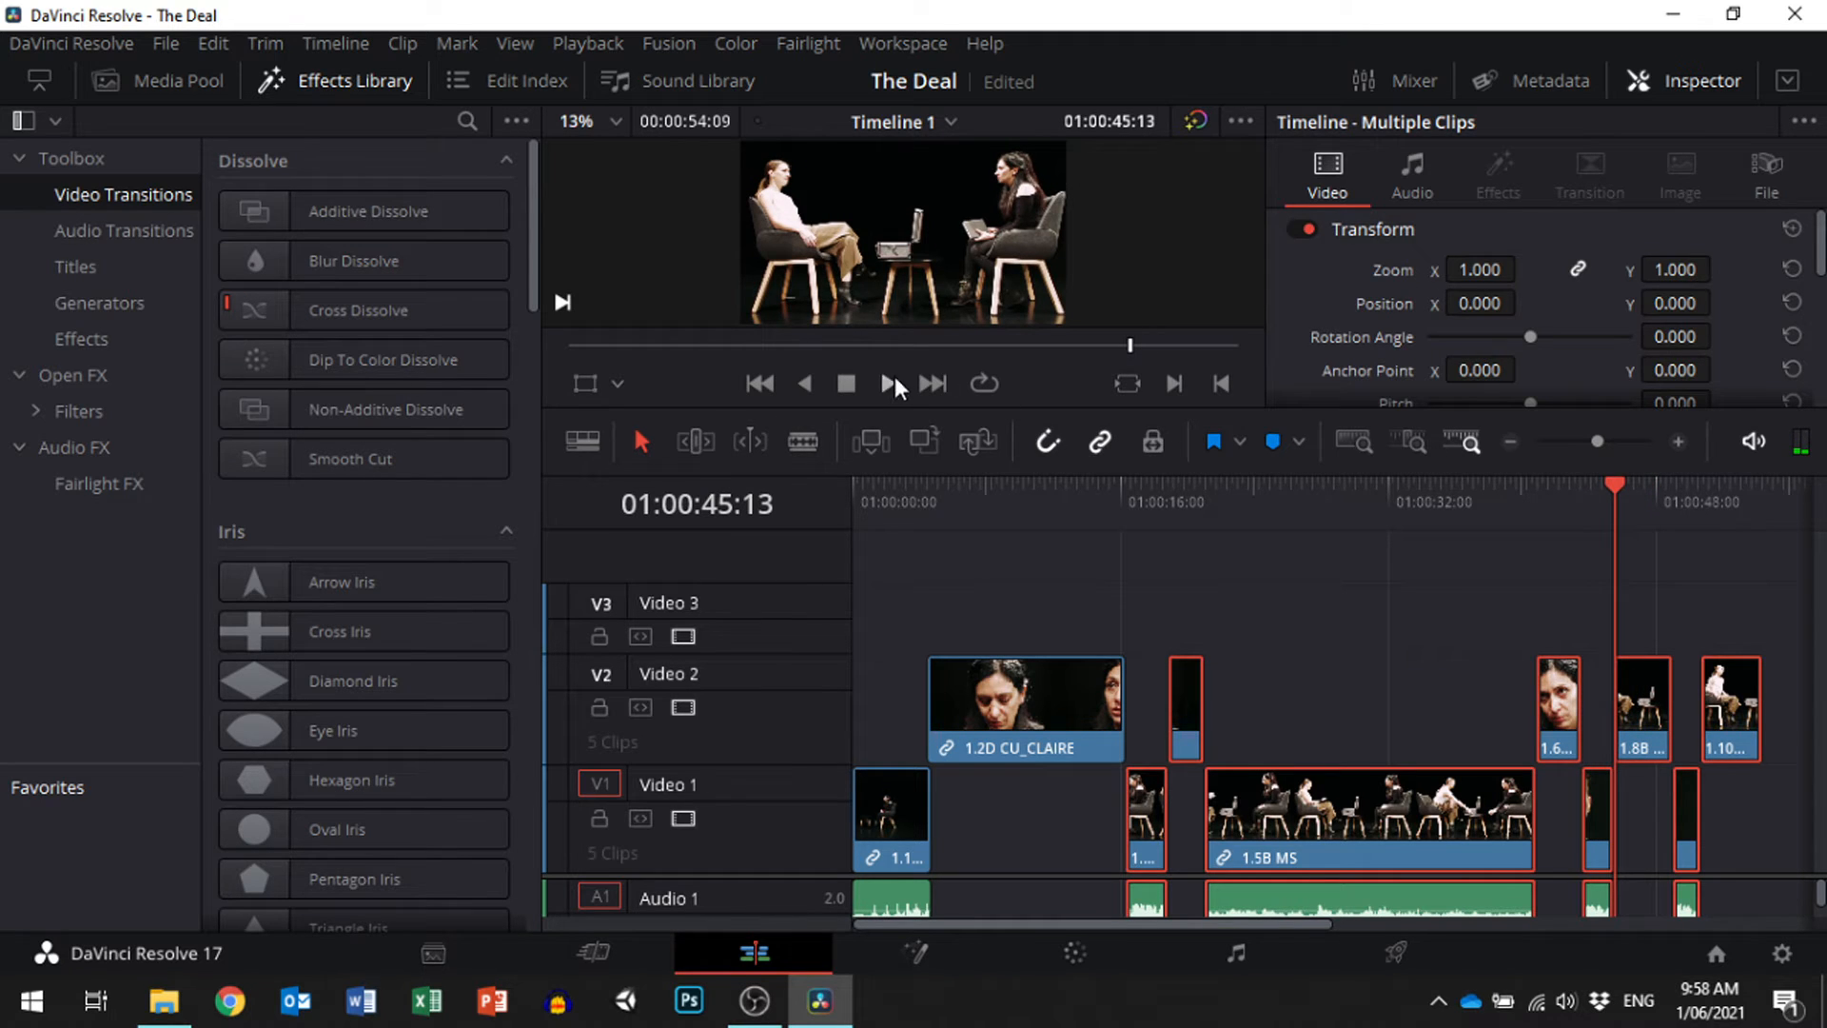
pyautogui.click(846, 382)
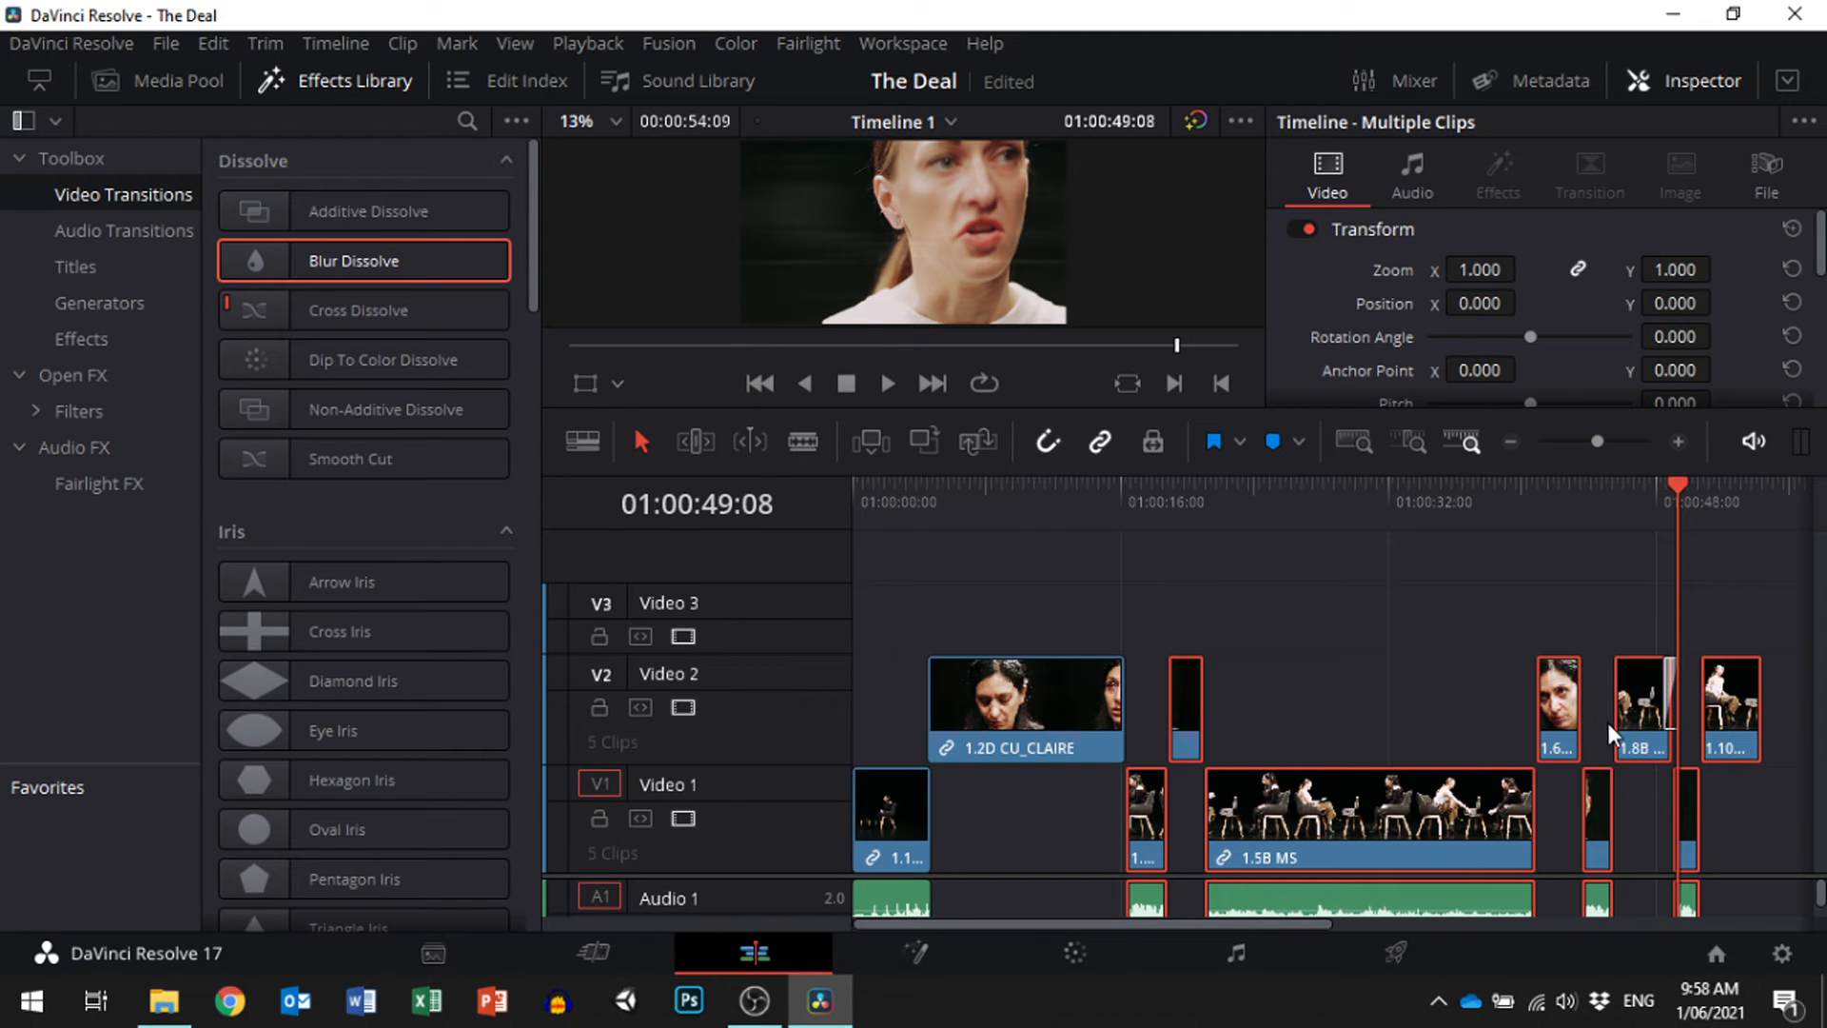
pyautogui.moveTo(308, 260)
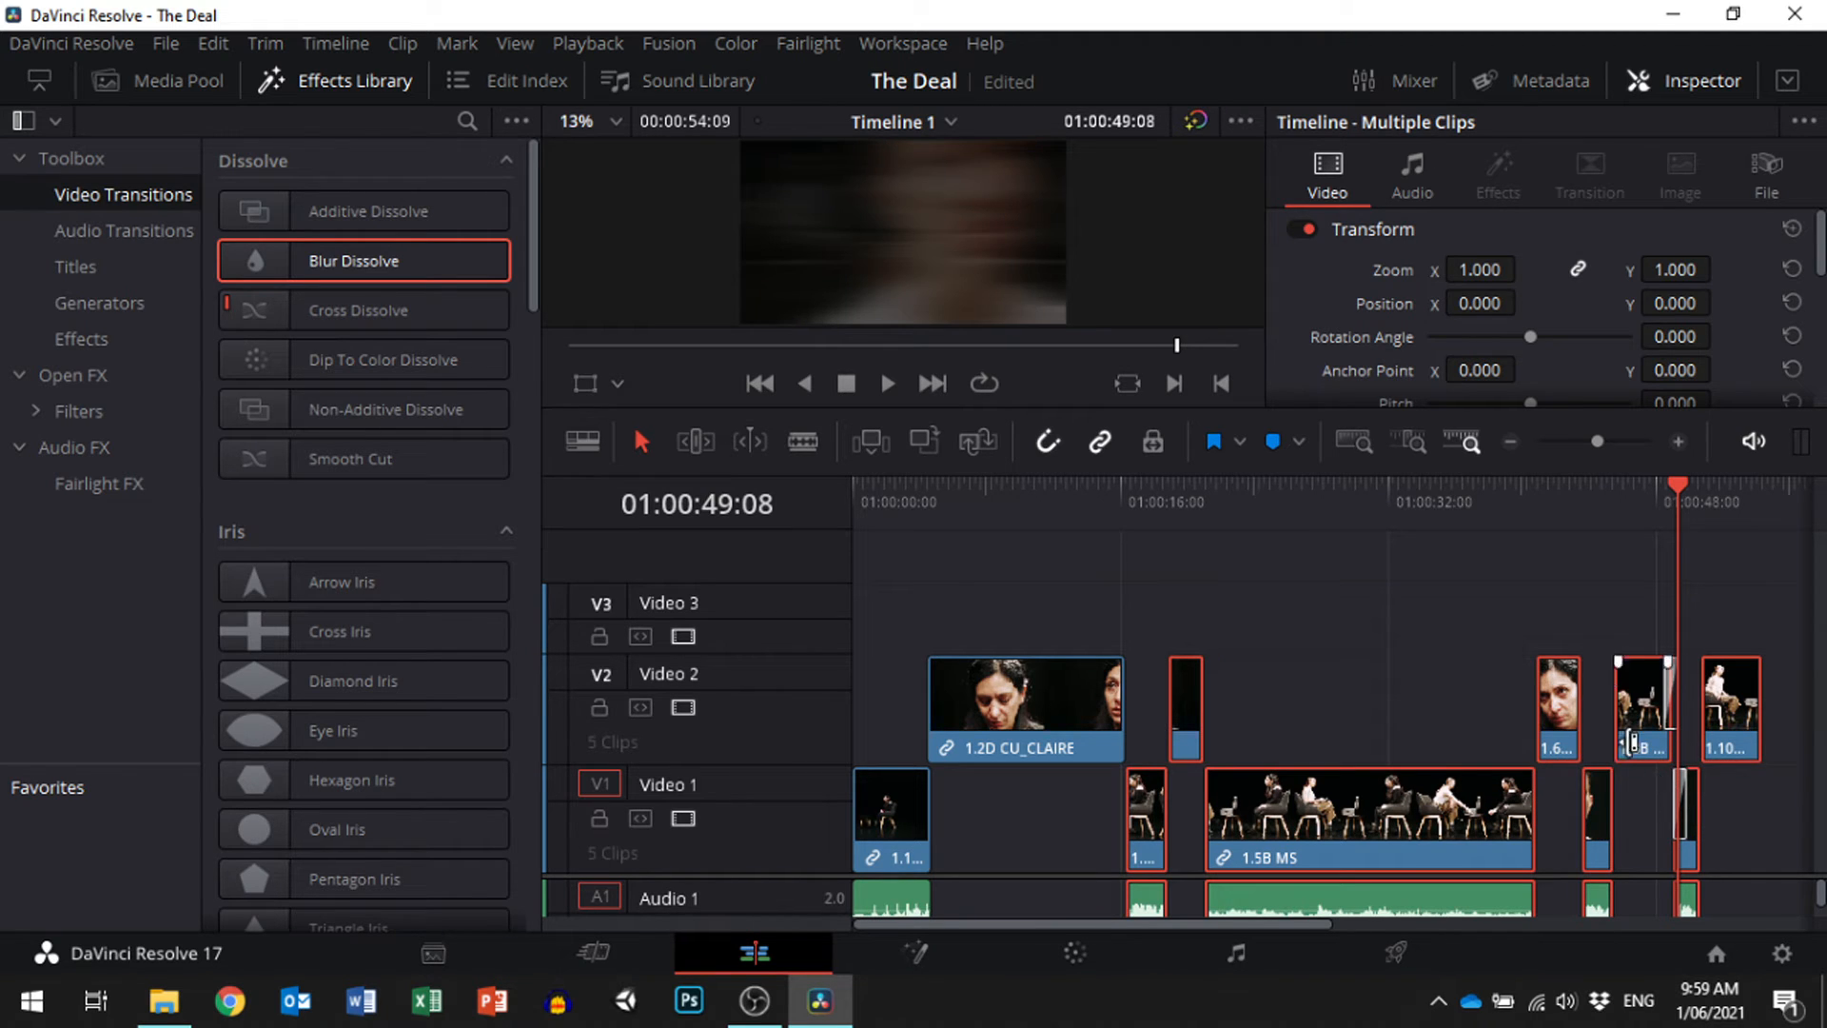
# Place a one-second Blur Dissolve on the cut into 1.9C CU_SARAH and inspect it.
pyautogui.click(1680, 442)
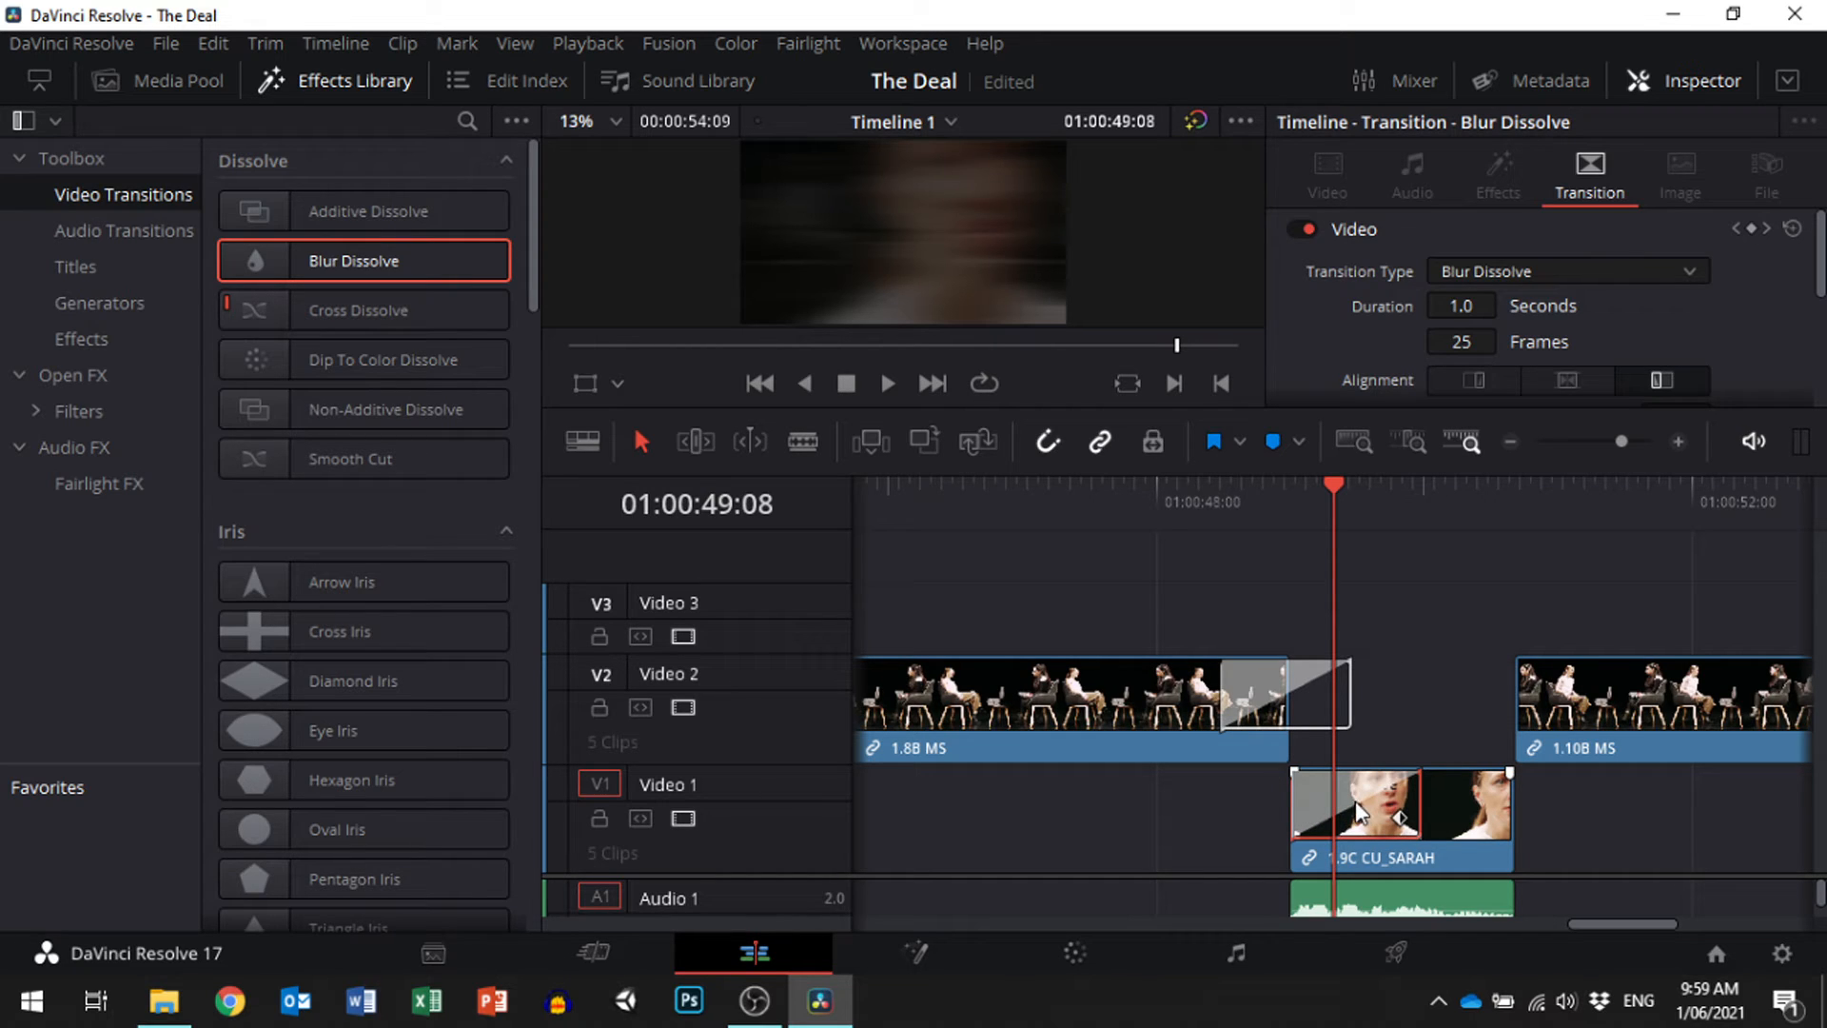
pyautogui.click(1564, 380)
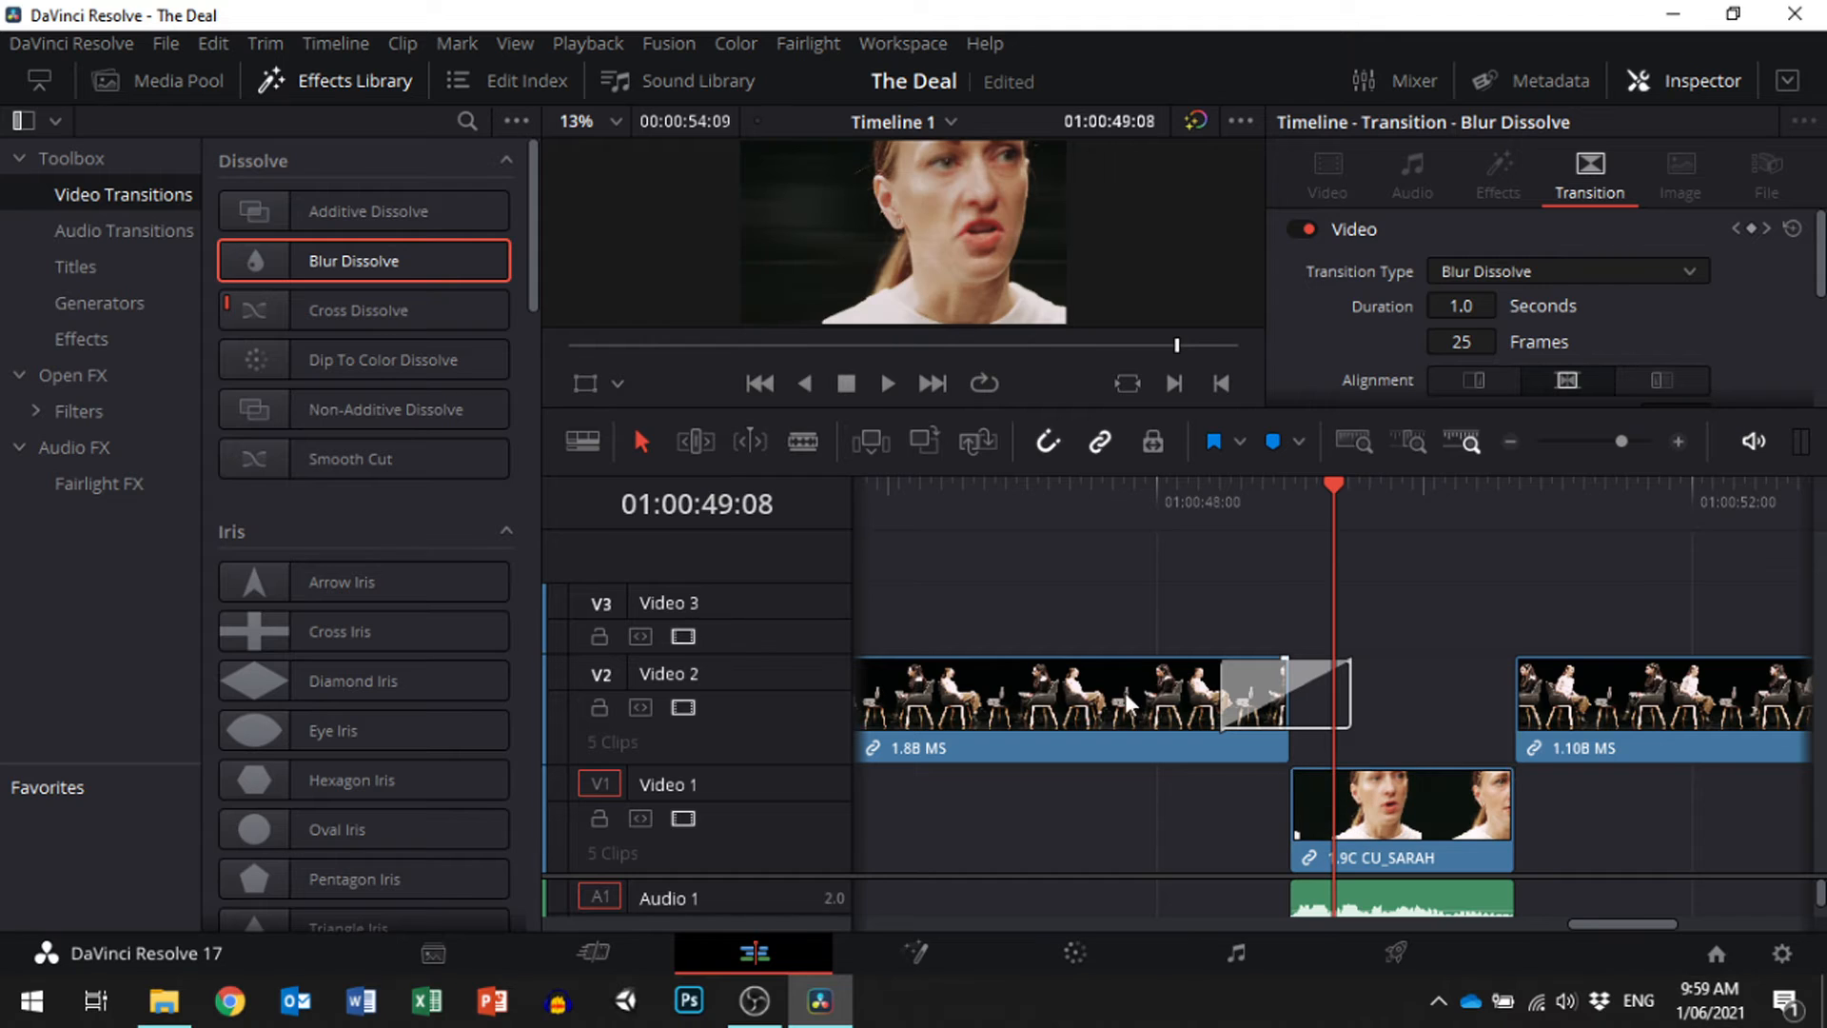
pyautogui.moveTo(1314, 715)
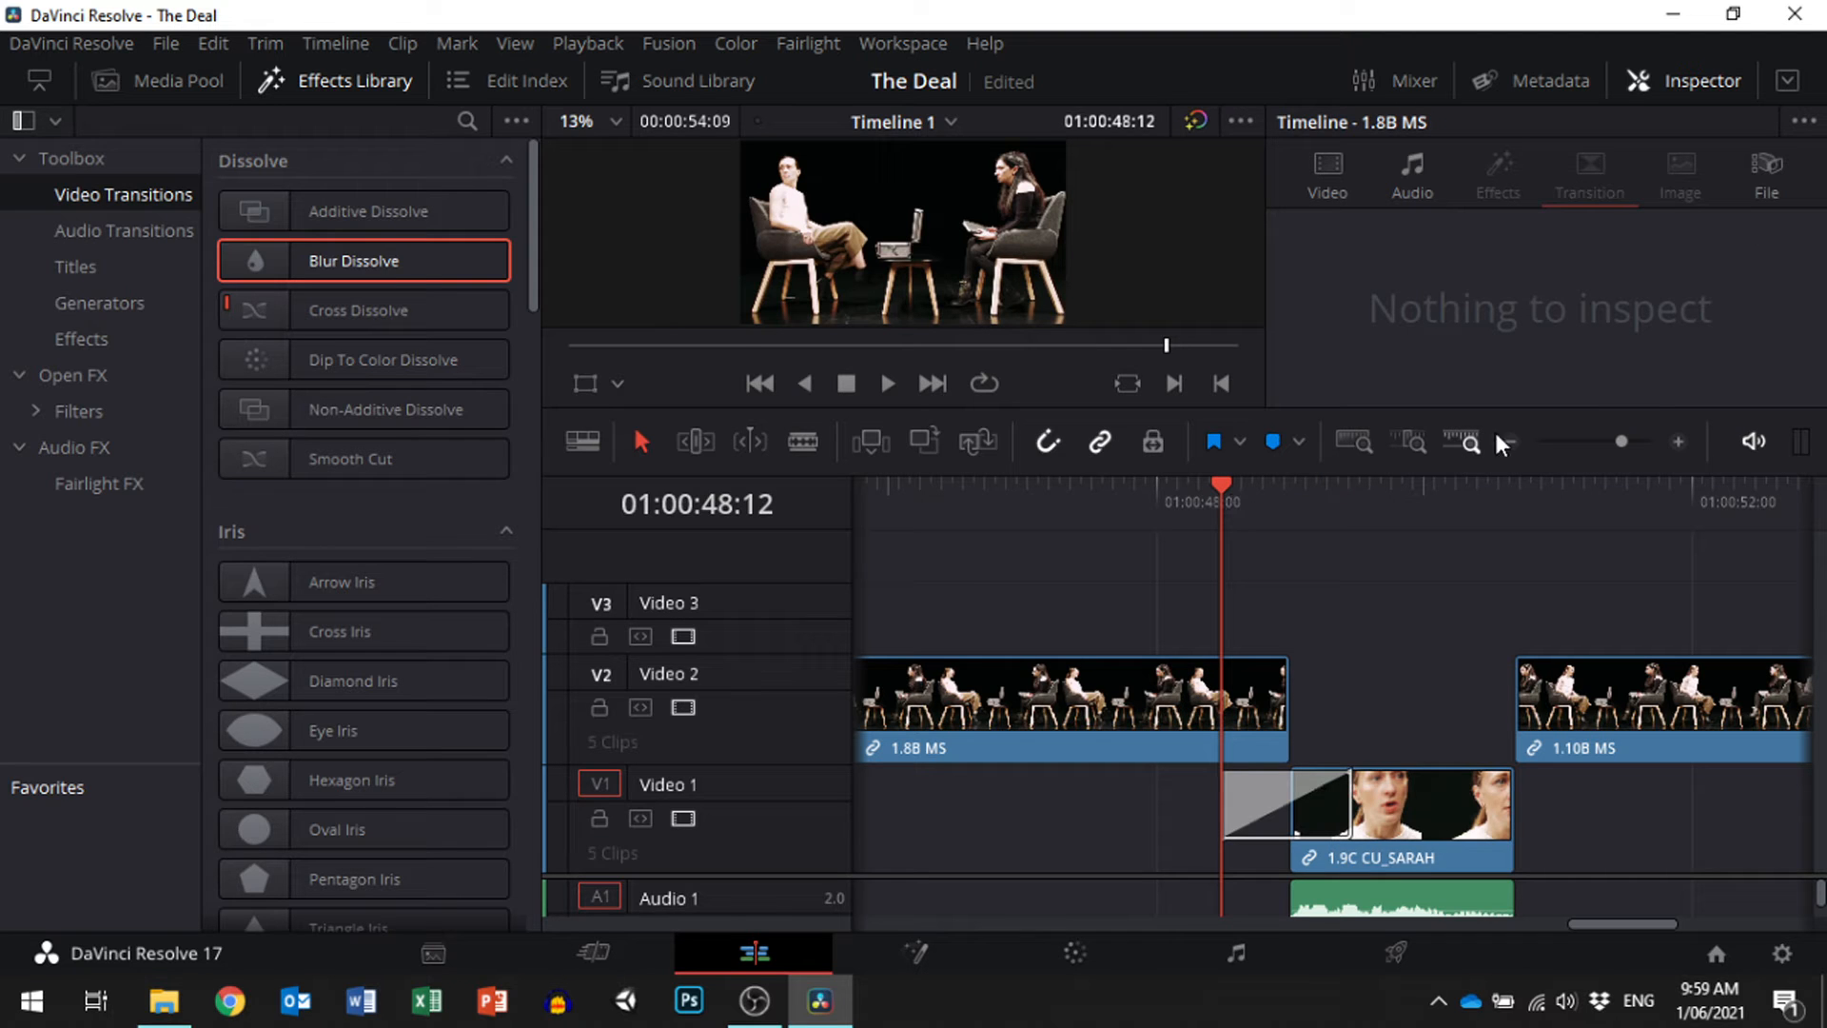
pyautogui.click(888, 383)
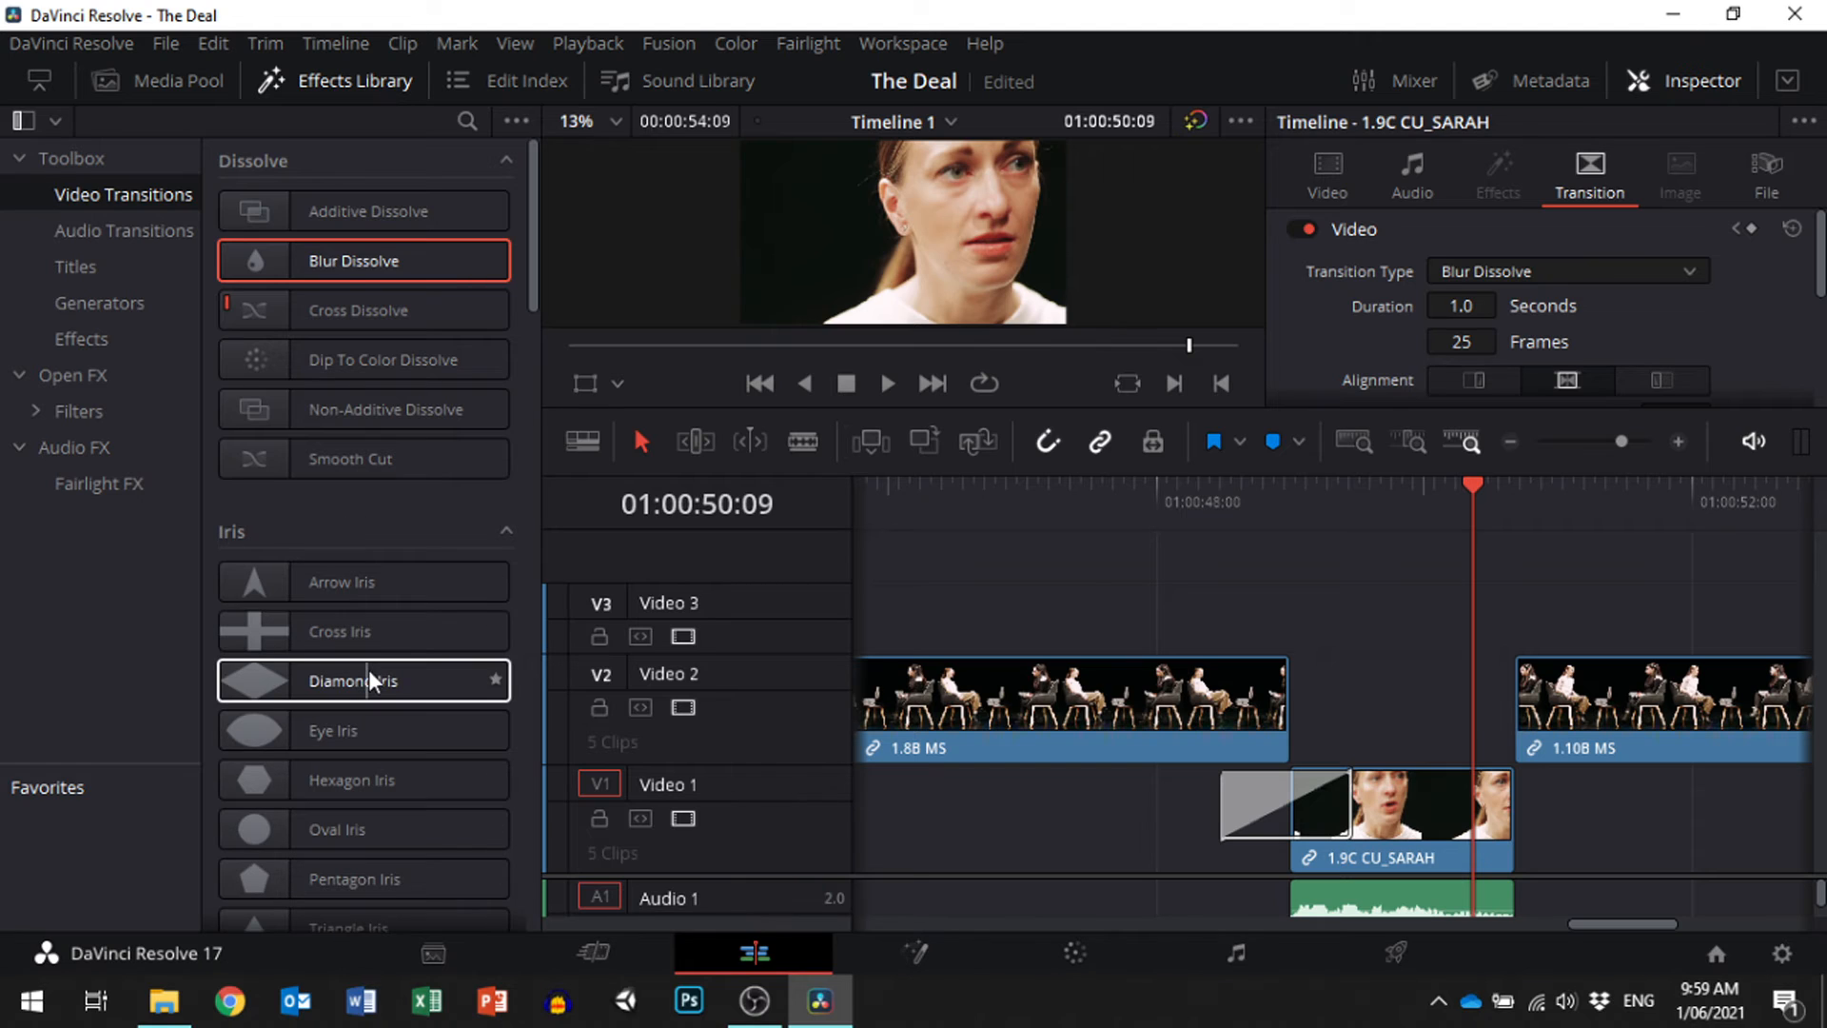
# Scroll the Video Transitions list down to the Iris and Motion presets.
pyautogui.scroll(-3)
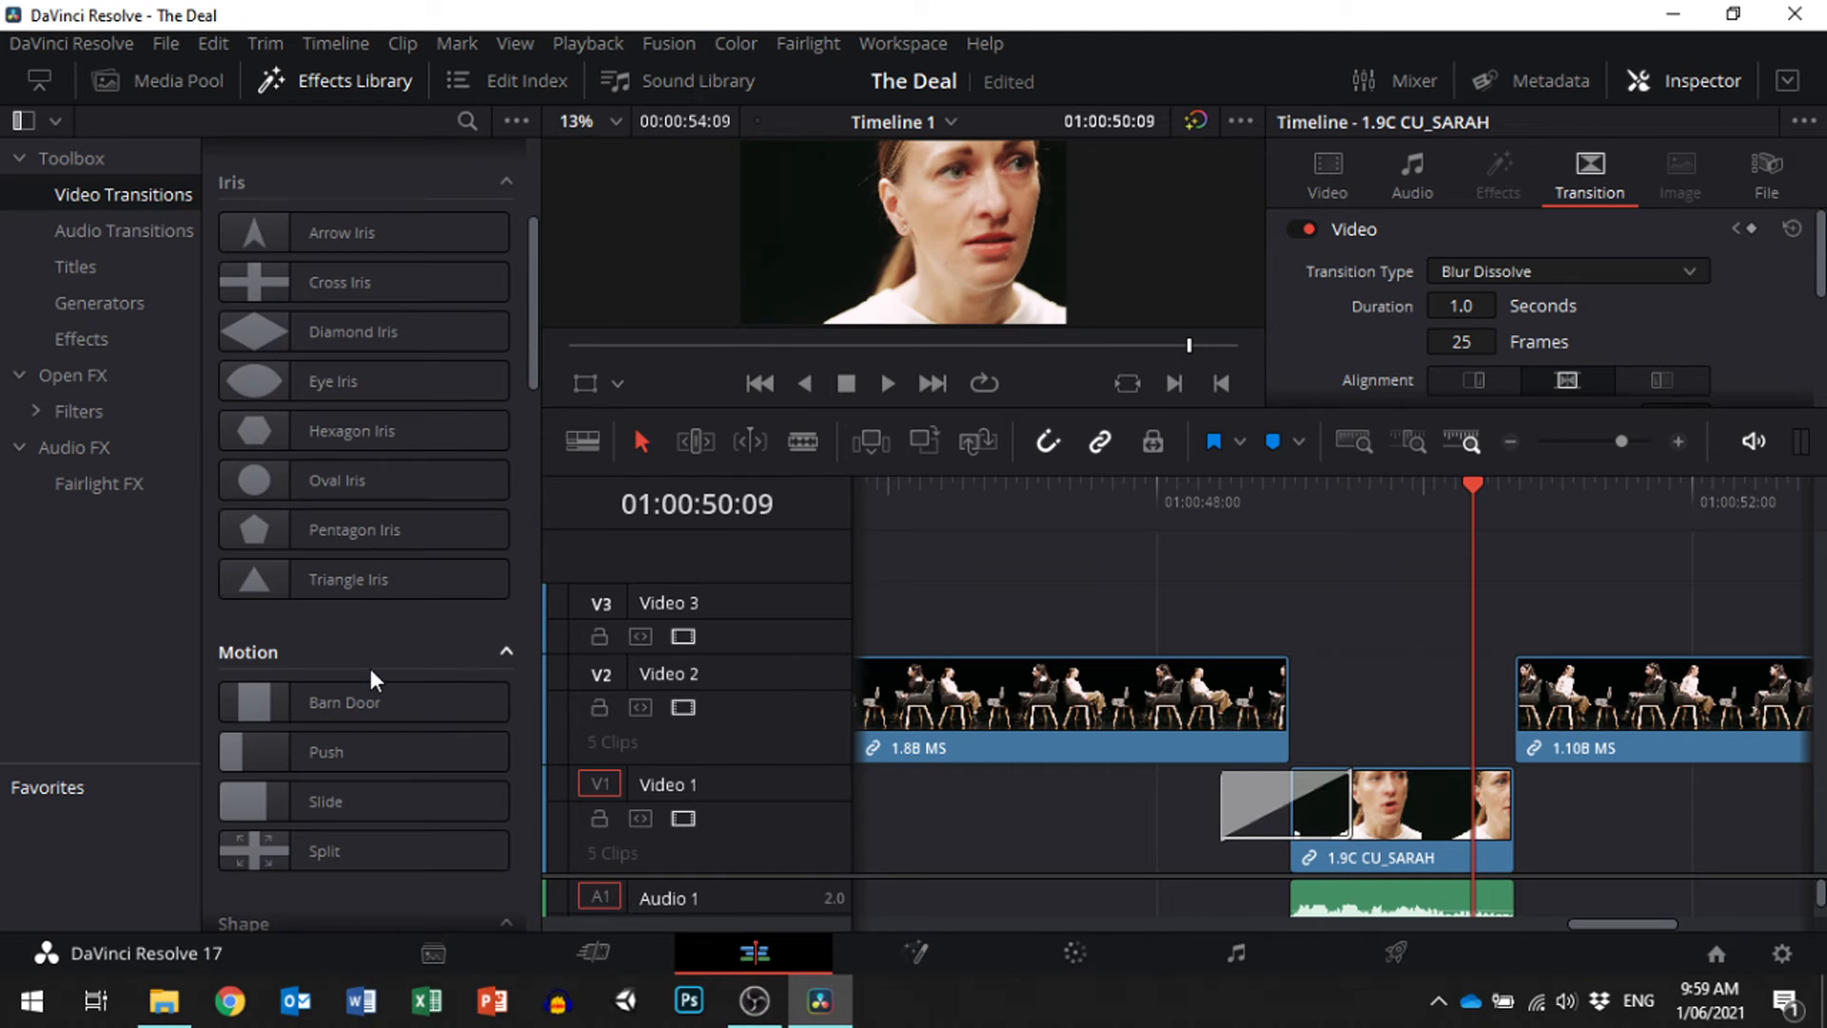
pyautogui.moveTo(383, 657)
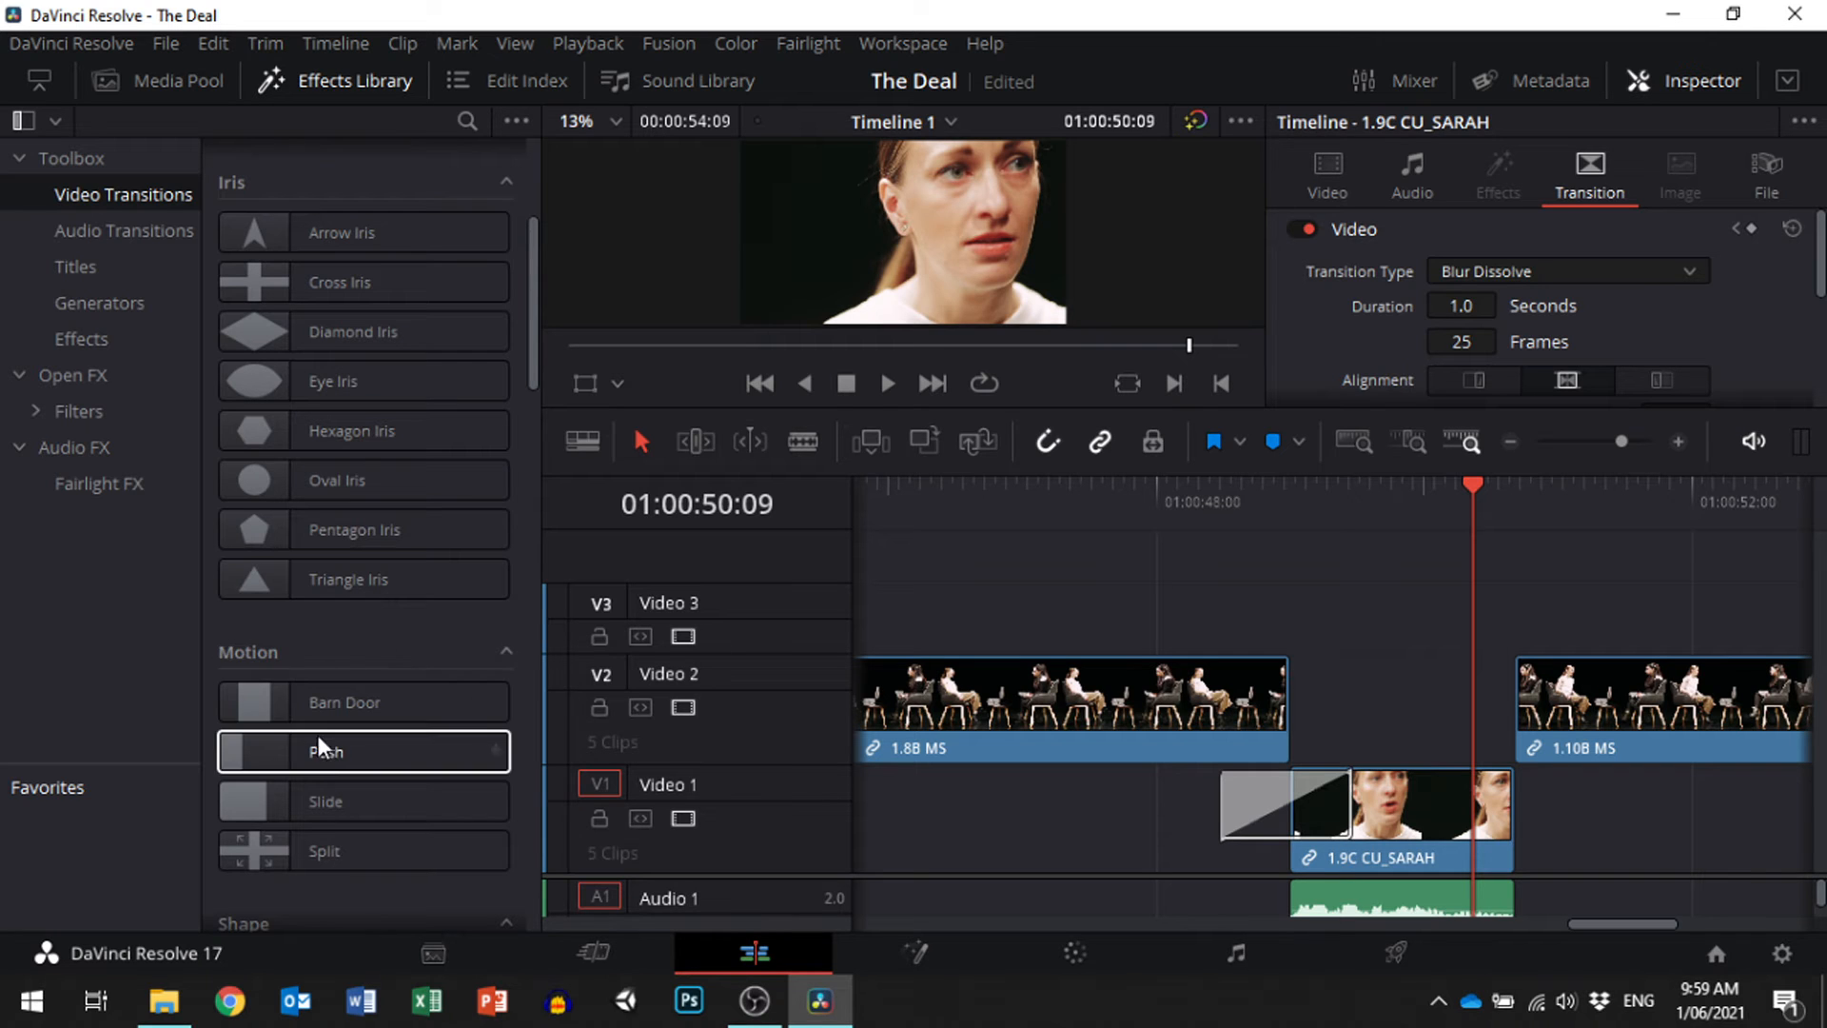
pyautogui.moveTo(363, 529)
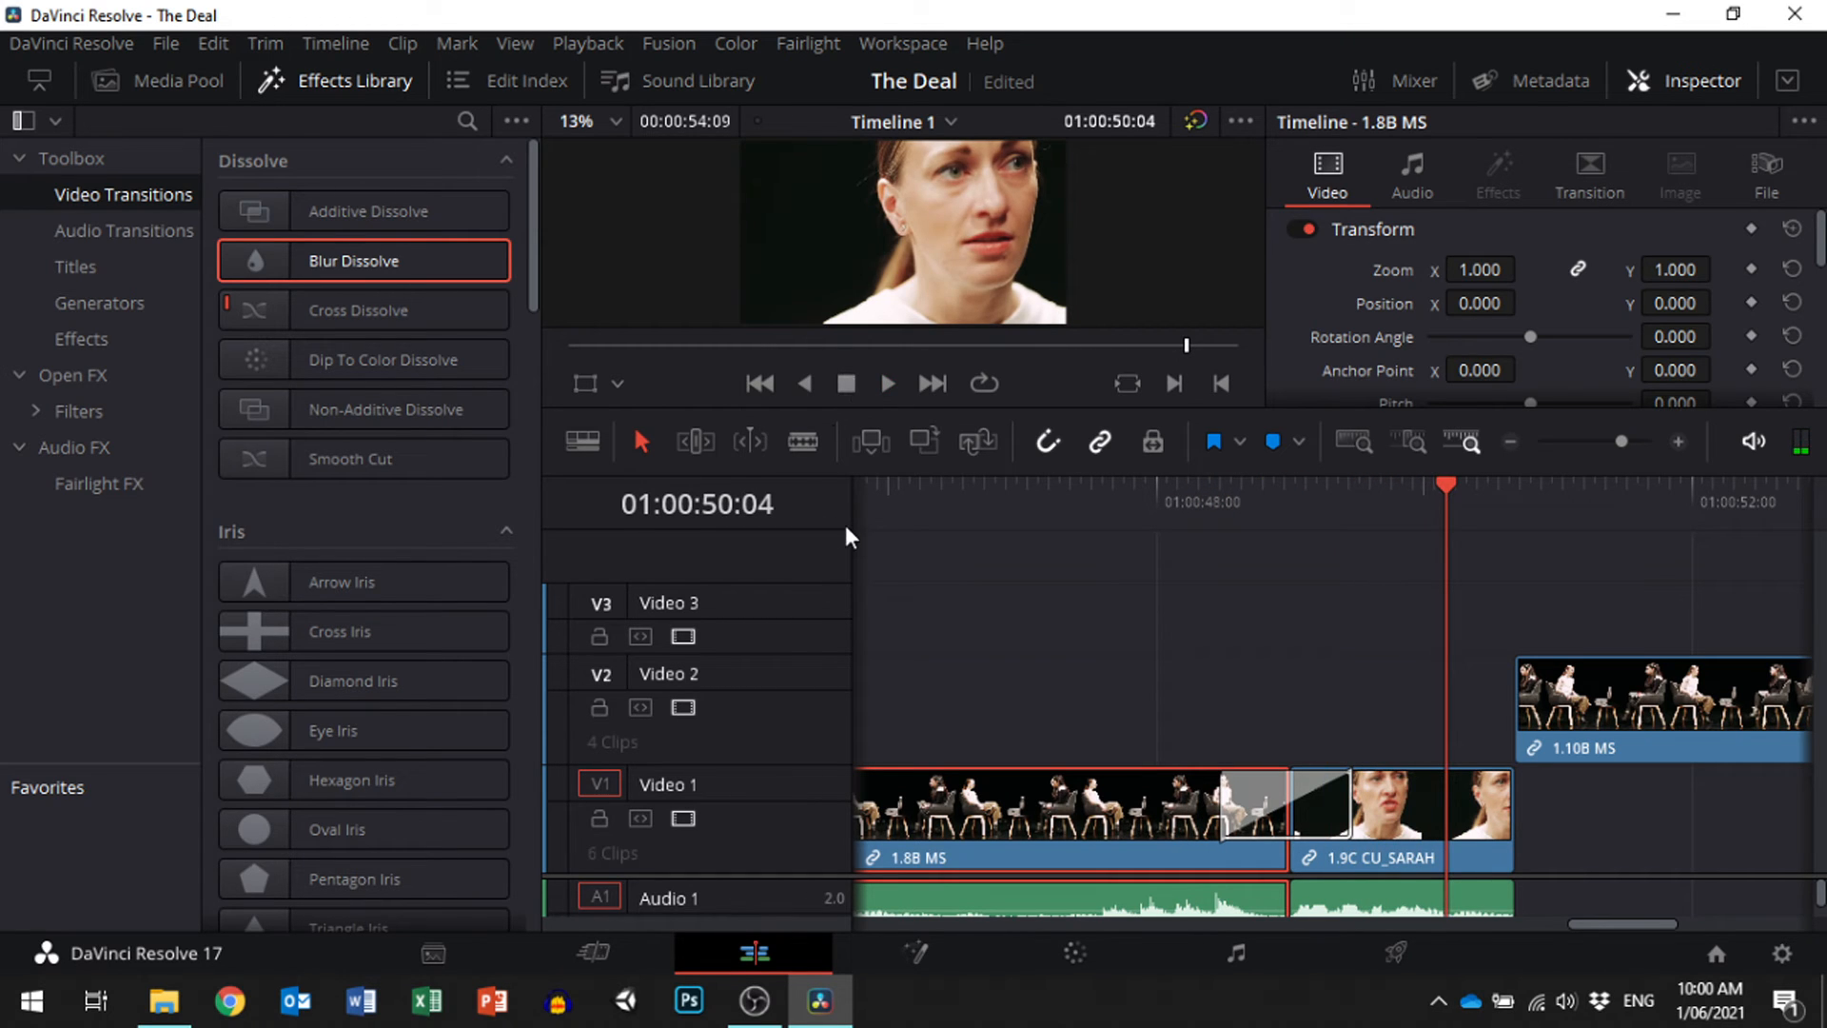
pyautogui.moveTo(1573, 945)
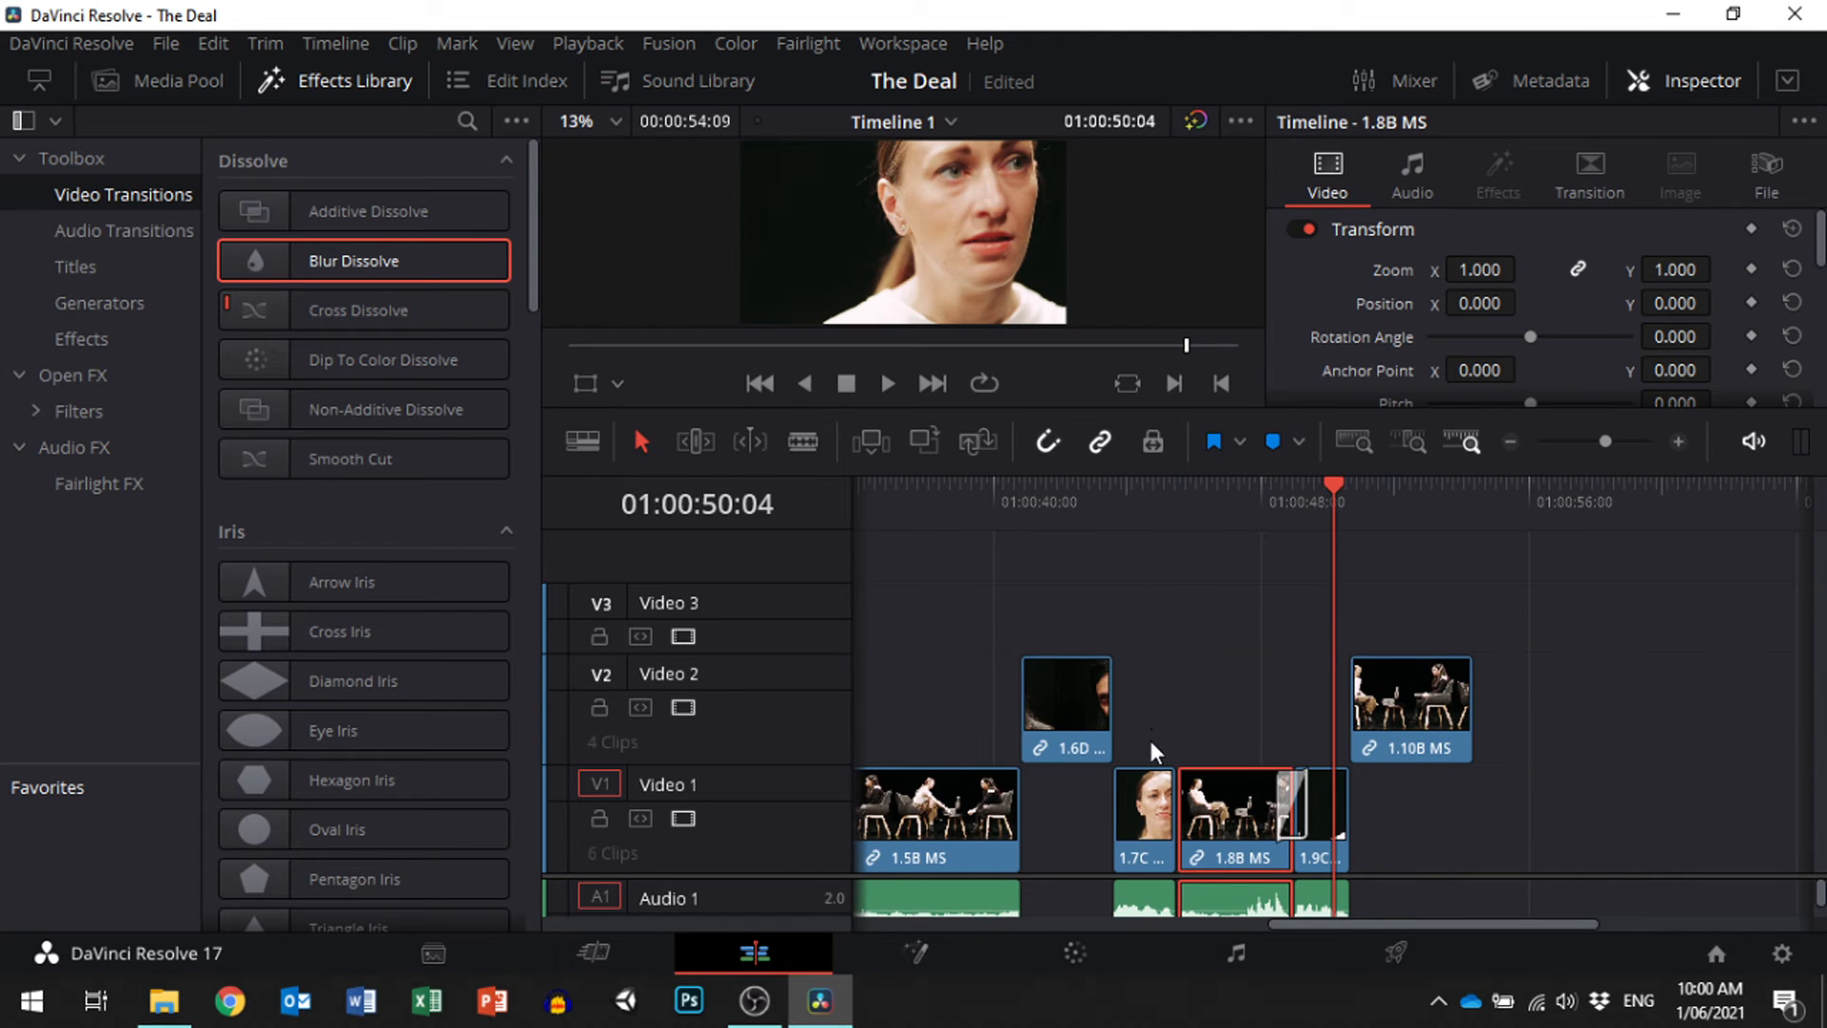
pyautogui.moveTo(1372, 950)
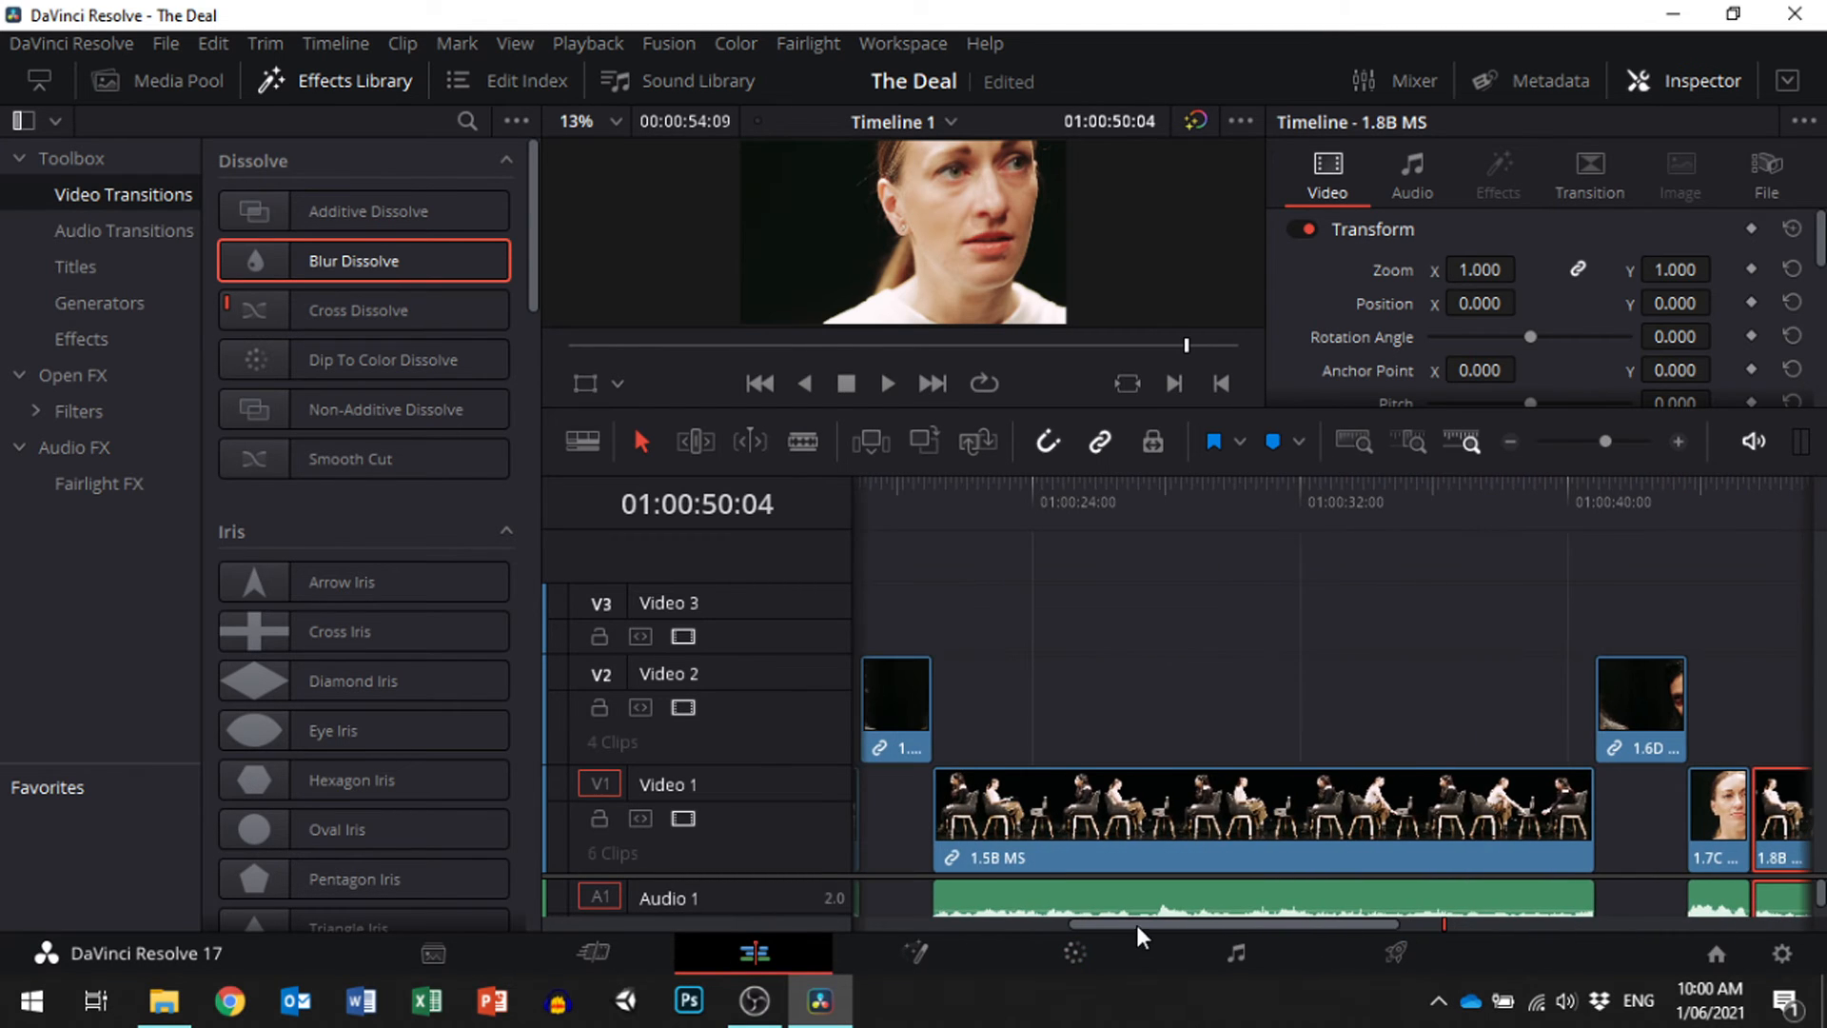
pyautogui.moveTo(1687, 712)
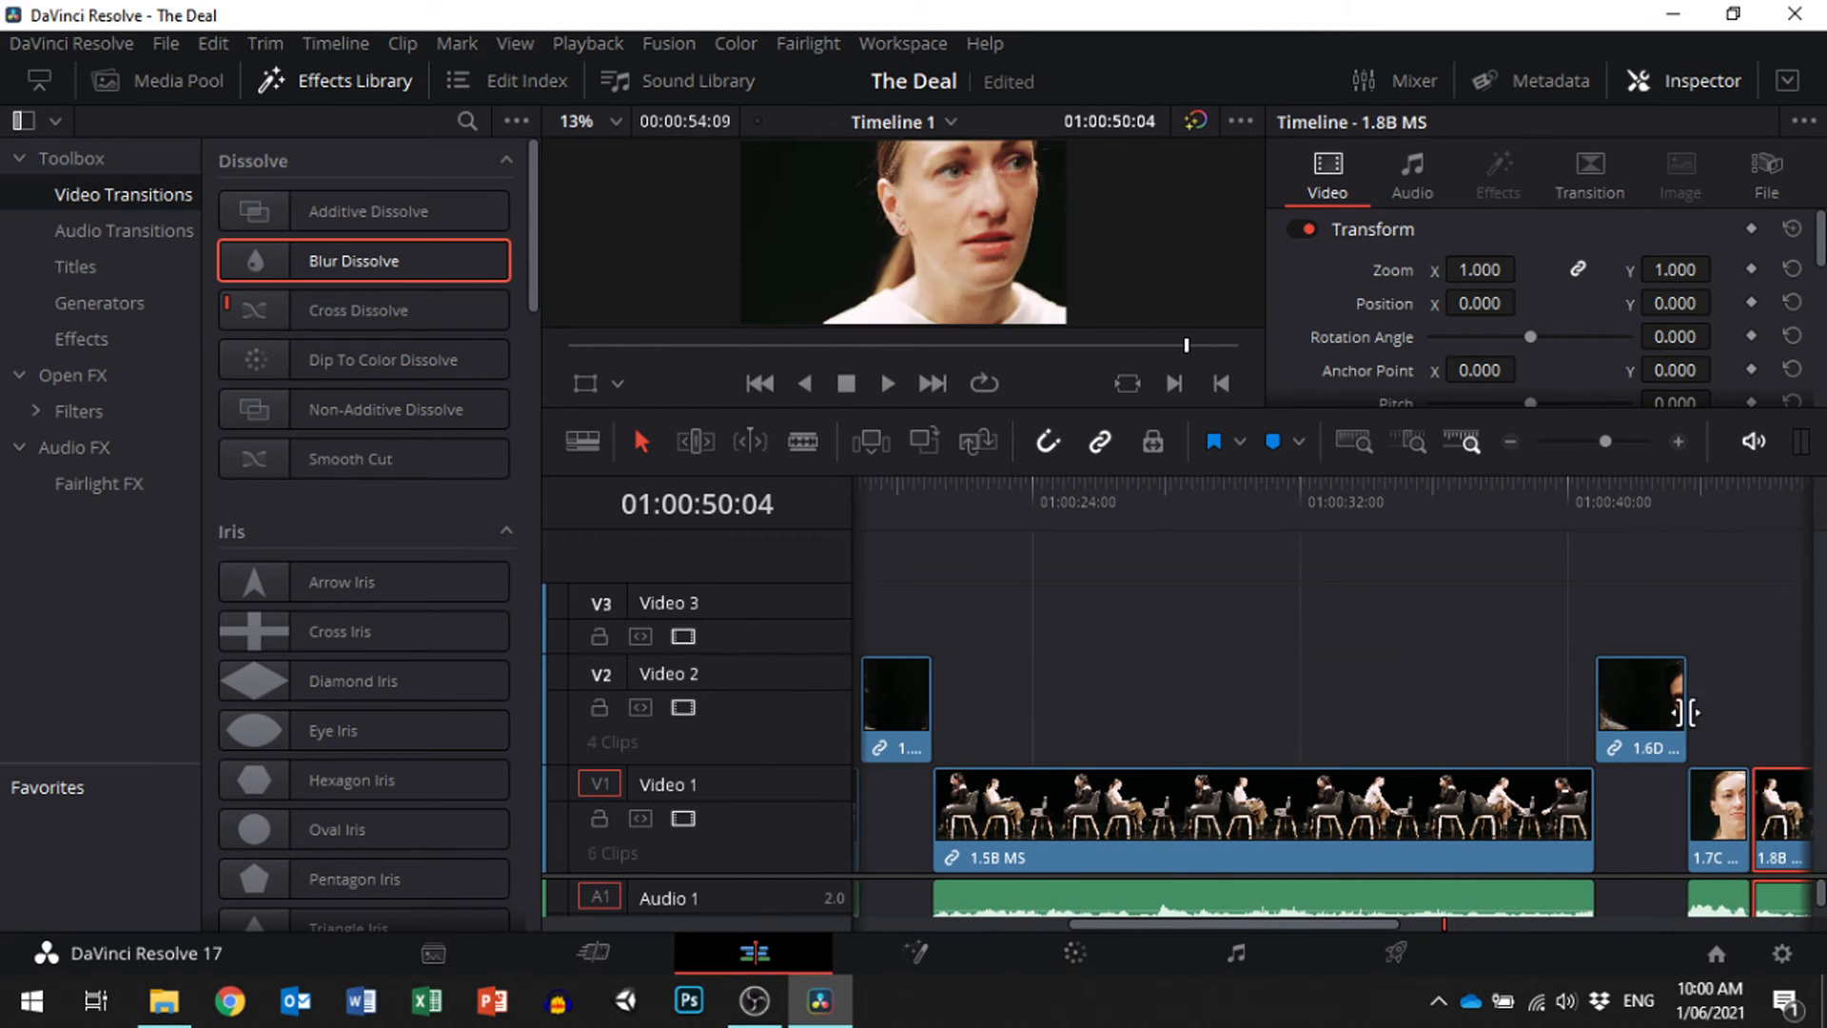
# Select Claire's 1.4D close-up on Video 2 and scroll the timeline left.
pyautogui.click(1562, 502)
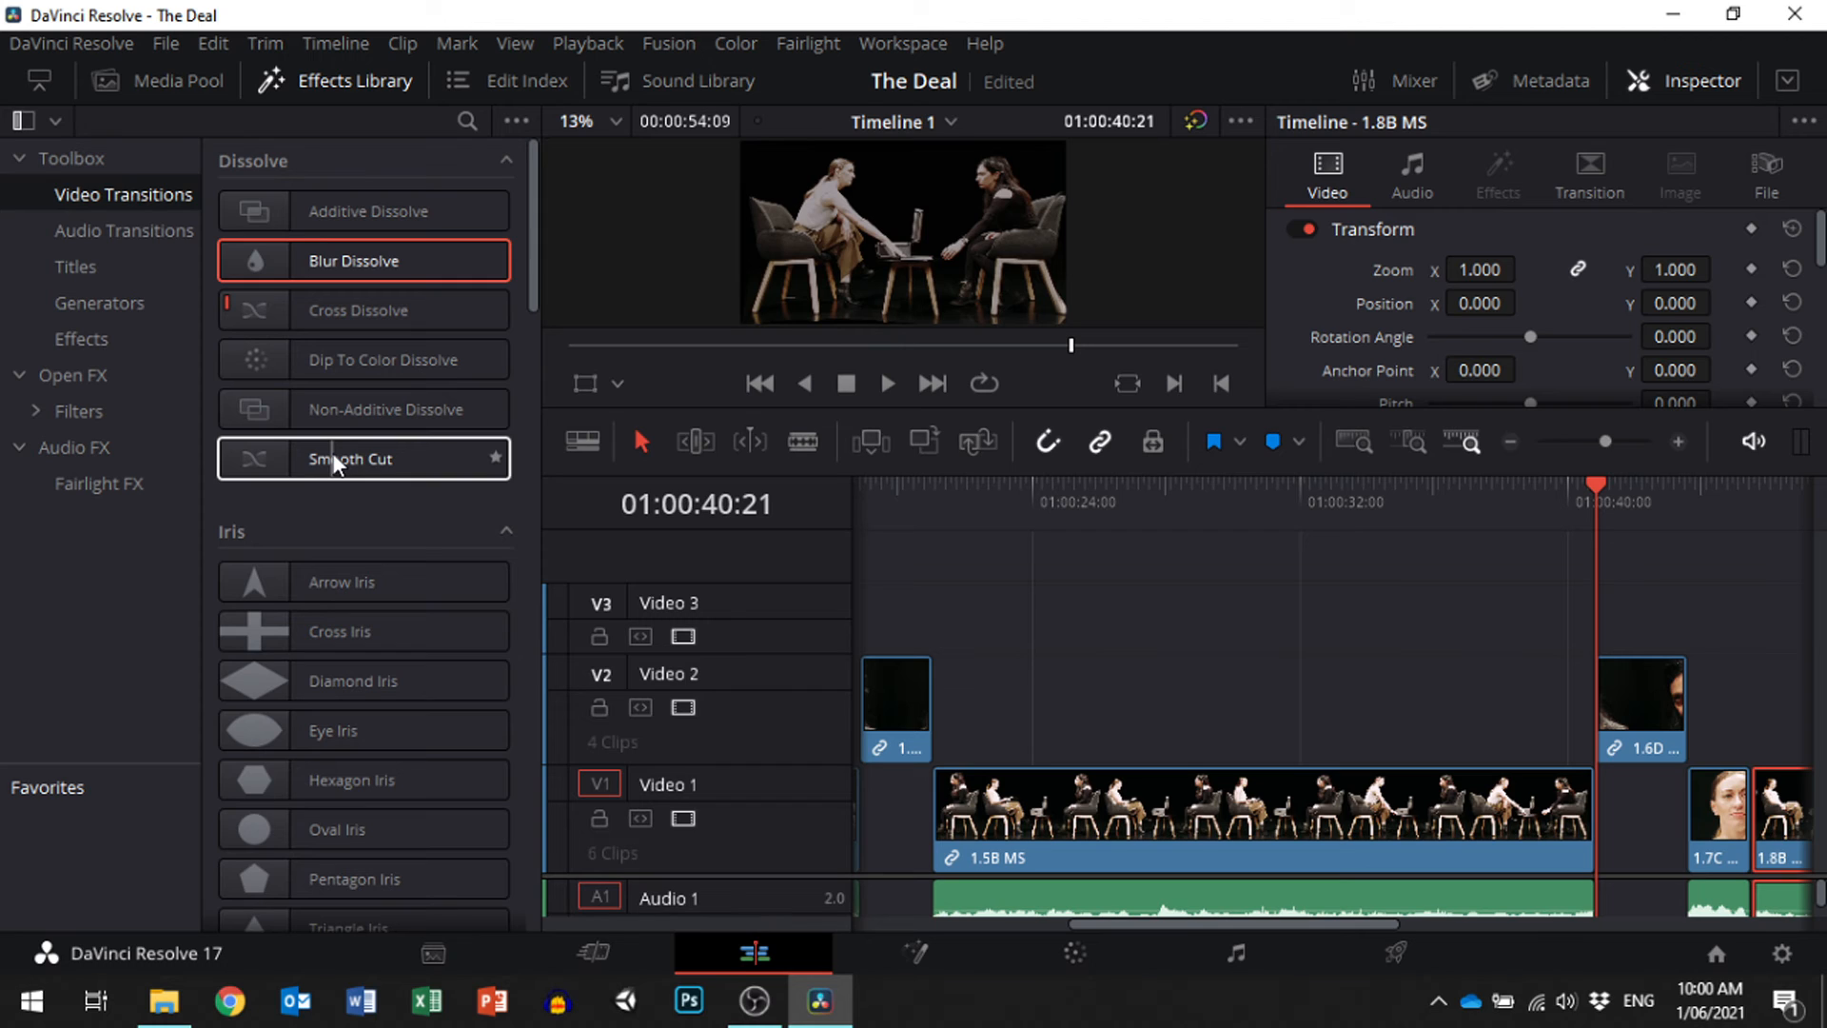
pyautogui.moveTo(358, 491)
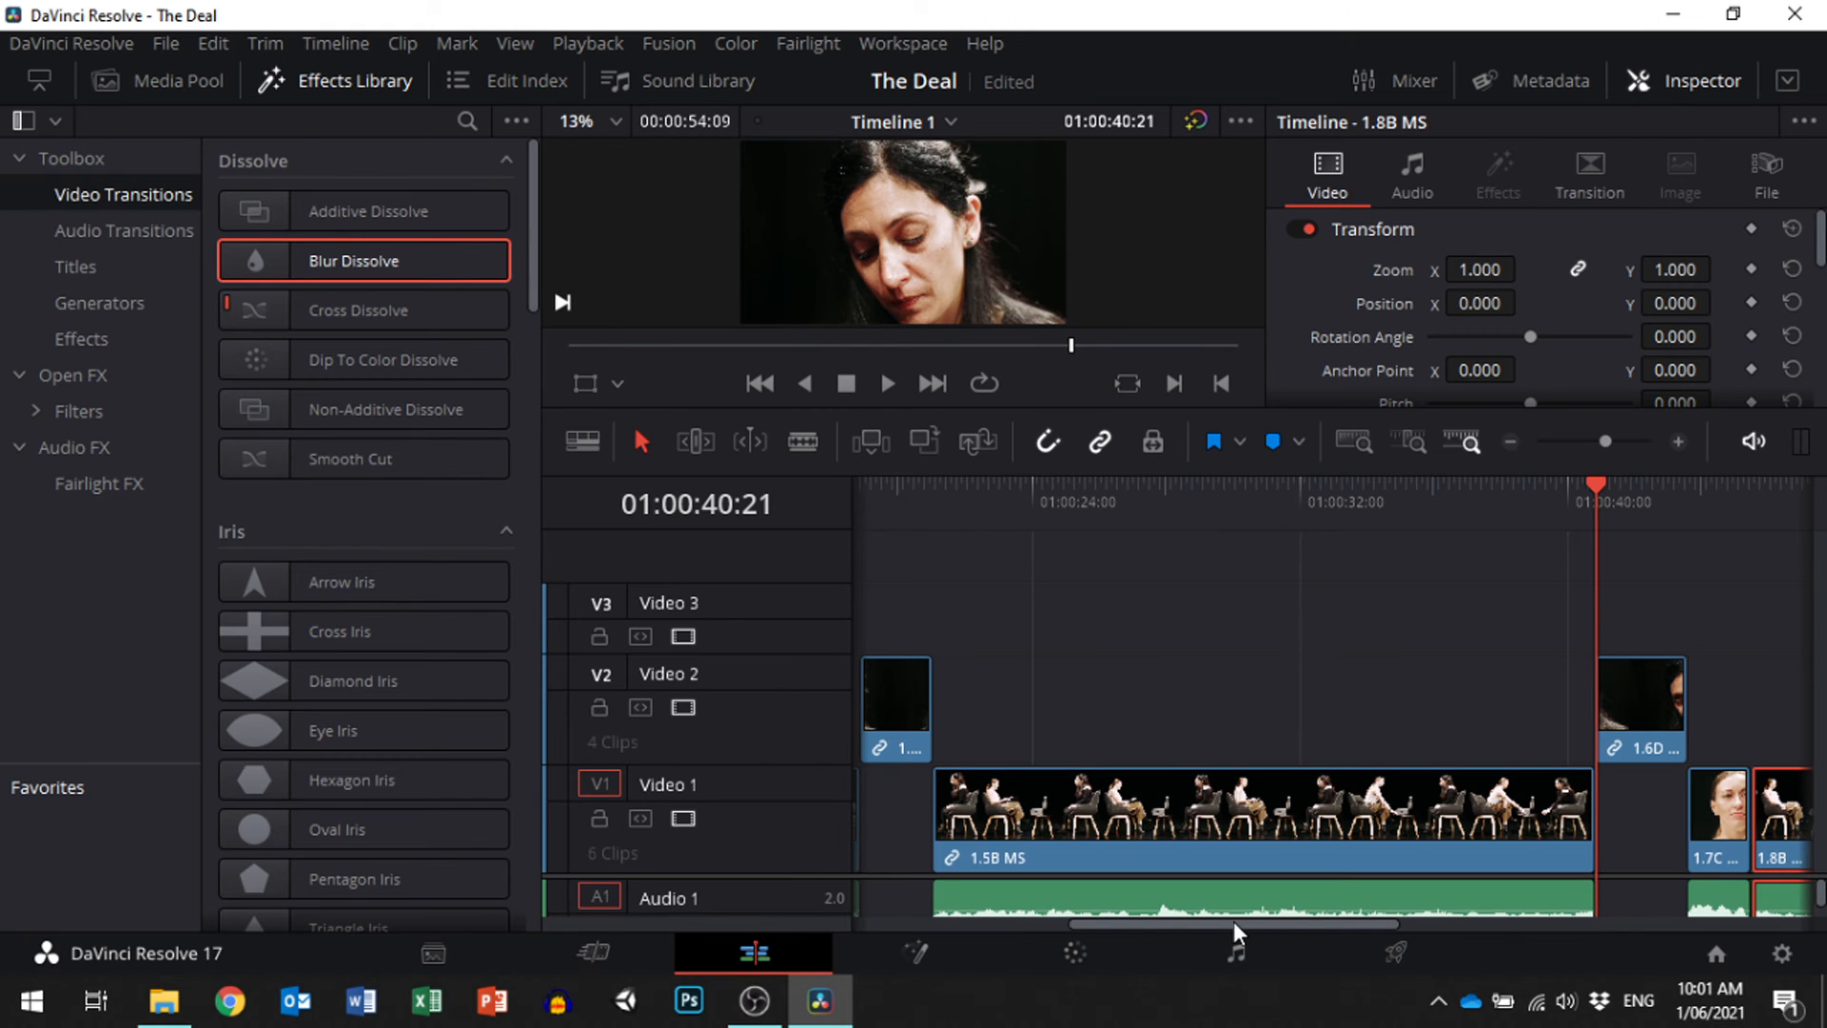
pyautogui.hscroll(-3)
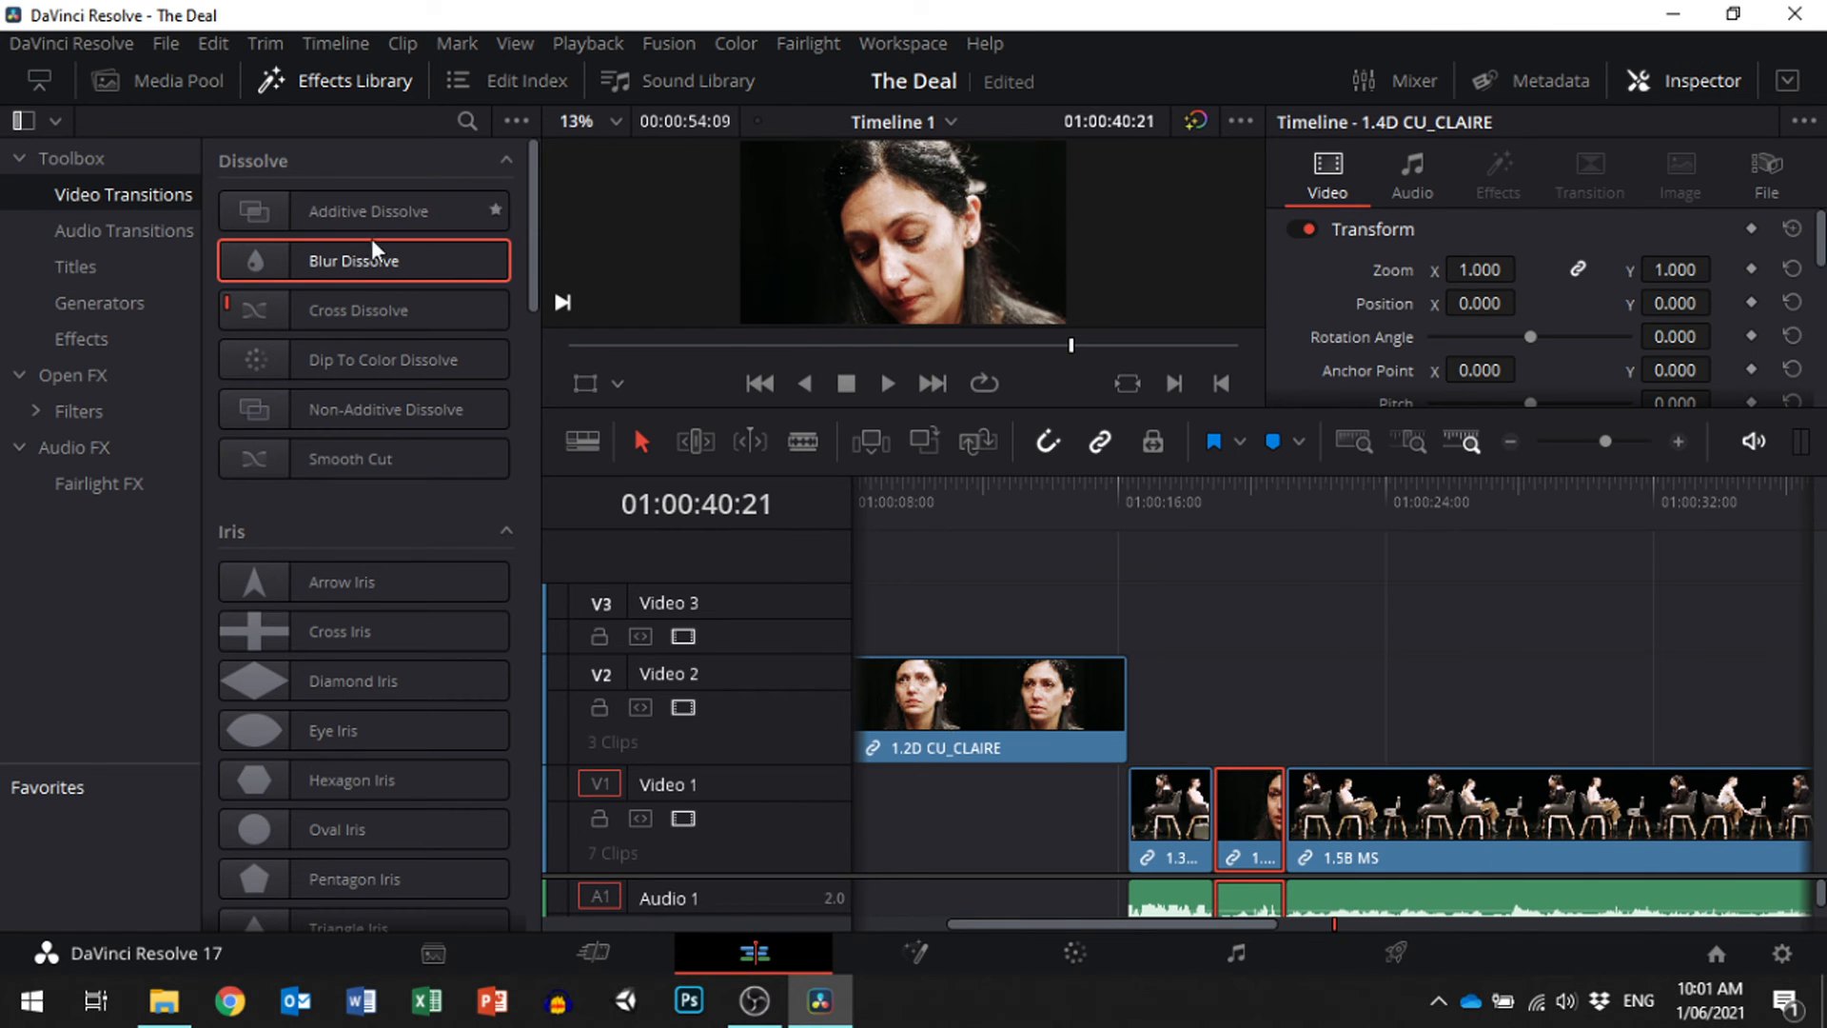
# Drop a Cross Dissolve before 1.4D CU_CLAIRE, then play and stop to preview it.
pyautogui.click(362, 308)
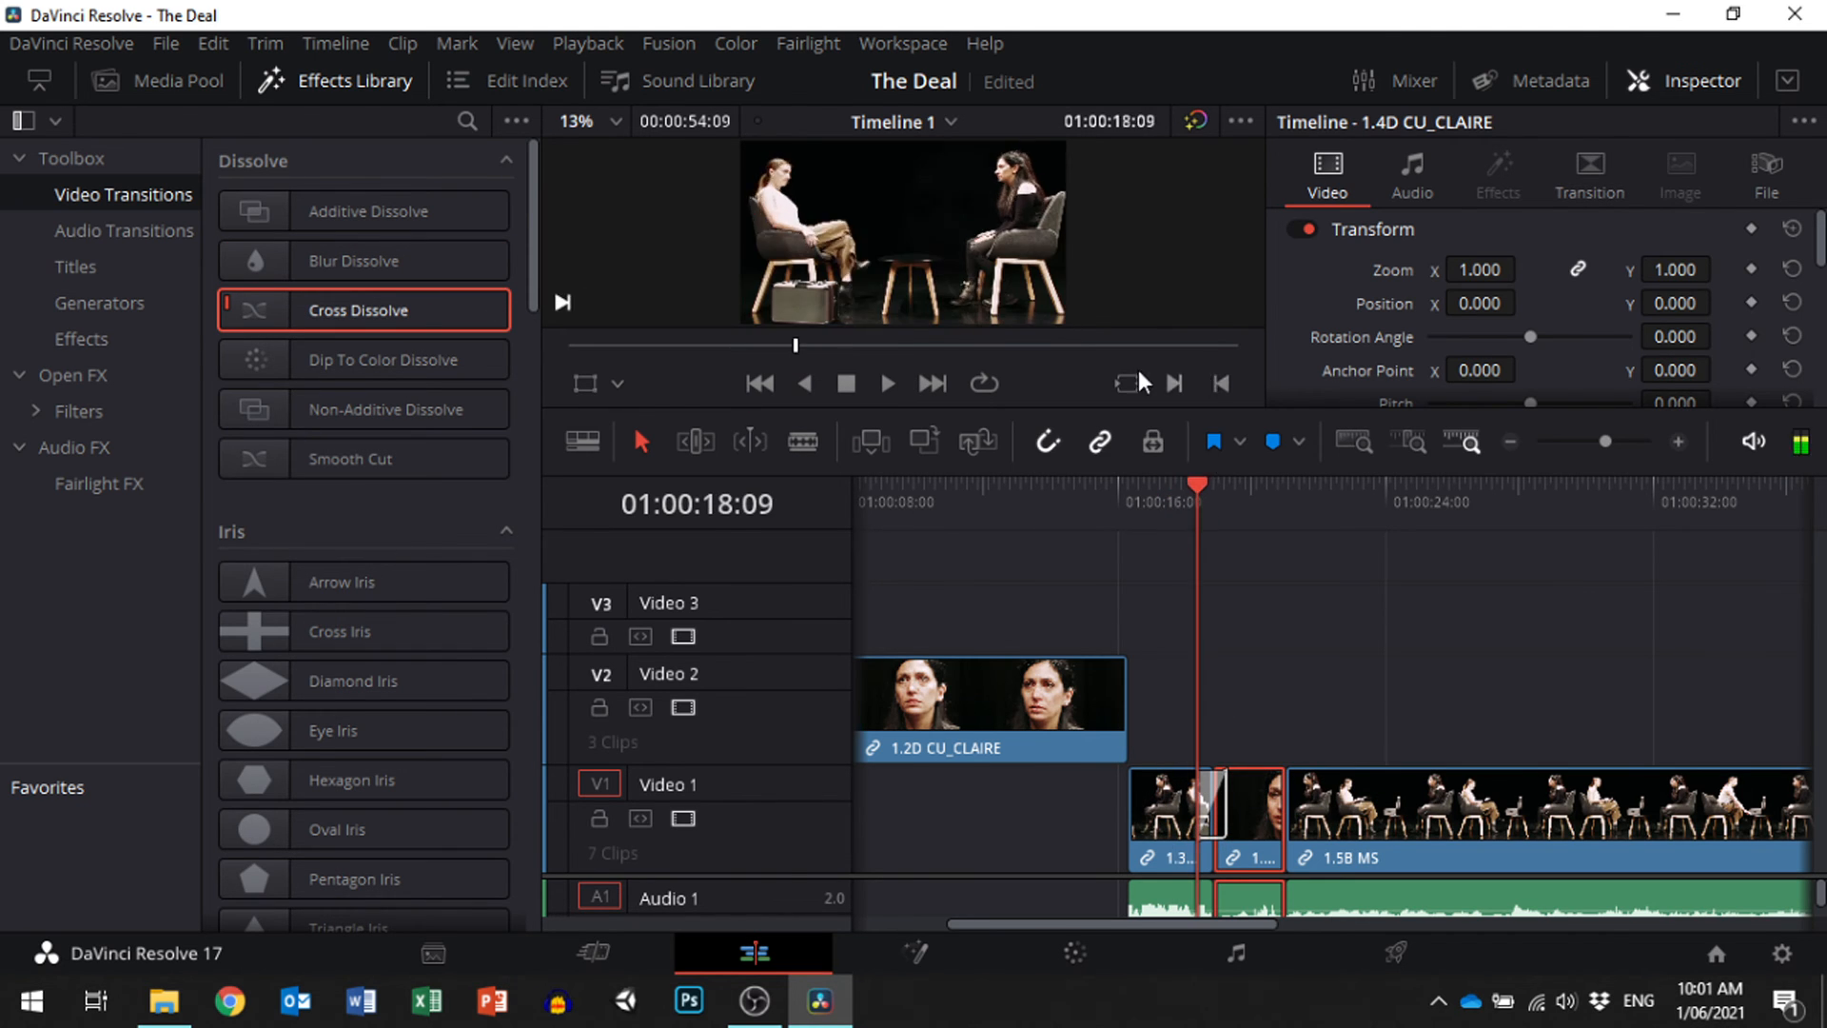
pyautogui.click(886, 384)
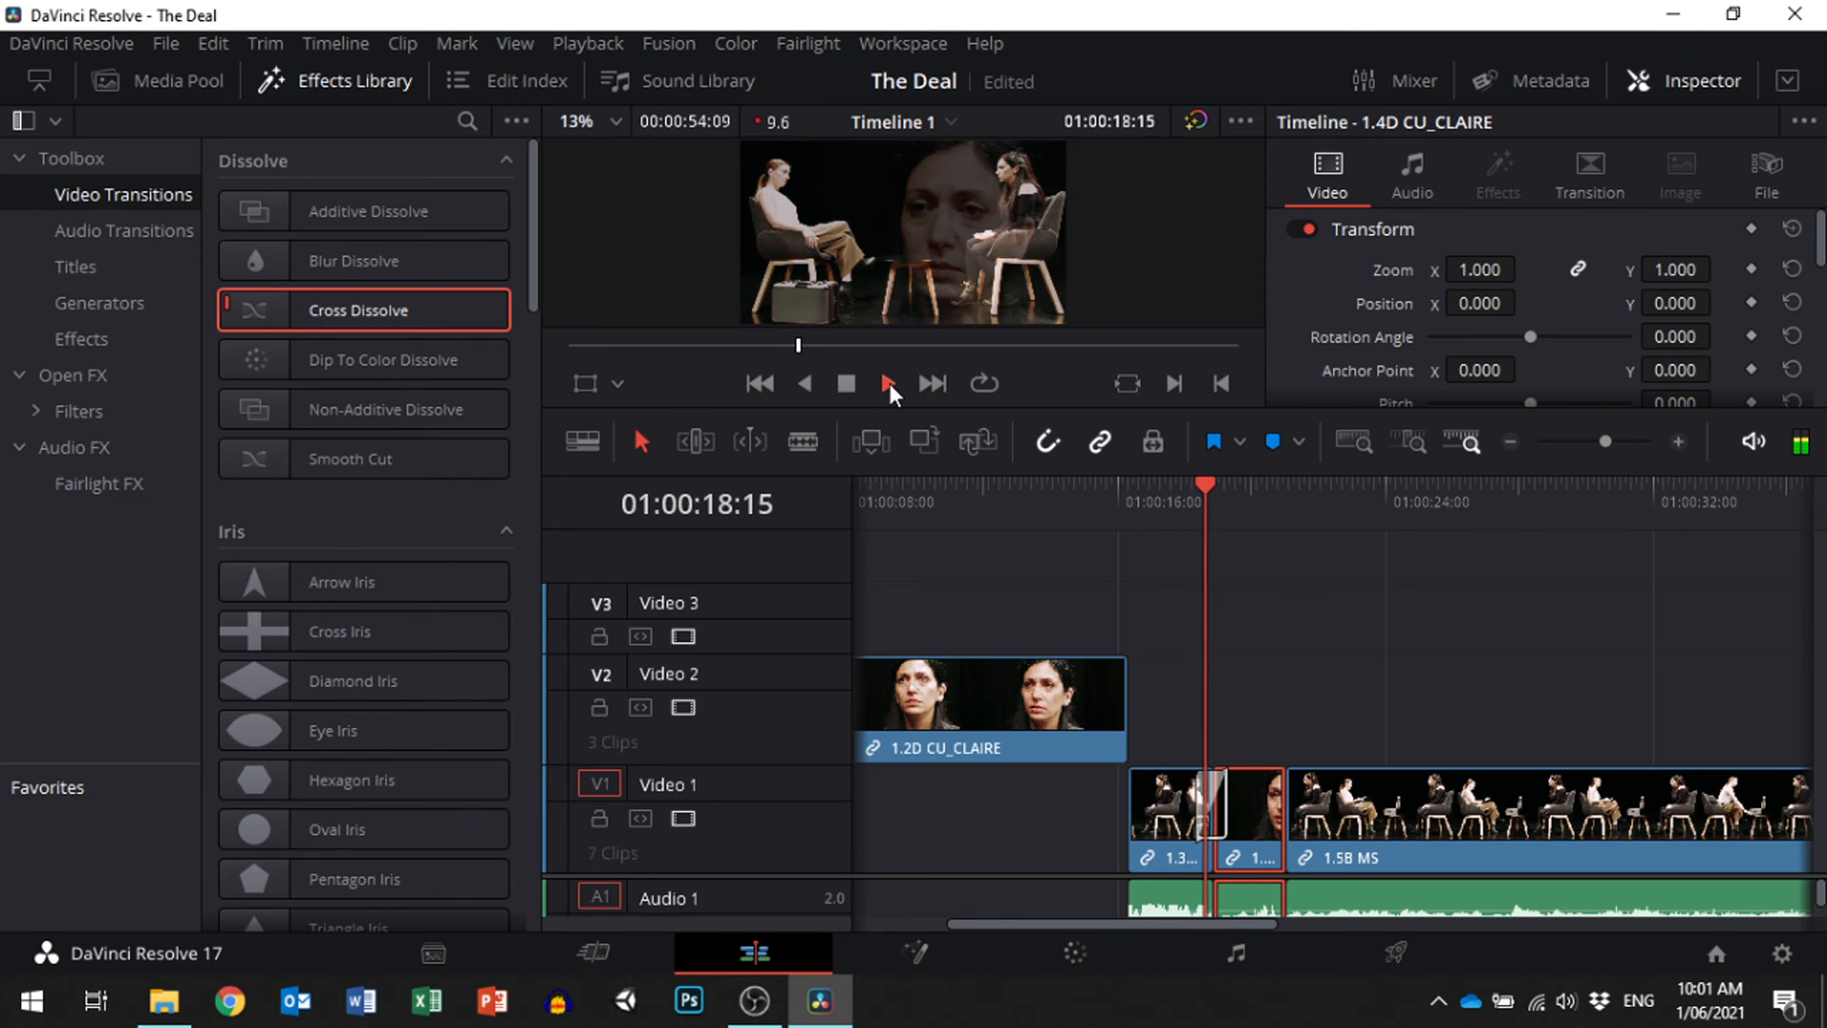
pyautogui.click(887, 384)
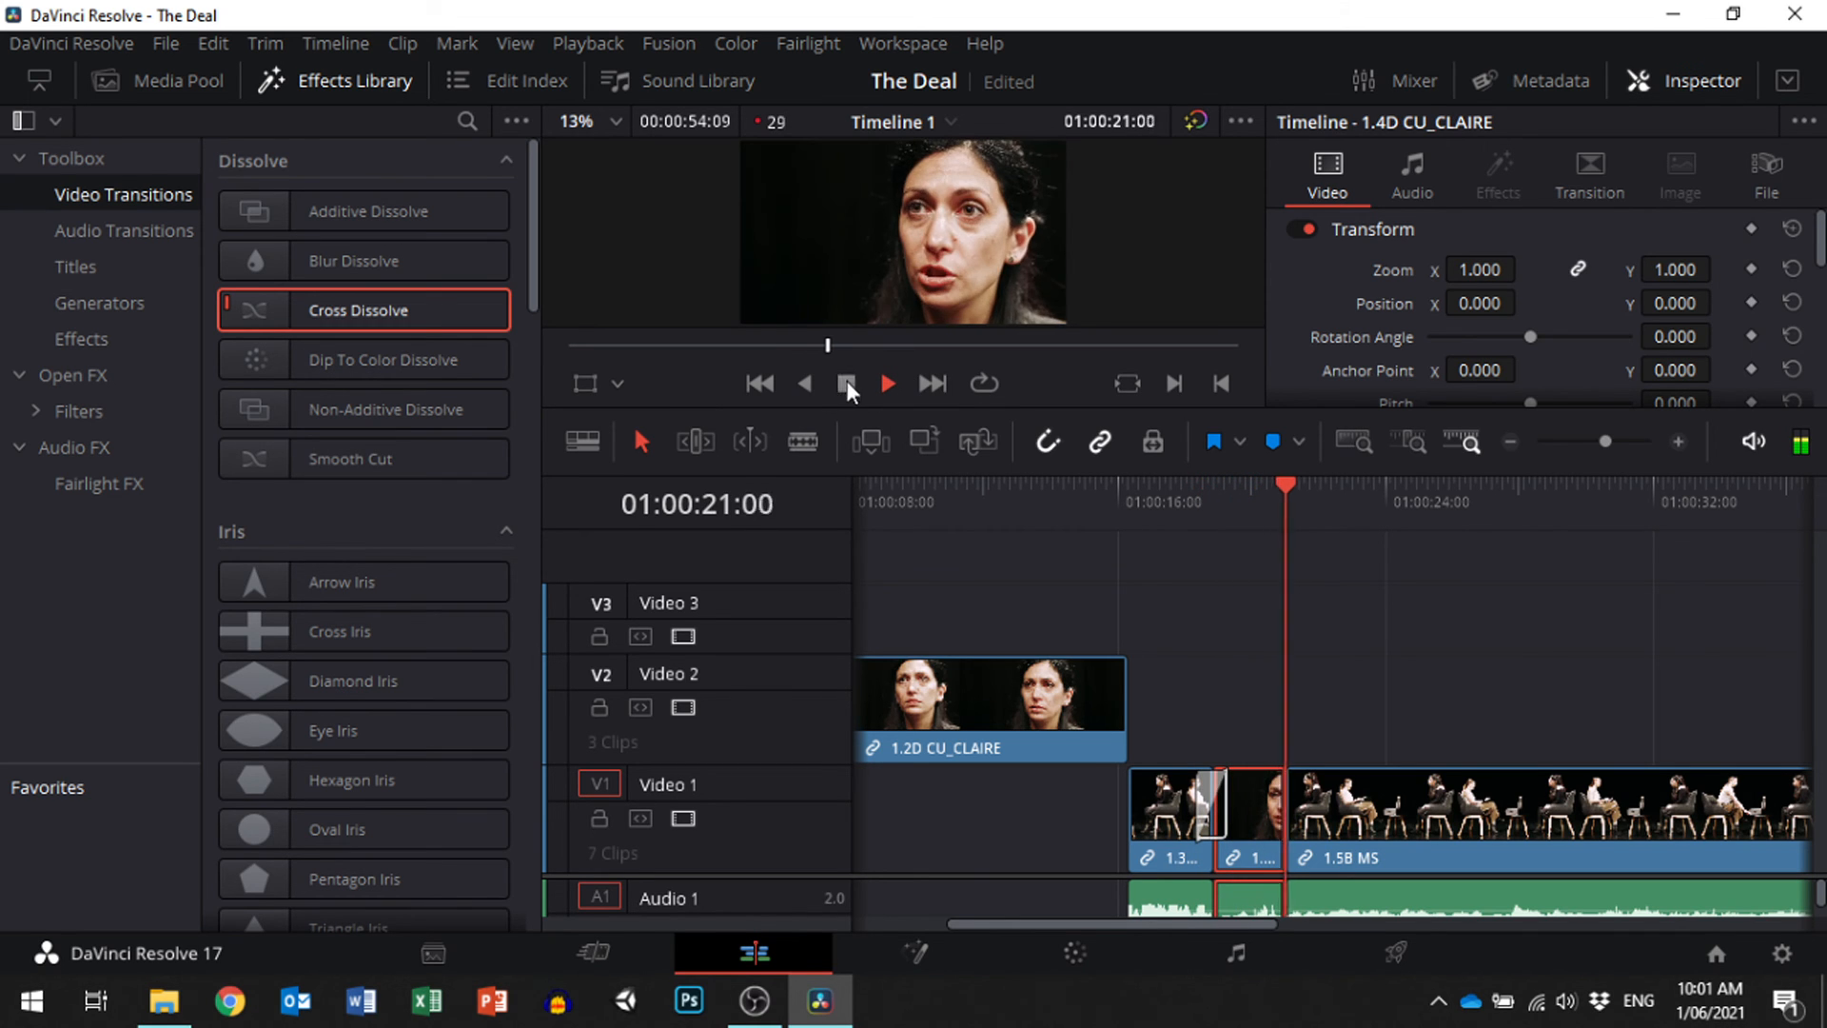